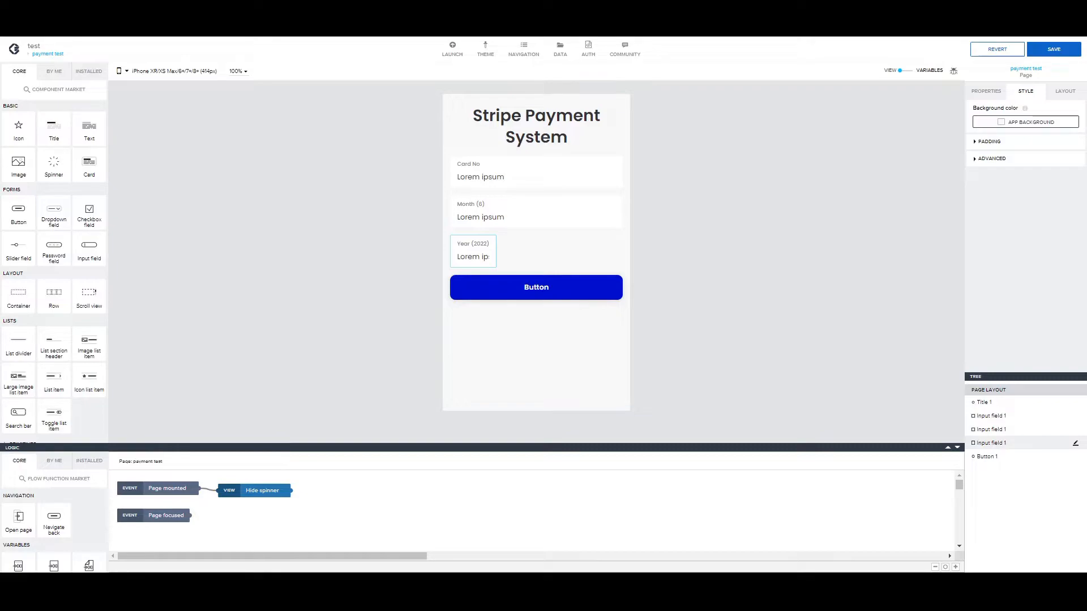
# Step: Select the Card No field on the payment page
pyautogui.click(638, 315)
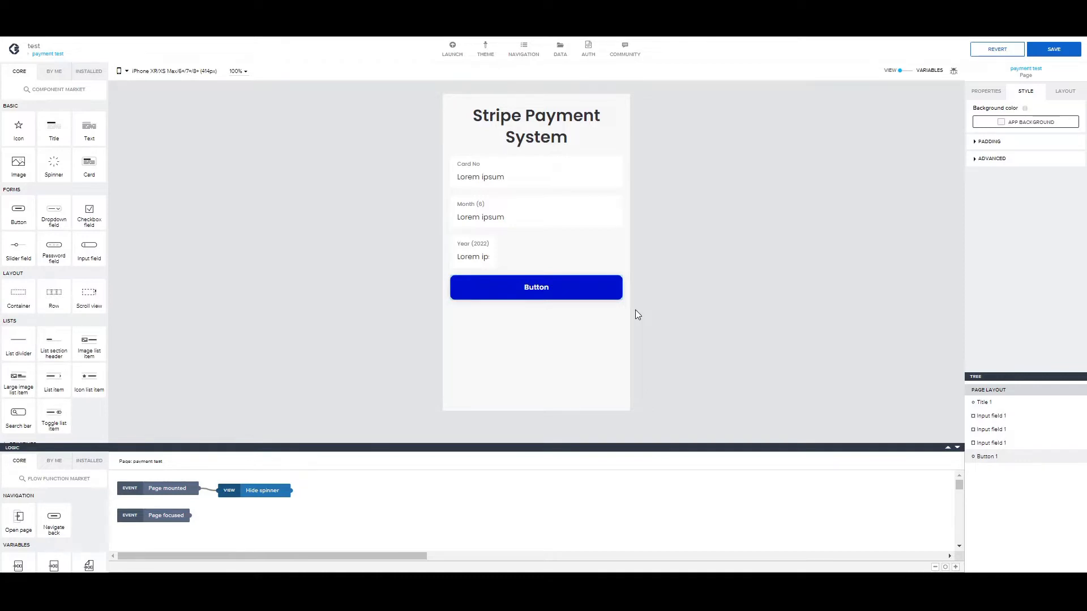
pyautogui.moveTo(440, 192)
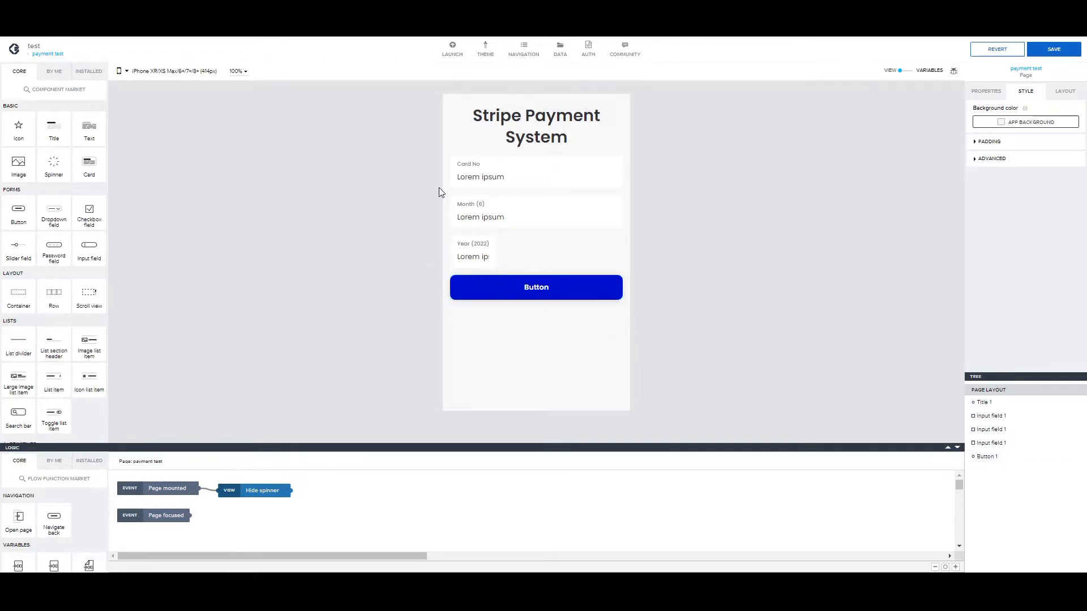
pyautogui.moveTo(569, 161)
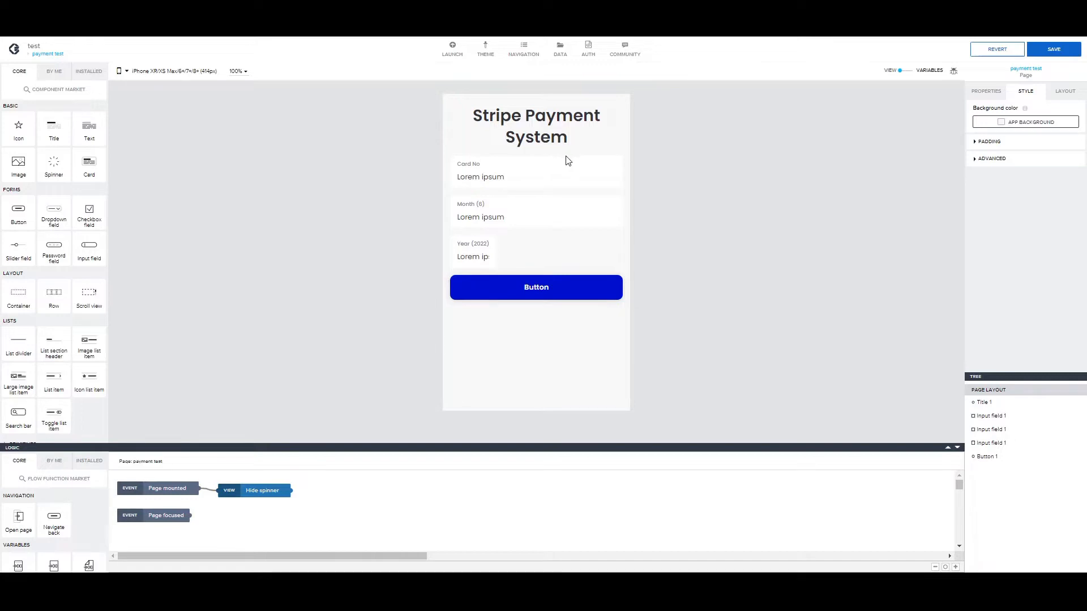
pyautogui.click(537, 173)
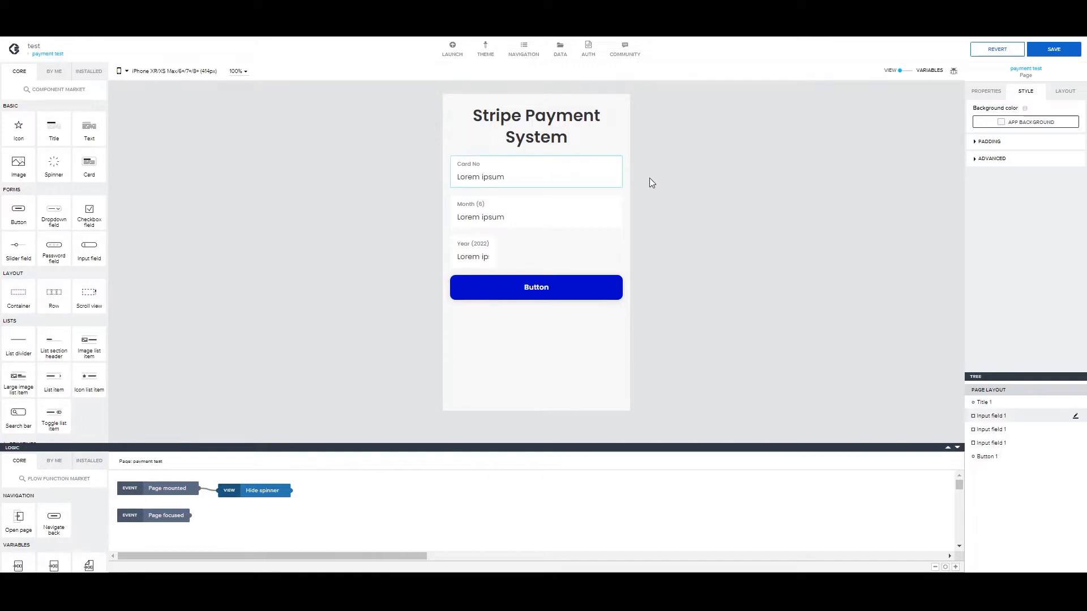
pyautogui.moveTo(658, 180)
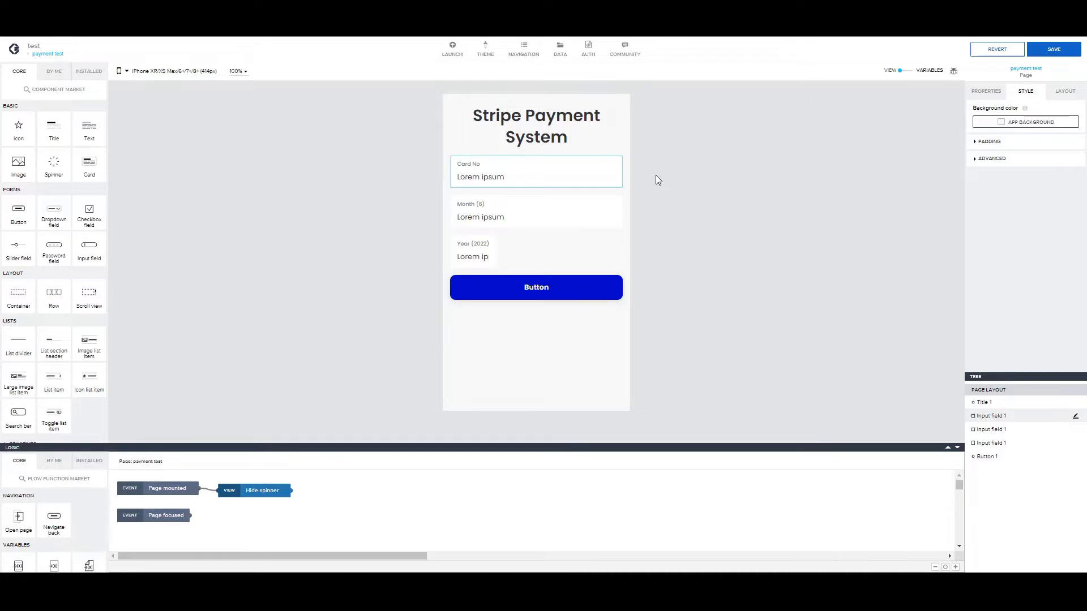
# Step: In Stripe Products, open Meditation Session and its payment link checkout page (6.25 SGD)
pyautogui.click(1064, 91)
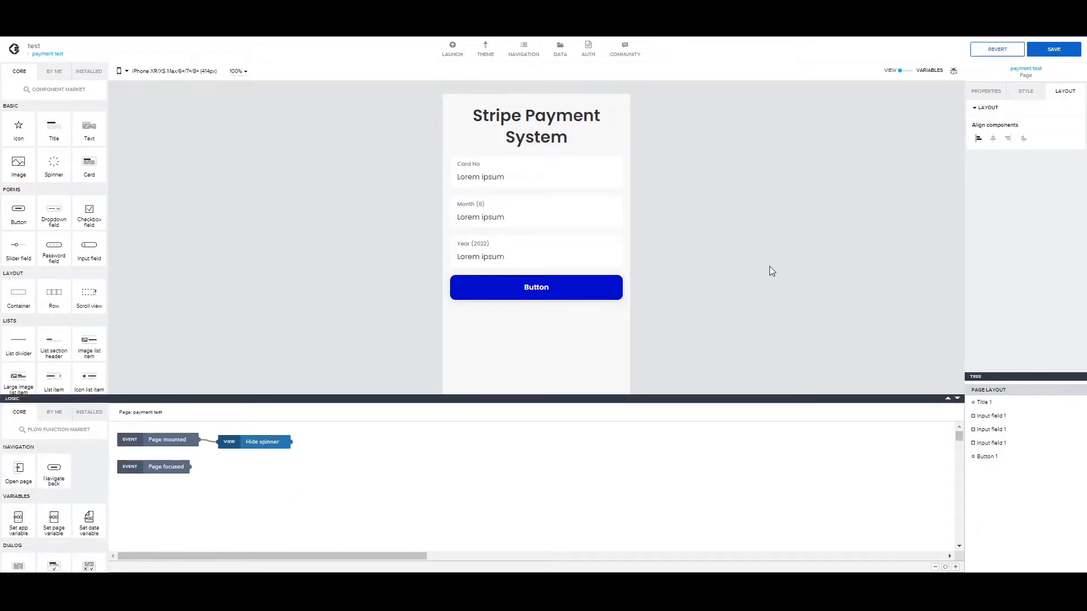
pyautogui.moveTo(724, 256)
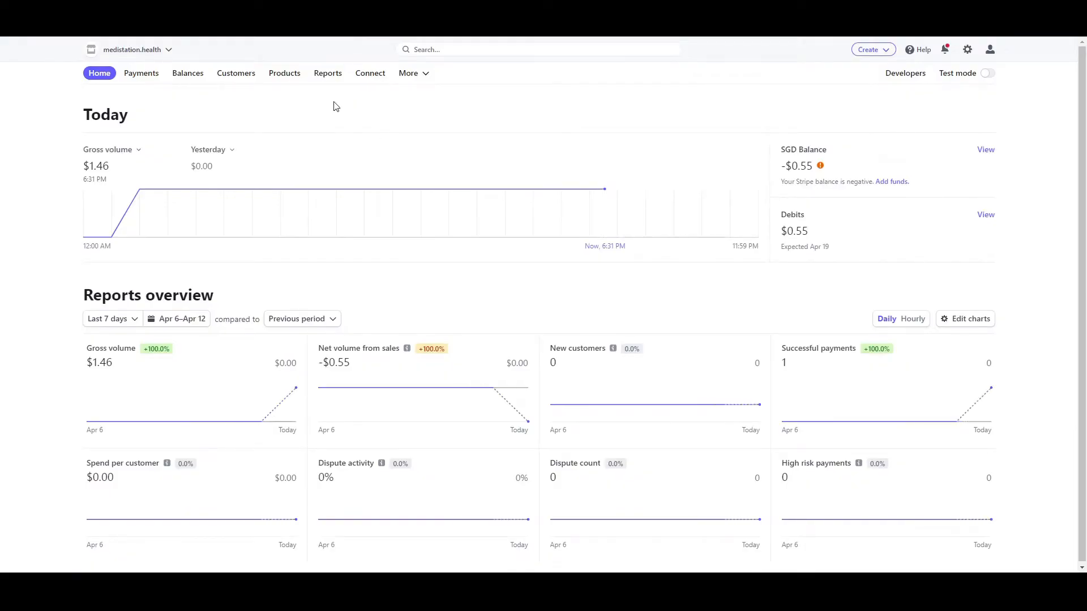
pyautogui.click(284, 73)
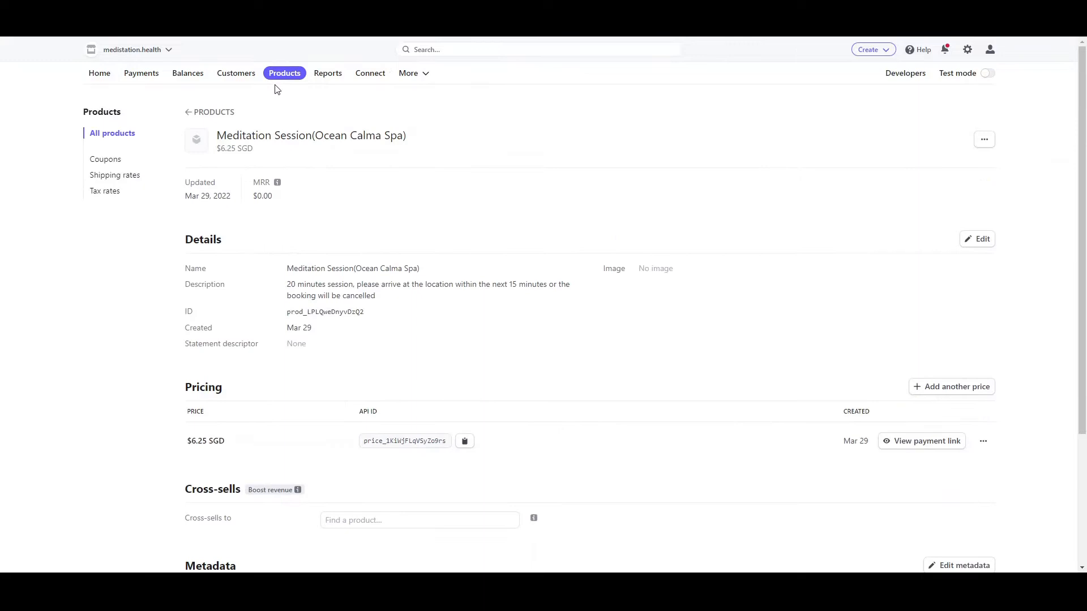
pyautogui.moveTo(903, 446)
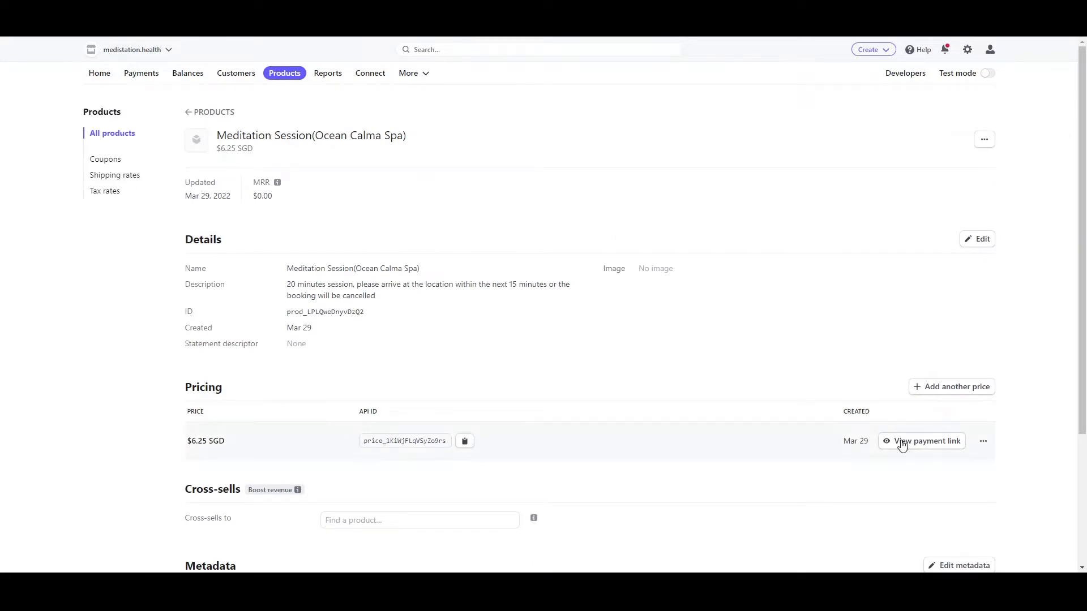
pyautogui.click(922, 440)
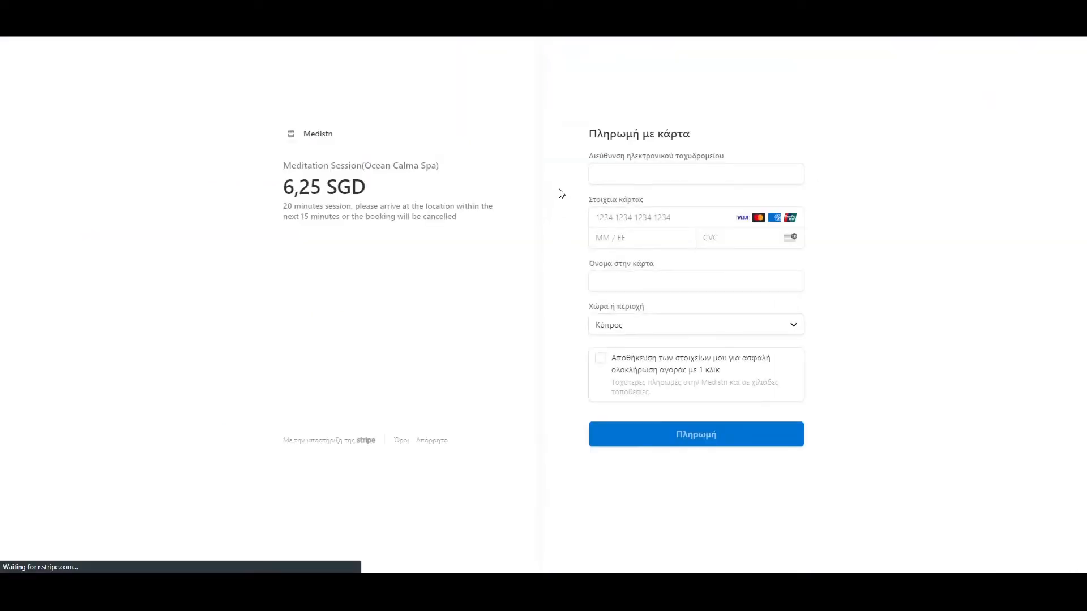
pyautogui.moveTo(498, 247)
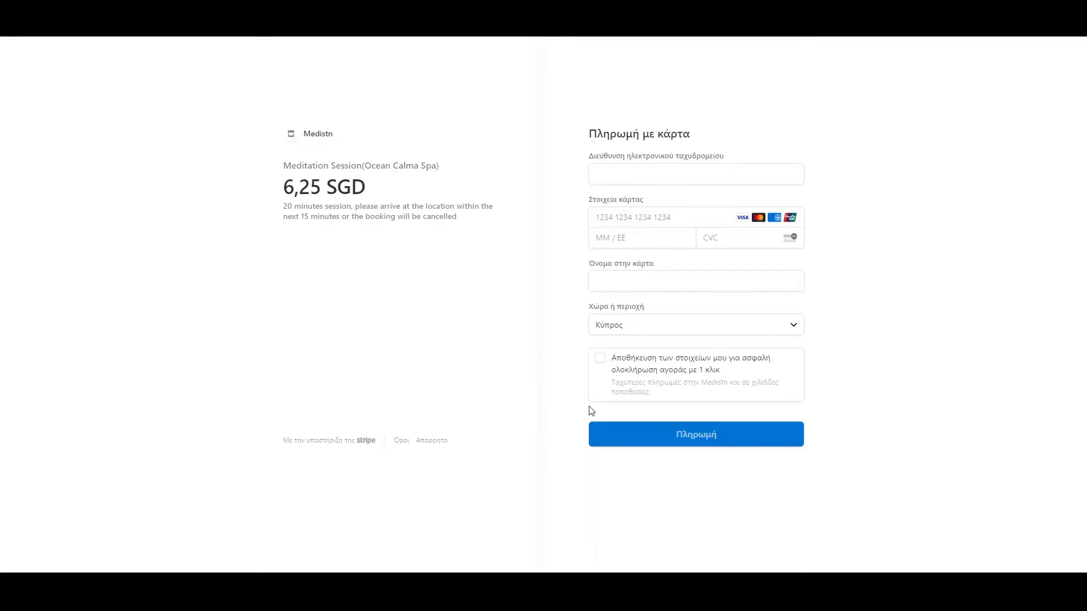
pyautogui.moveTo(516, 386)
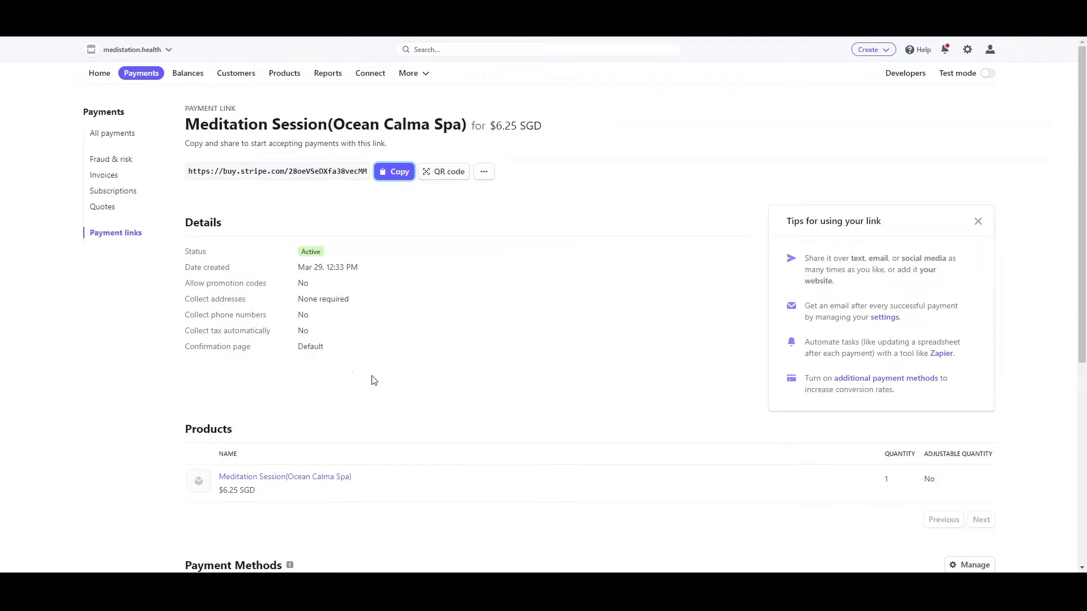
pyautogui.moveTo(346, 409)
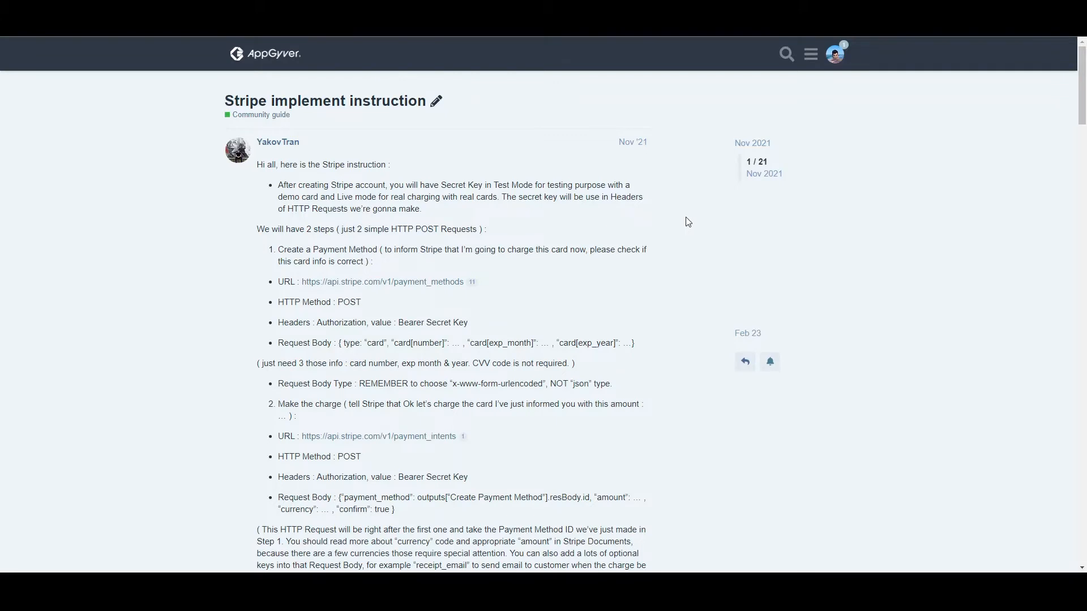
# Step: Scroll through the forum's Stripe implementation instructions post
pyautogui.scroll(-3)
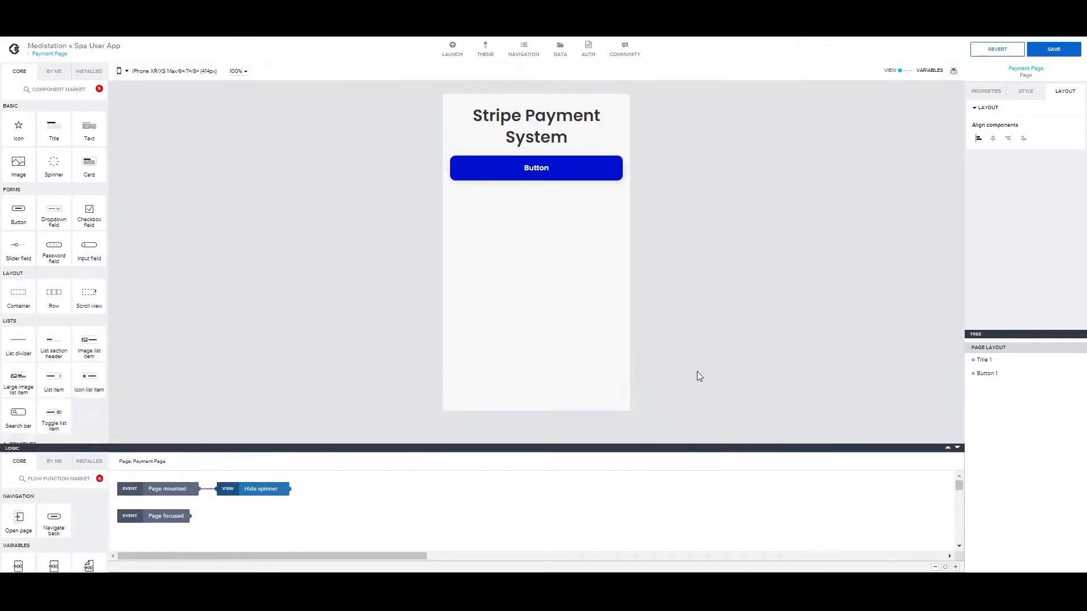
pyautogui.moveTo(704, 370)
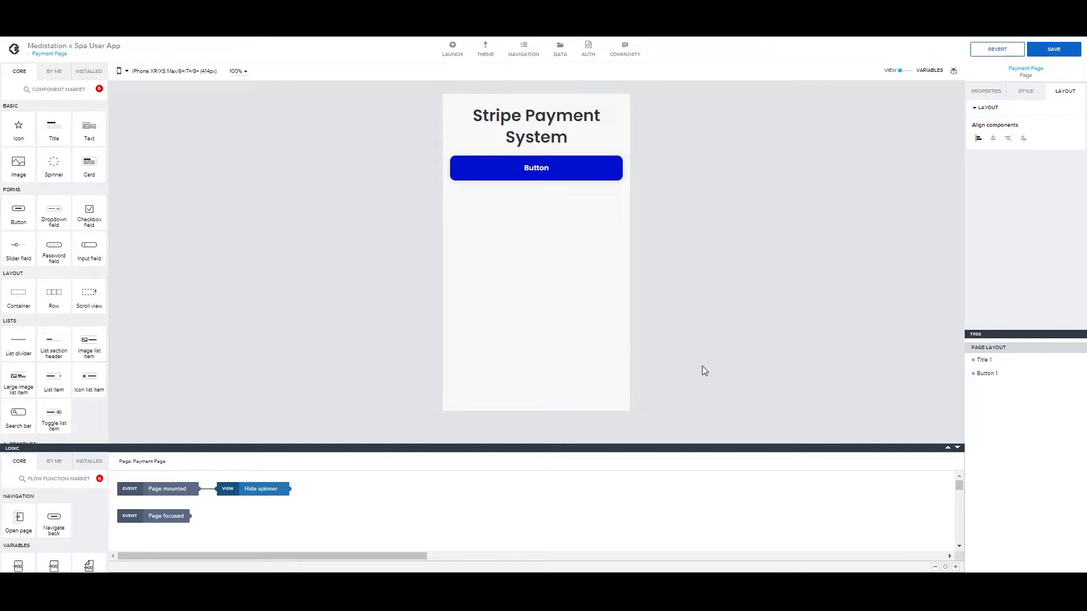
# Step: Select Button 1 and show its HTTP request node's properties with the POST method
pyautogui.click(537, 167)
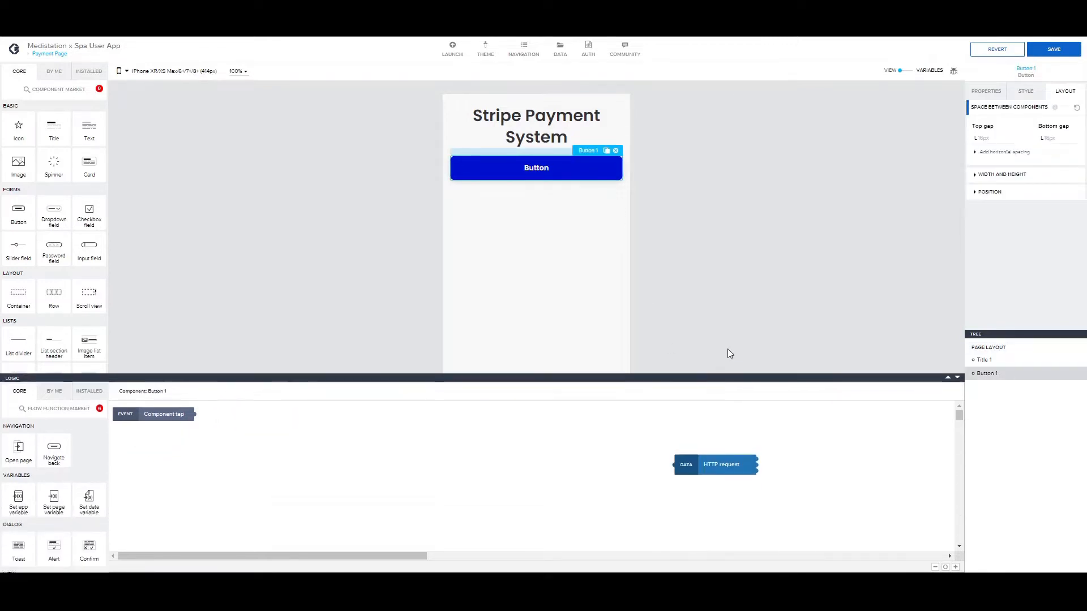
pyautogui.click(720, 464)
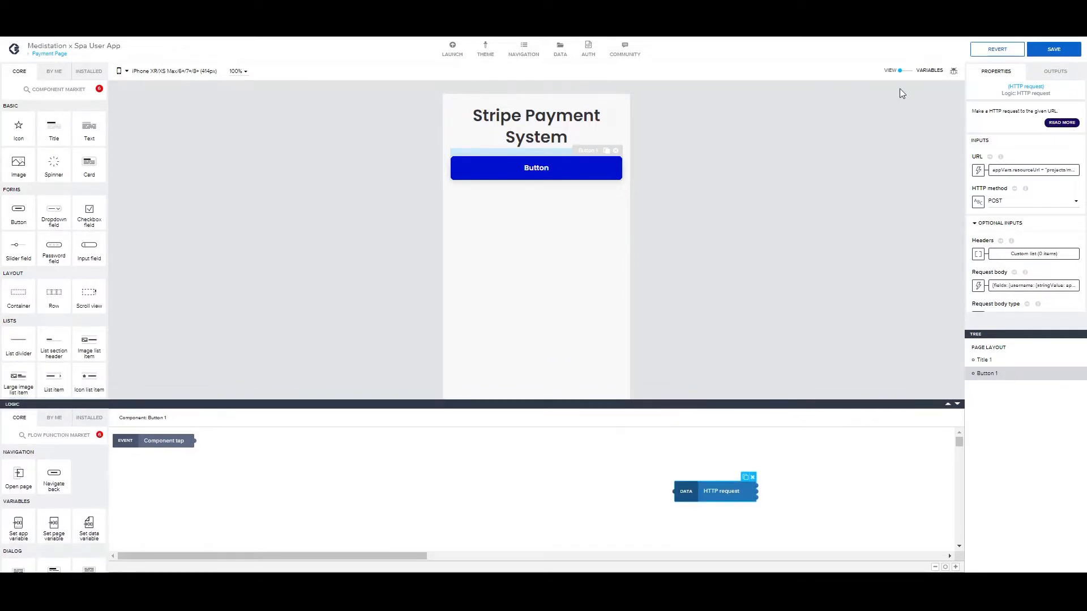
# Step: Add a number-type page variable named card_no
pyautogui.click(903, 70)
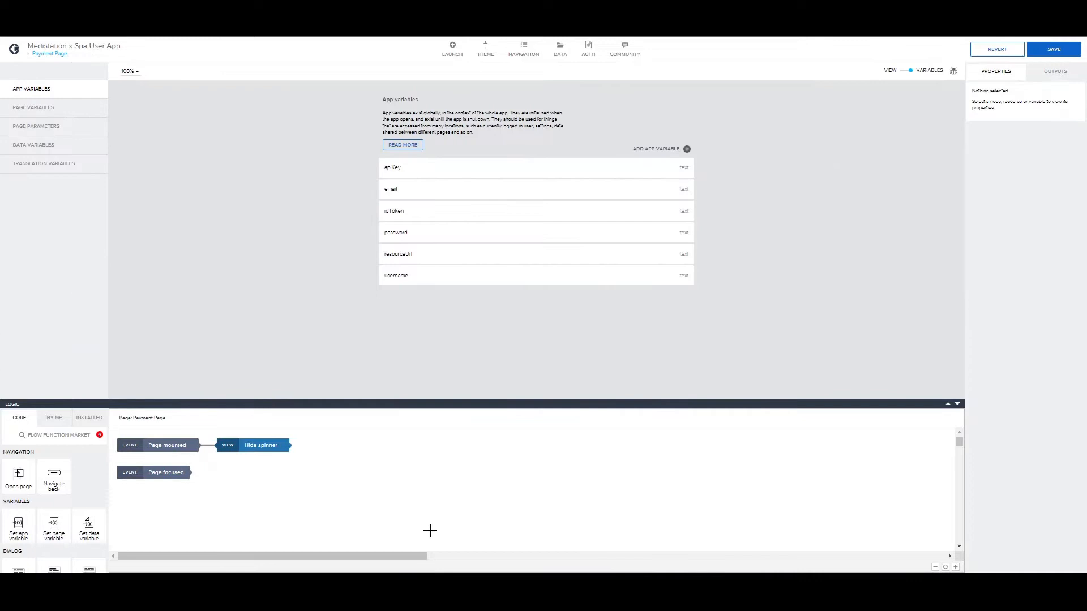
pyautogui.moveTo(51, 107)
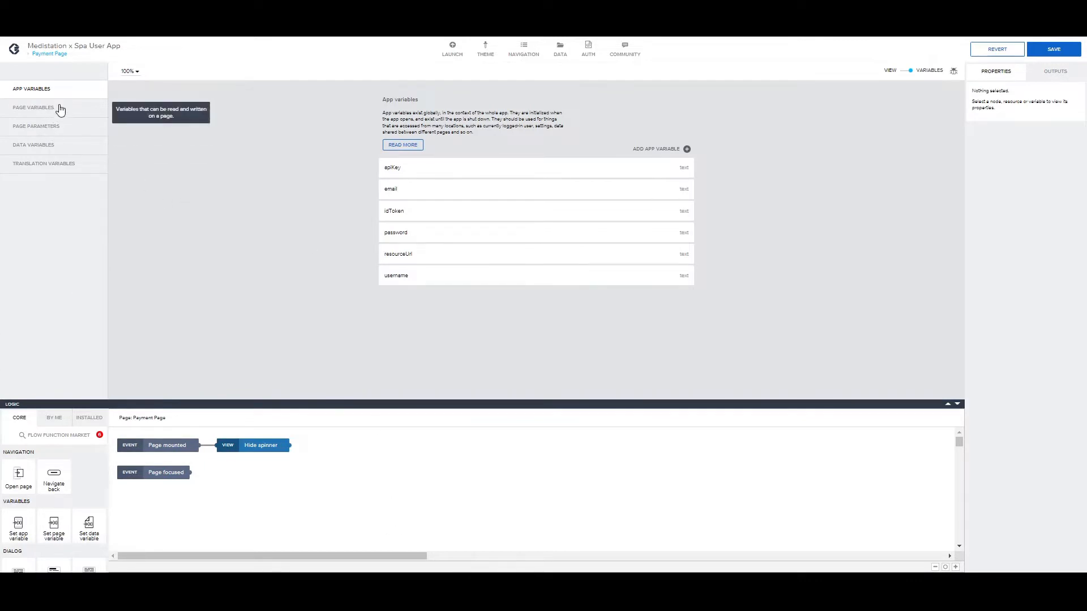
pyautogui.click(34, 107)
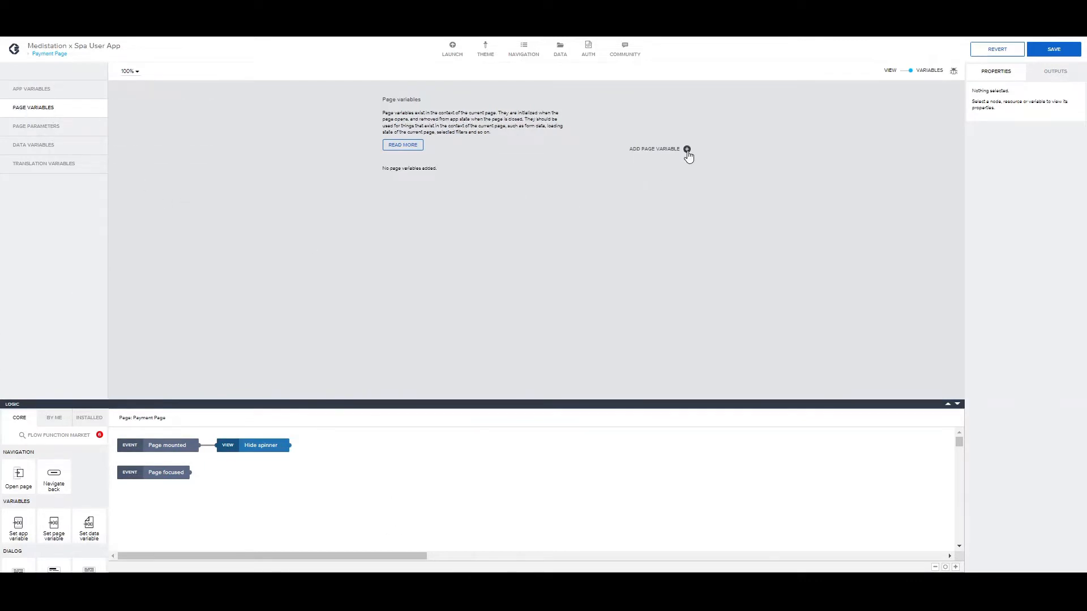
pyautogui.click(686, 149)
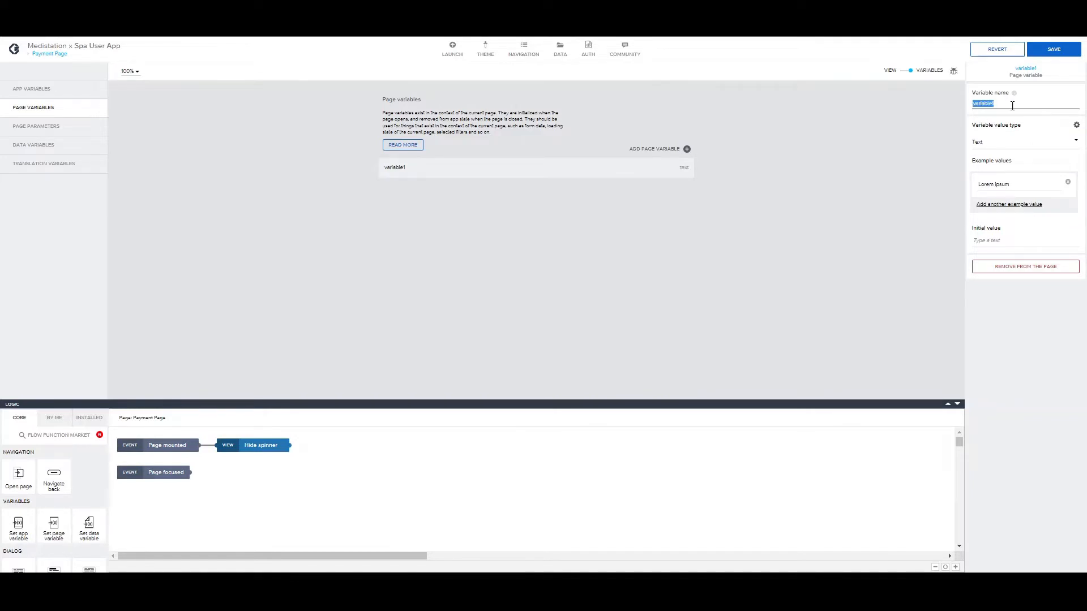
pyautogui.write('card_')
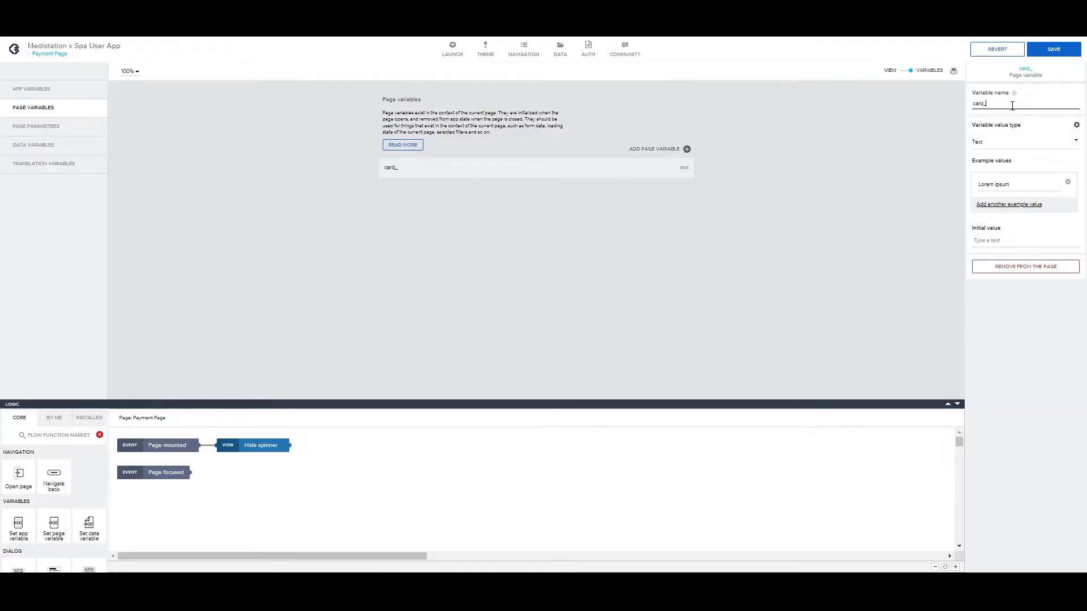
pyautogui.click(1023, 142)
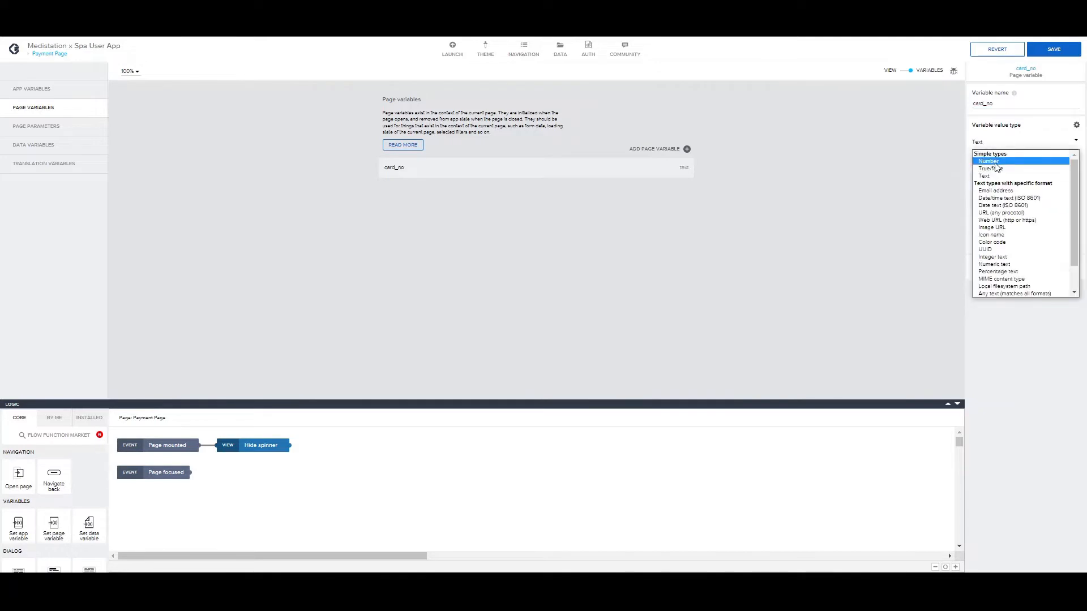
pyautogui.click(988, 161)
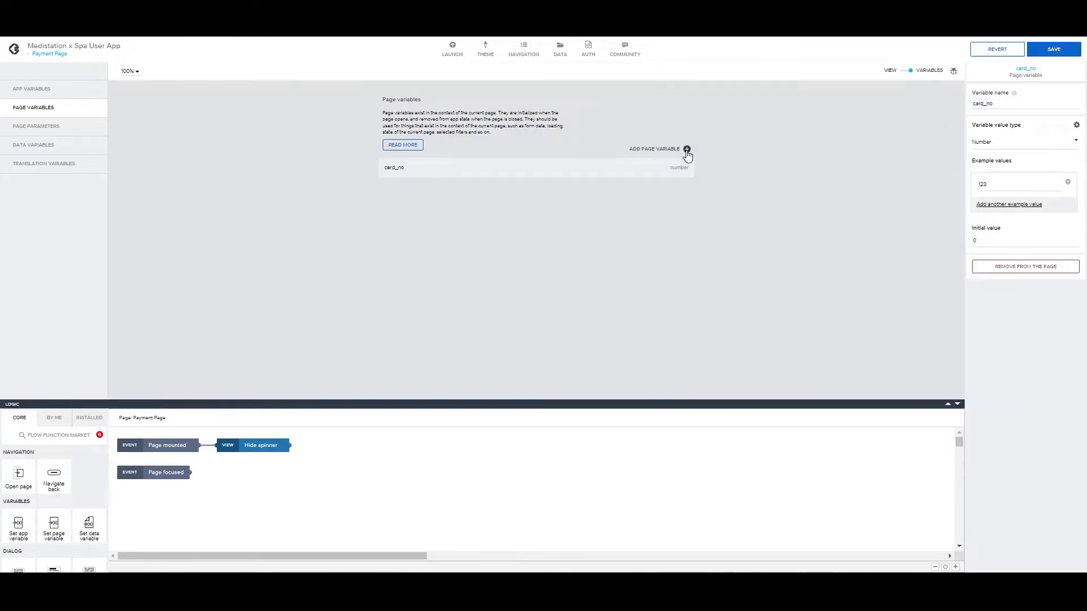
# Step: Add two more number-type page variables named month and year
pyautogui.click(686, 149)
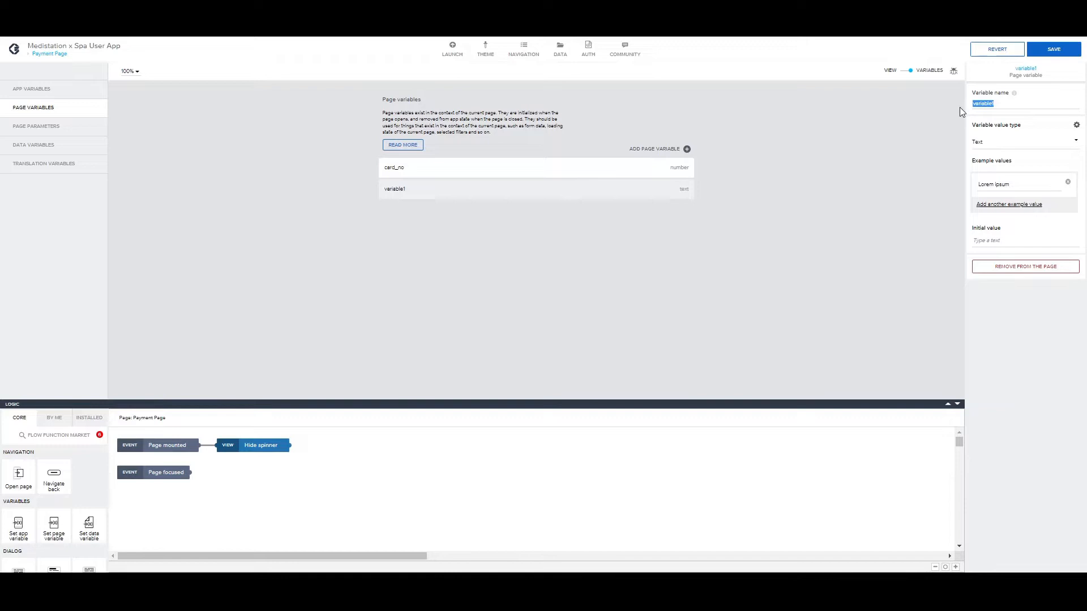
pyautogui.write('month')
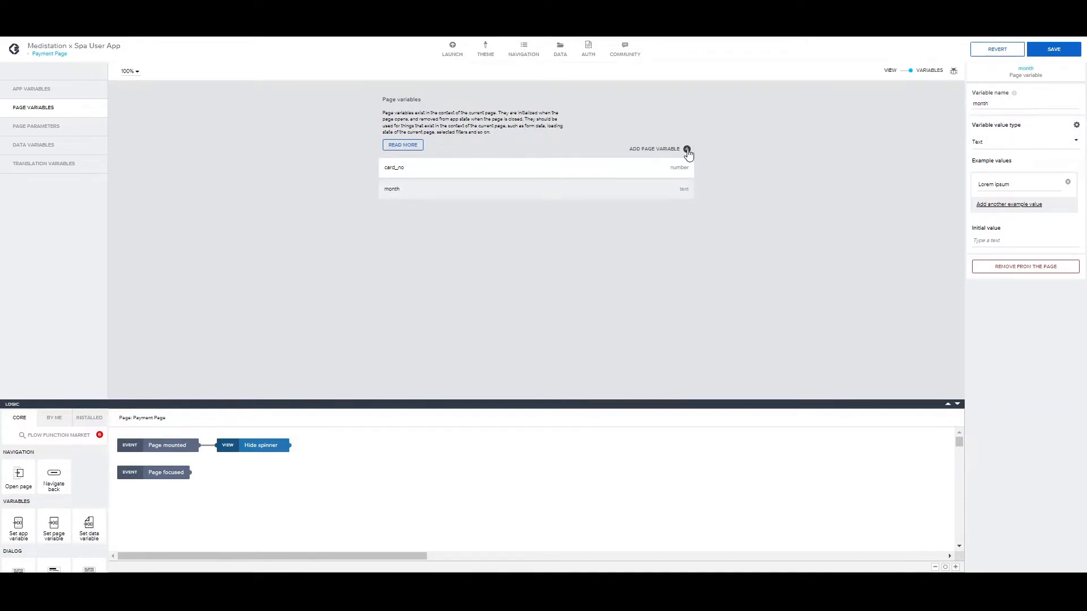
pyautogui.write('ye')
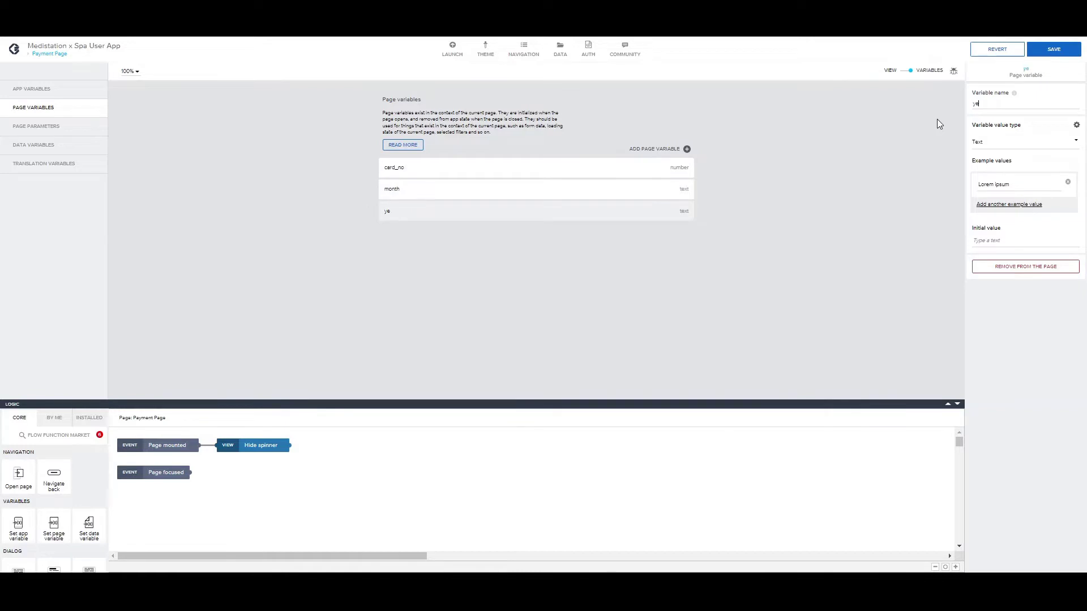
pyautogui.click(1024, 141)
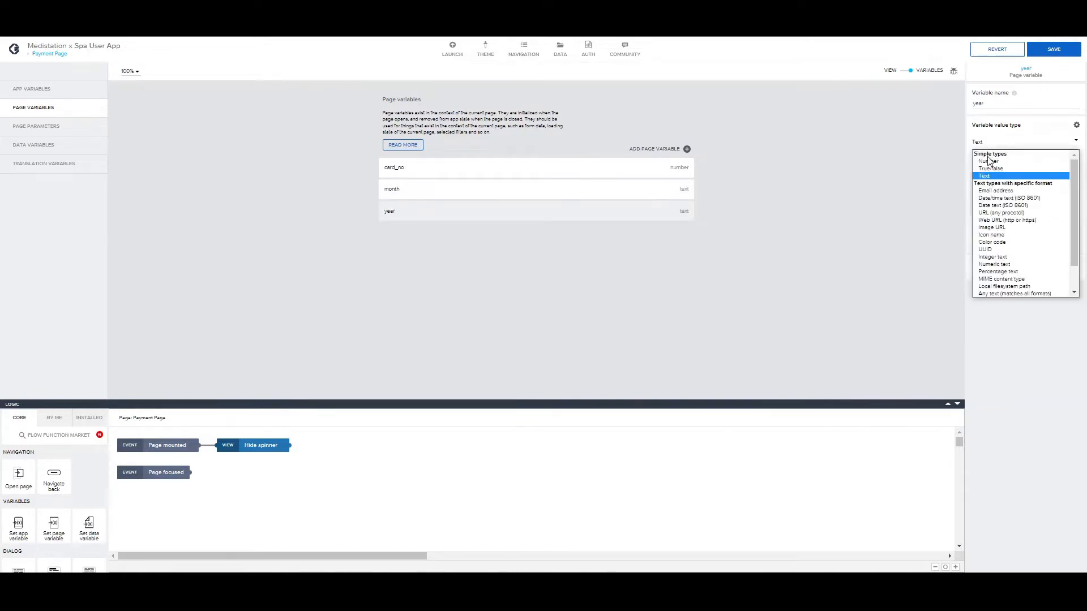
pyautogui.click(987, 161)
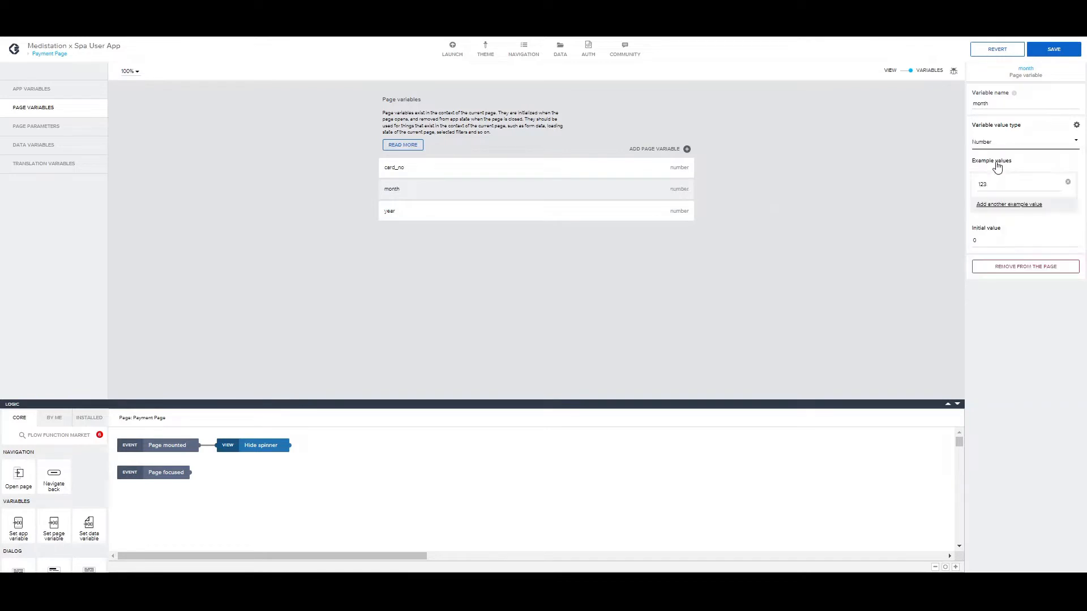
pyautogui.click(889, 70)
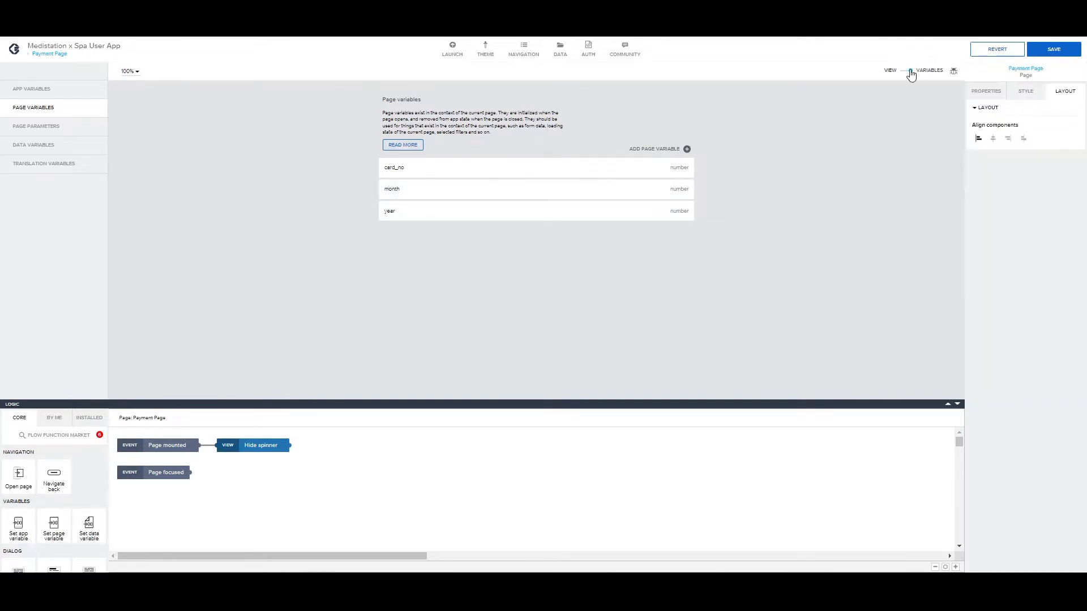
# Step: Duplicate an input field for a third one and bind the first to card_no, labelled Card No
pyautogui.click(890, 70)
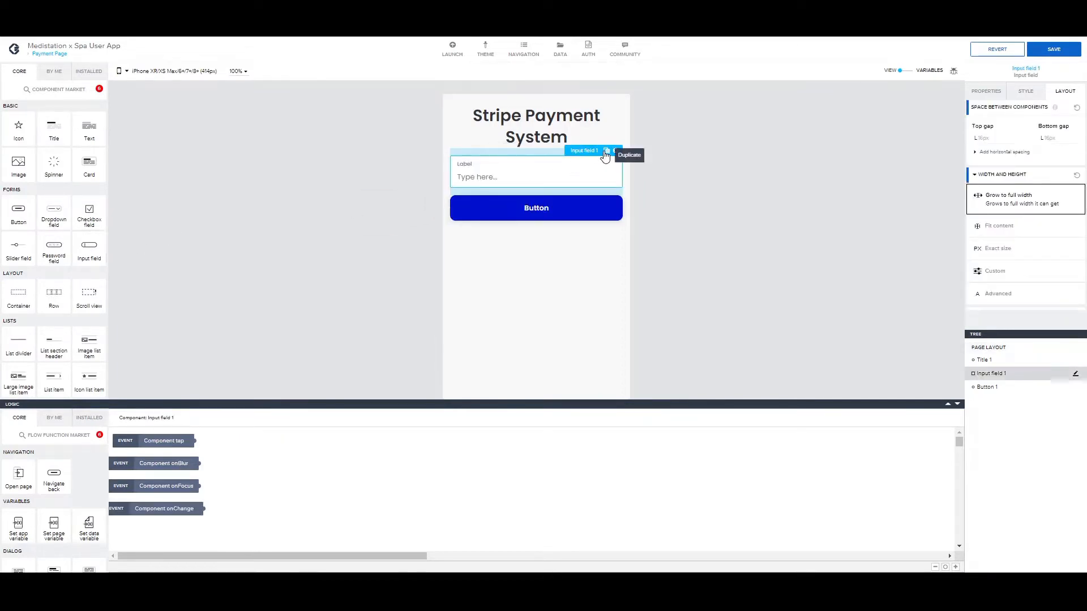
pyautogui.click(607, 154)
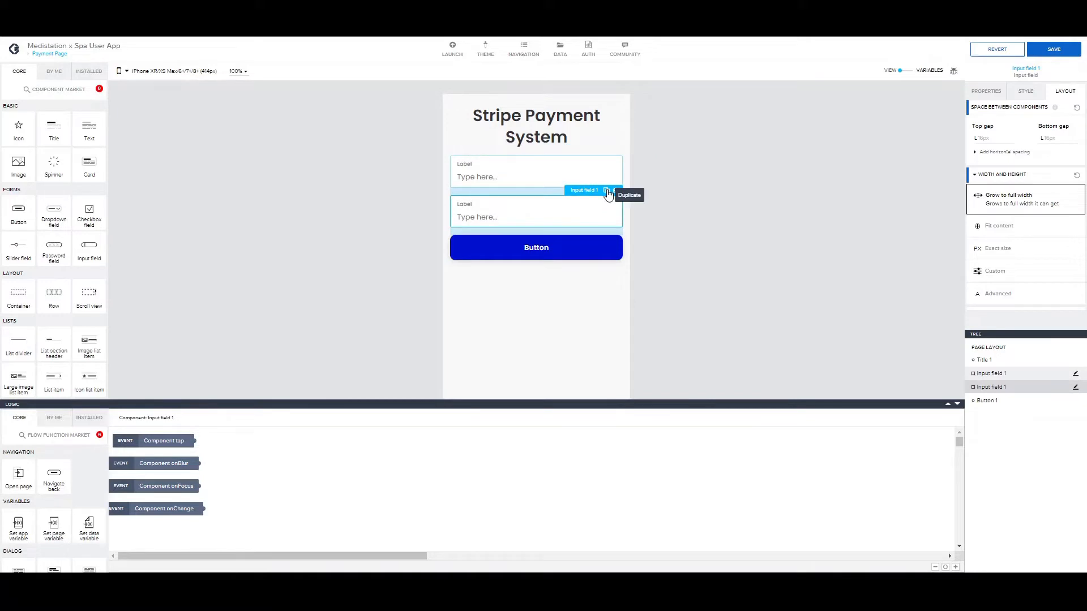
pyautogui.click(605, 190)
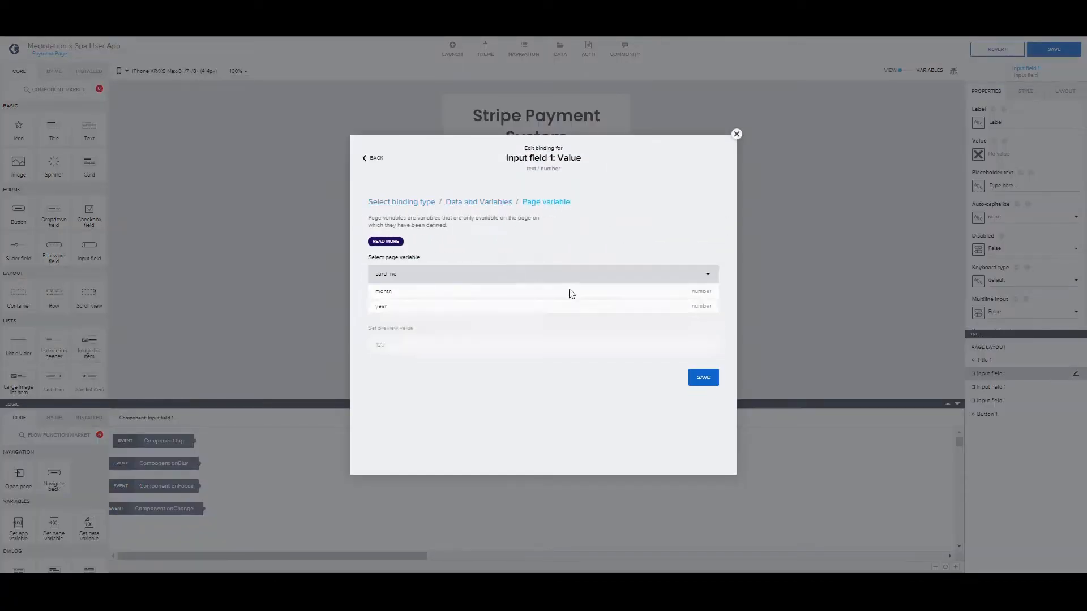
pyautogui.click(703, 377)
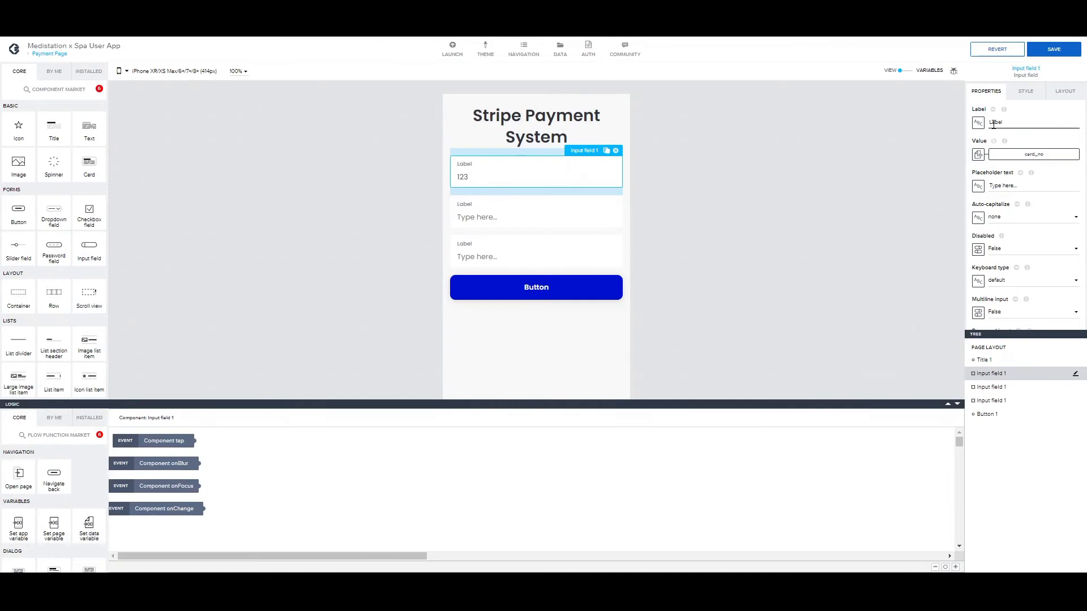
pyautogui.write('Car')
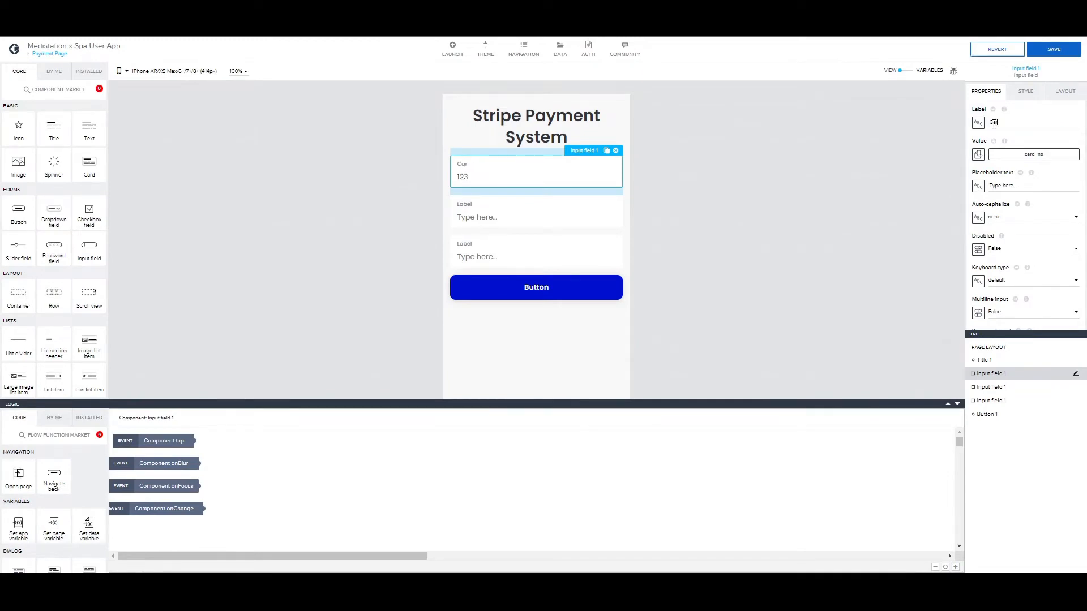
pyautogui.write('Card No')
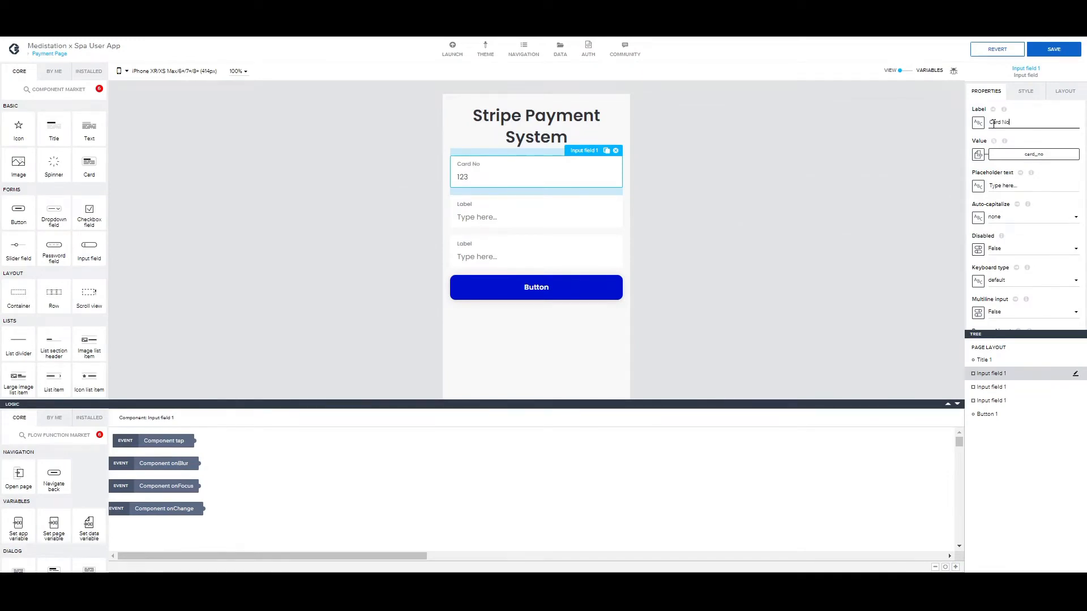
# Step: Bind the second input field to the month page variable and label it Month
pyautogui.click(536, 216)
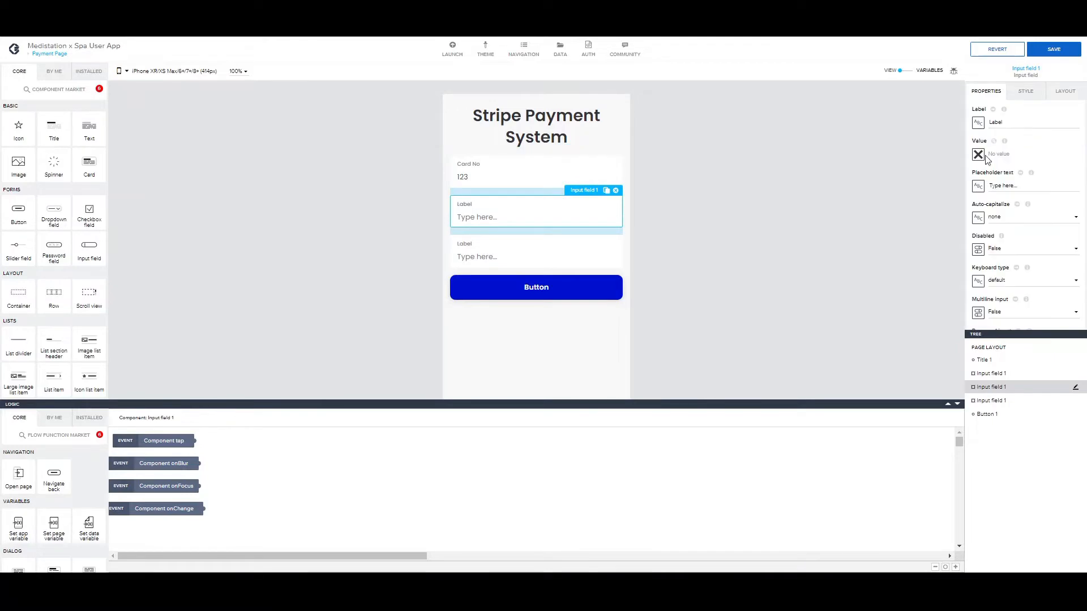
pyautogui.click(977, 154)
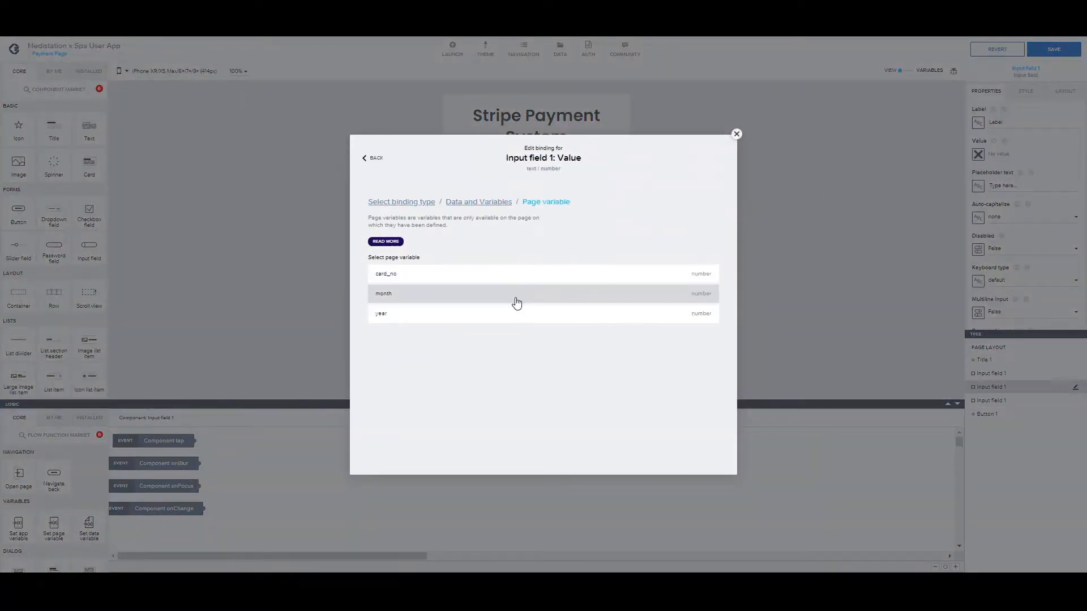
pyautogui.click(405, 293)
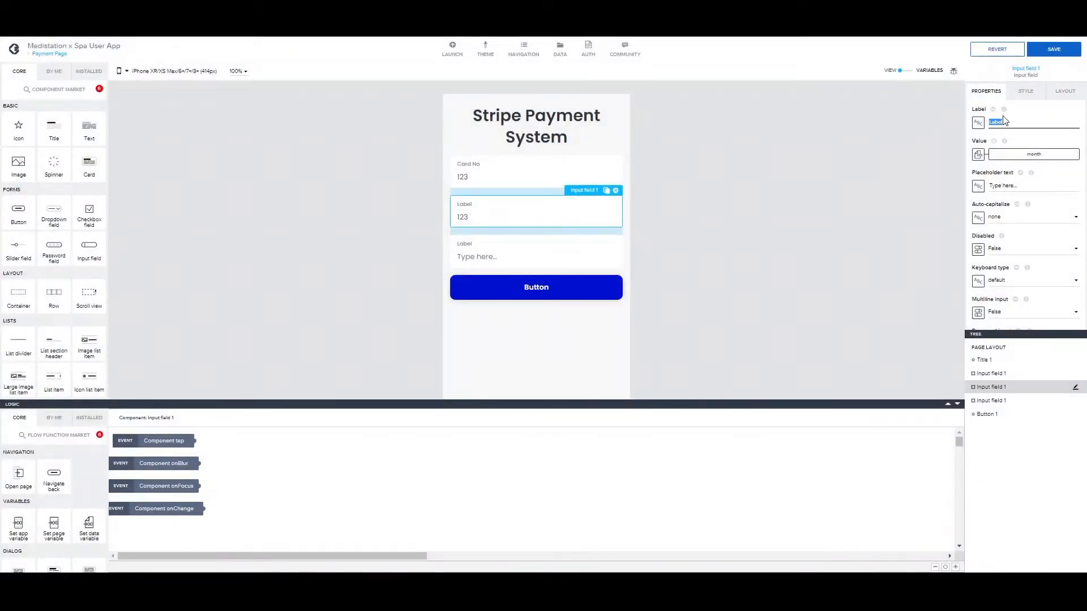
pyautogui.write('Month (6')
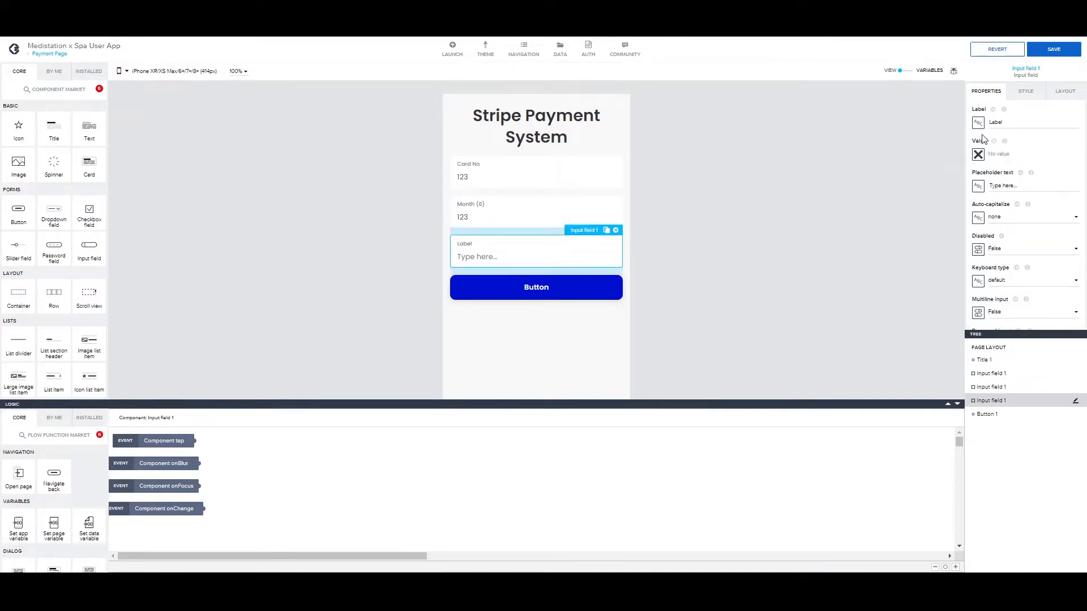
# Step: Bind the third input field to the year page variable and label it Year (2022)
pyautogui.click(996, 141)
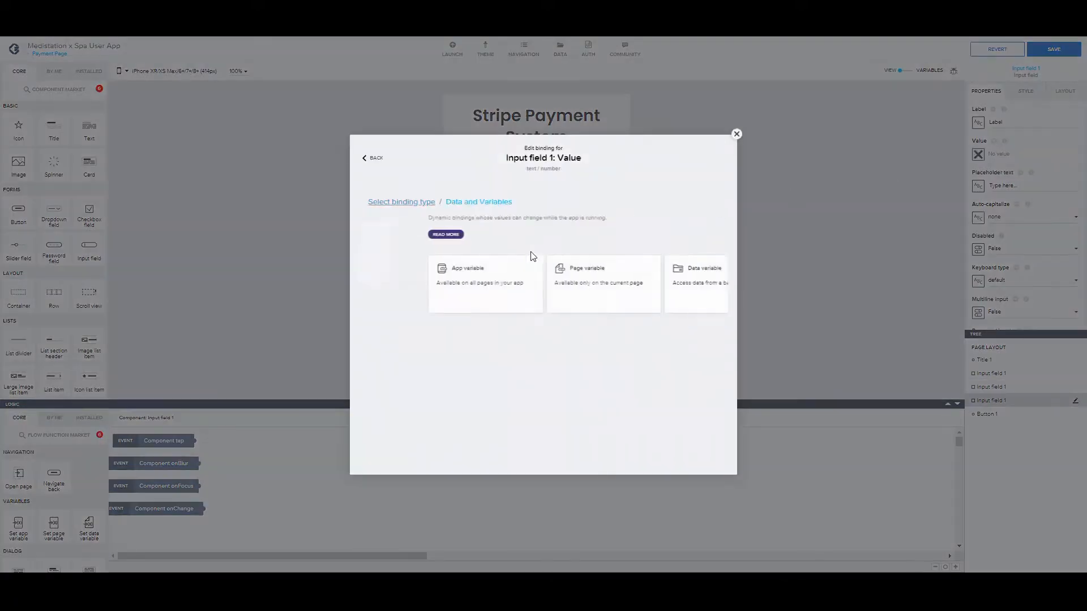
pyautogui.click(603, 283)
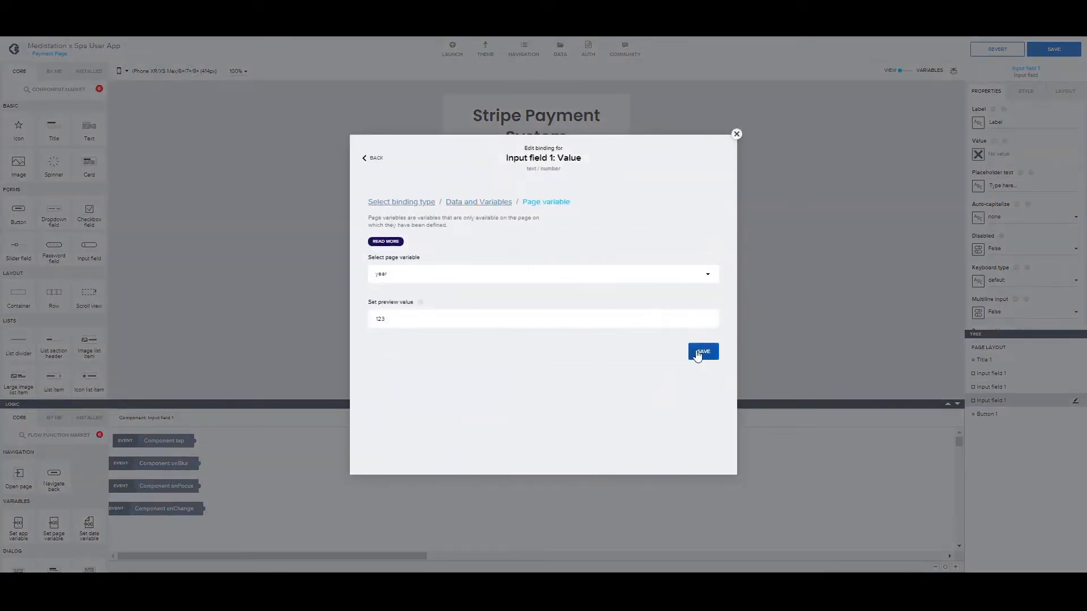
pyautogui.click(703, 351)
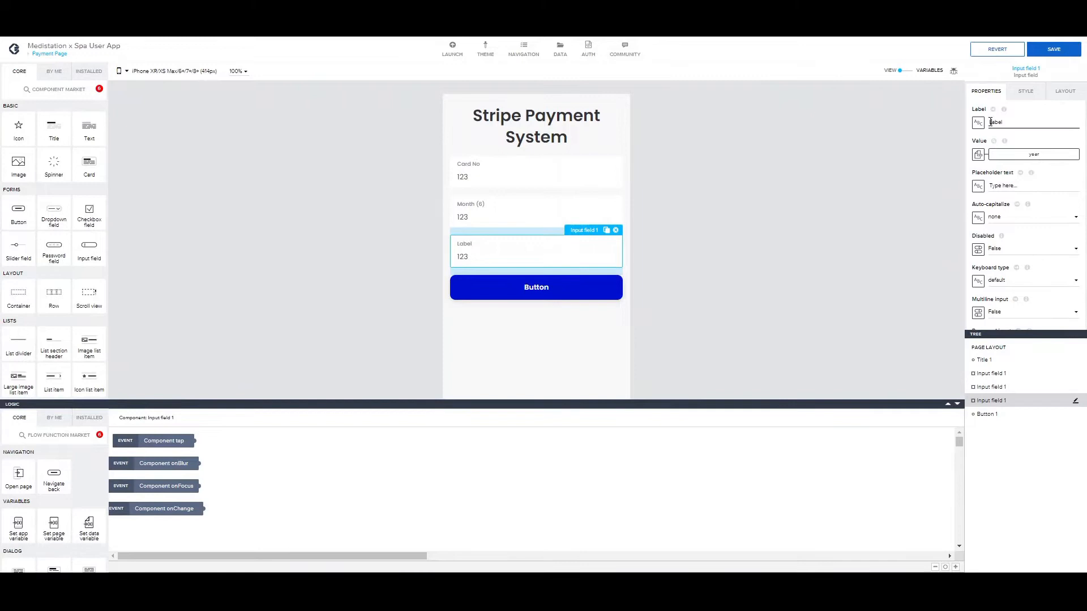
pyautogui.doubleClick(996, 122)
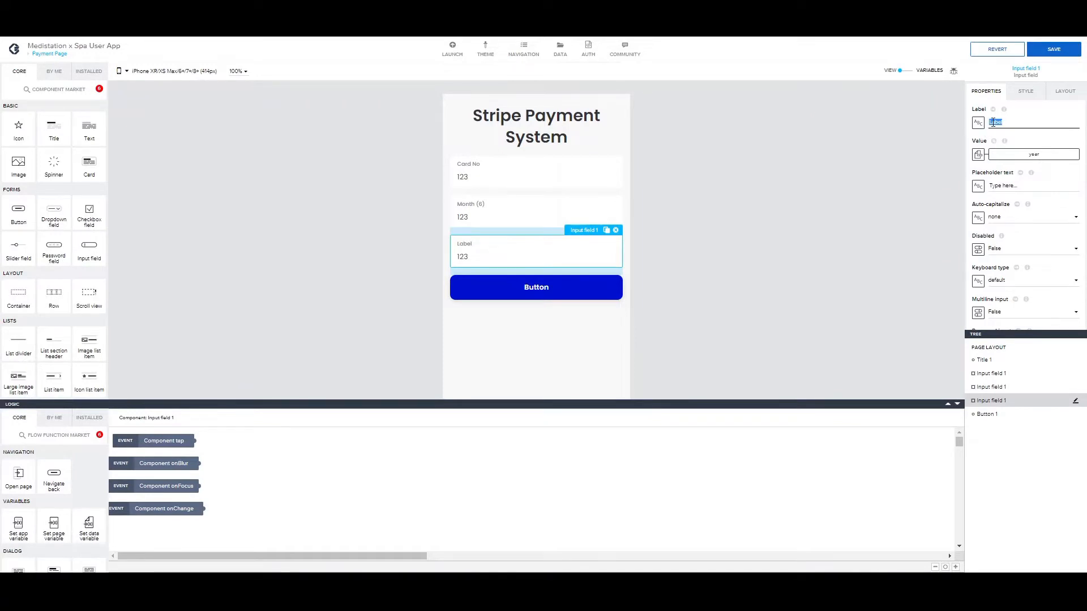
pyautogui.write('Year')
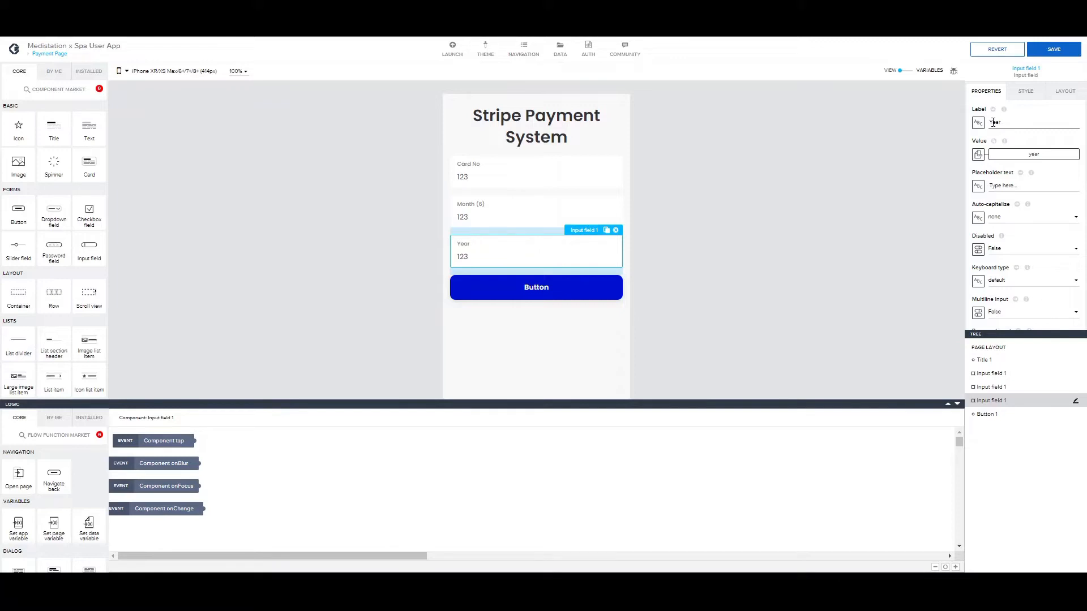
pyautogui.write('()')
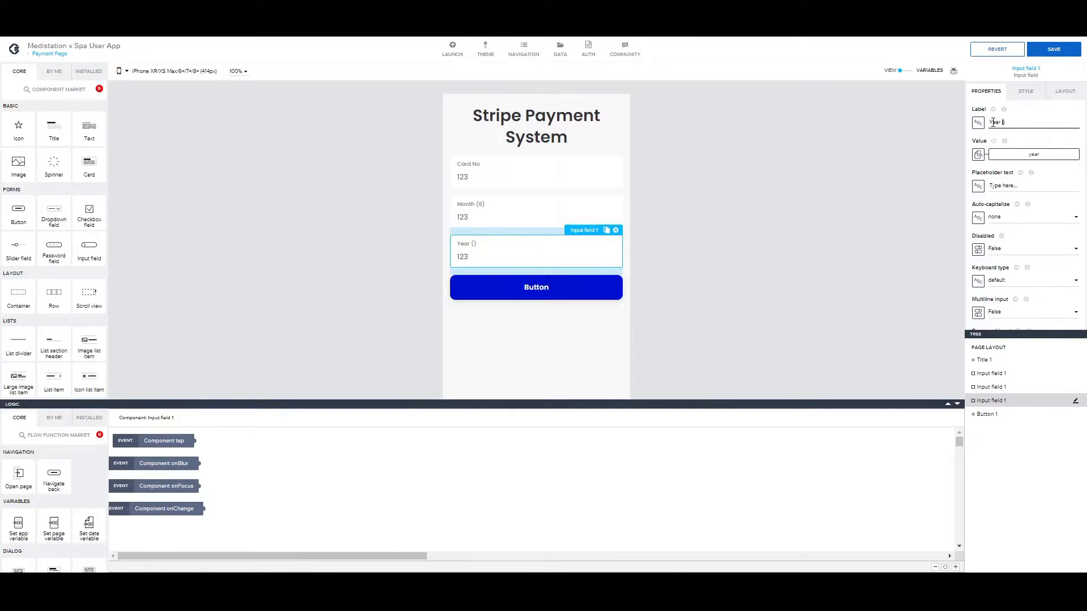
pyautogui.write('(2022)')
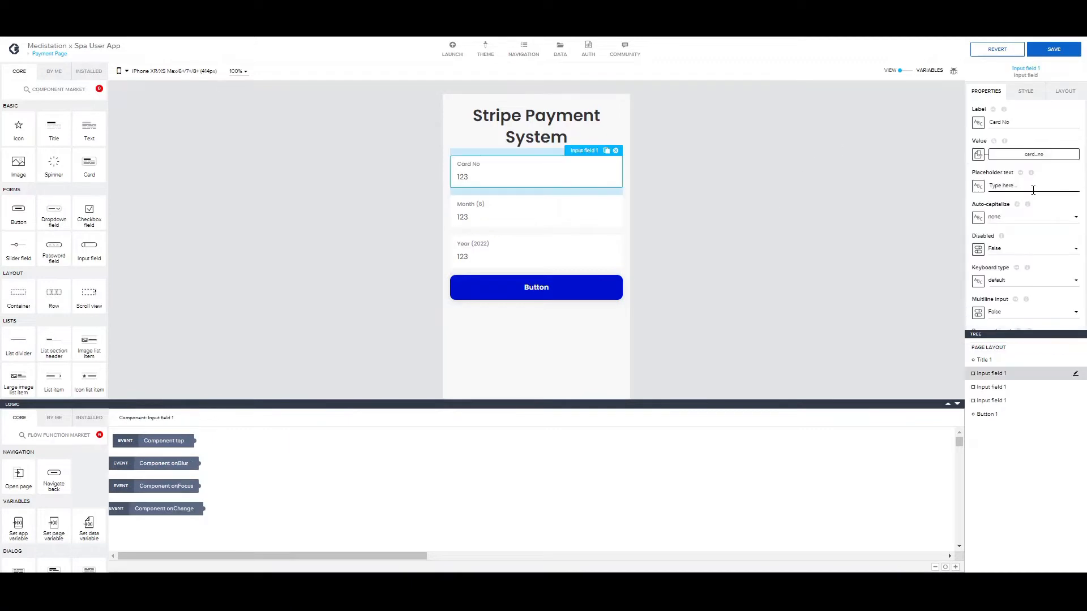
# Step: Set the Card No, Month (6) and Year (2022) fields to use the number-pad keyboard
pyautogui.click(1031, 205)
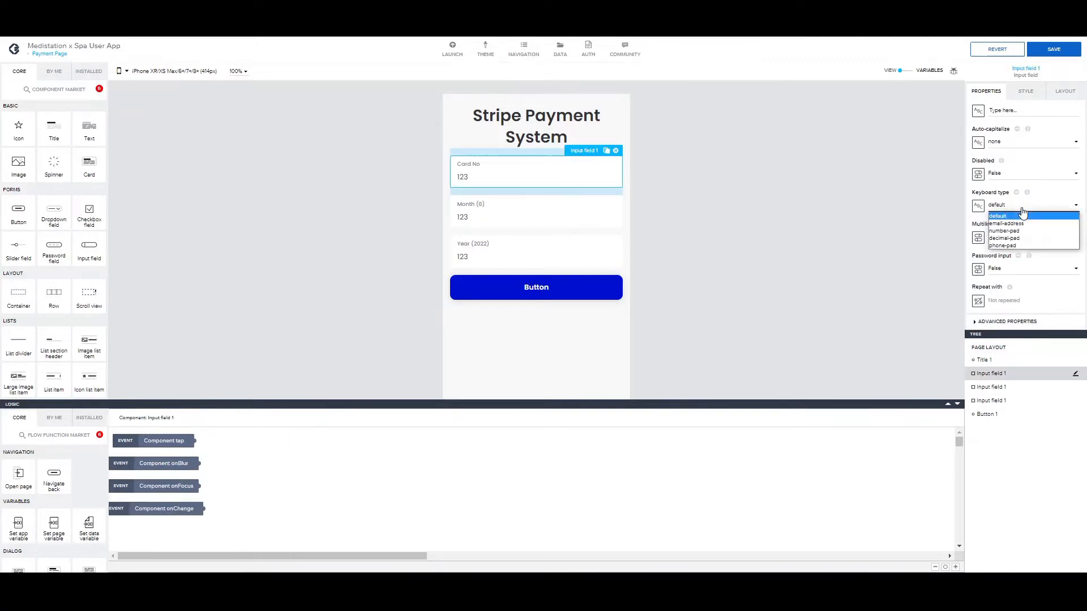
pyautogui.moveTo(1004, 231)
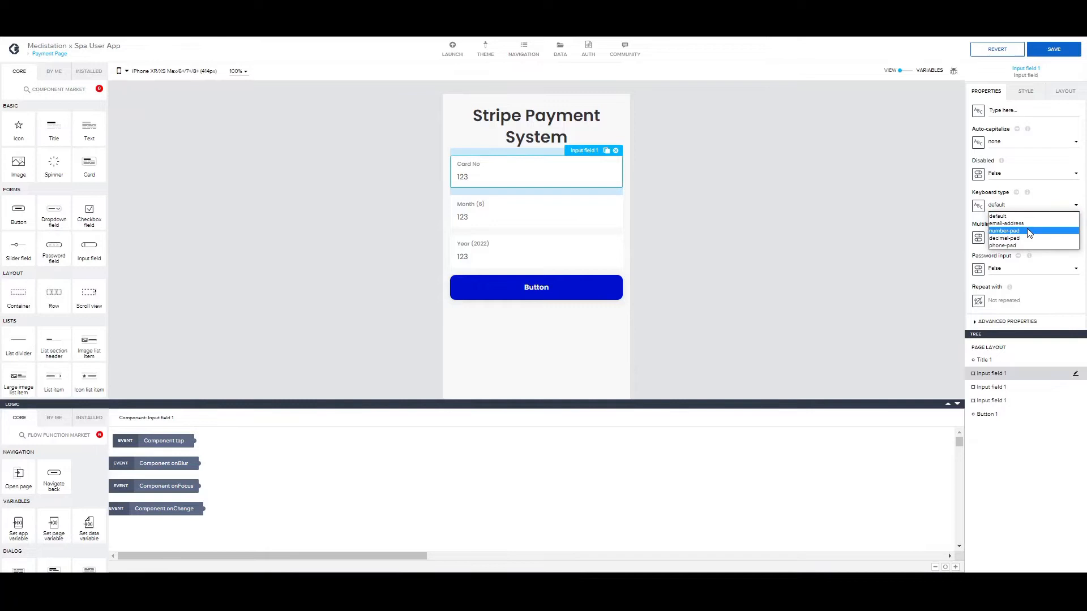
pyautogui.click(1004, 231)
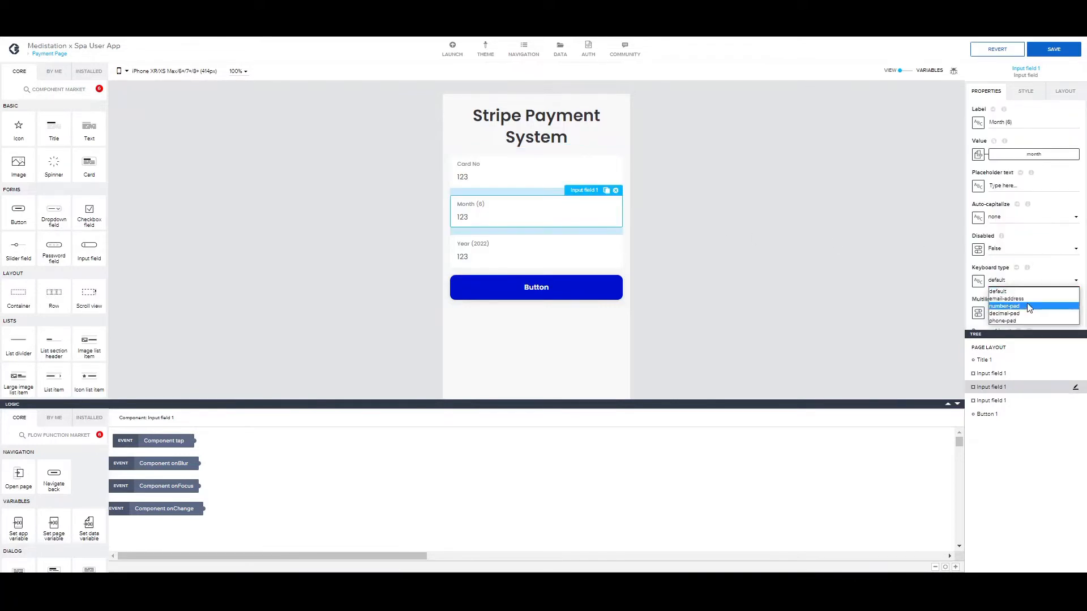
pyautogui.click(1005, 306)
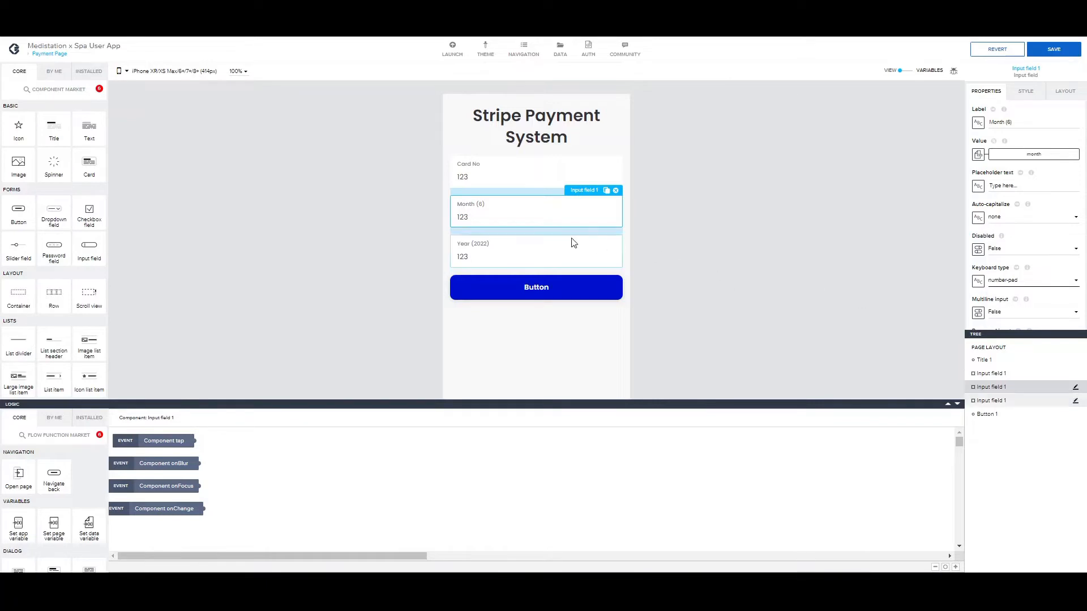
pyautogui.click(537, 251)
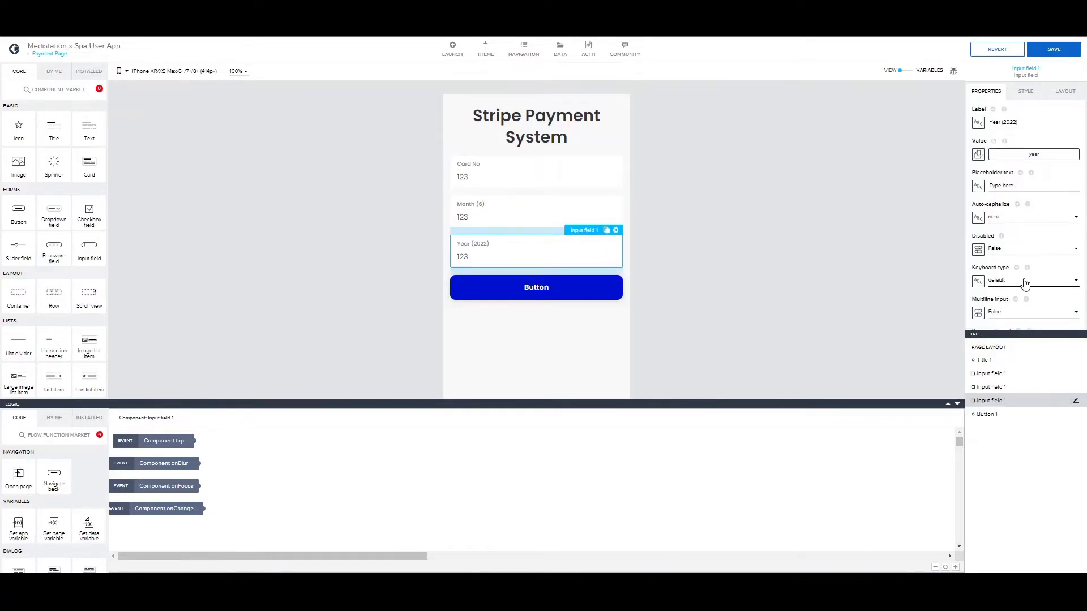
pyautogui.click(1031, 281)
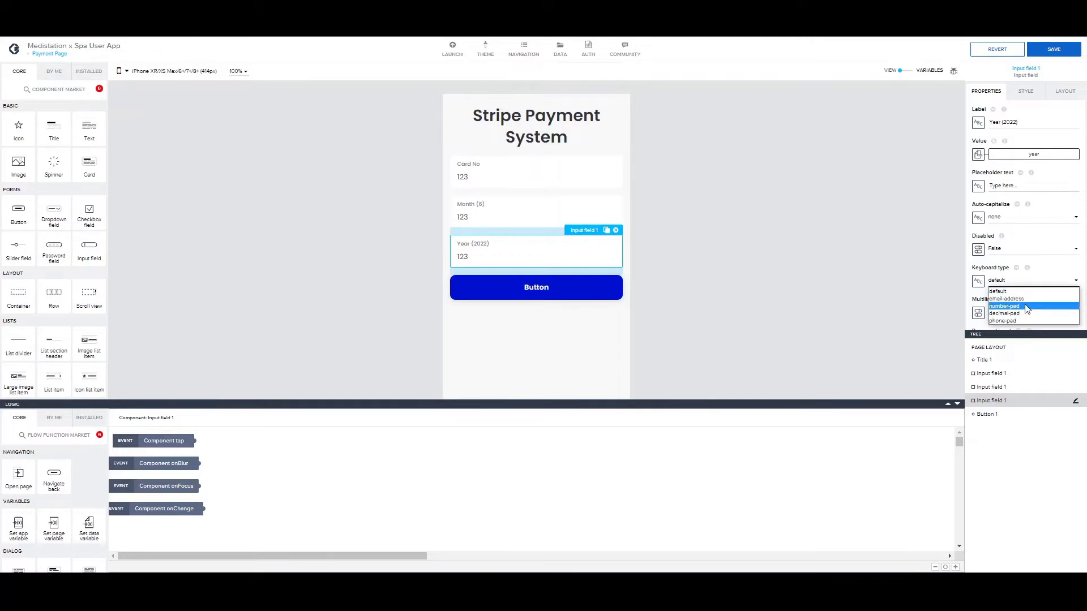
pyautogui.click(1003, 305)
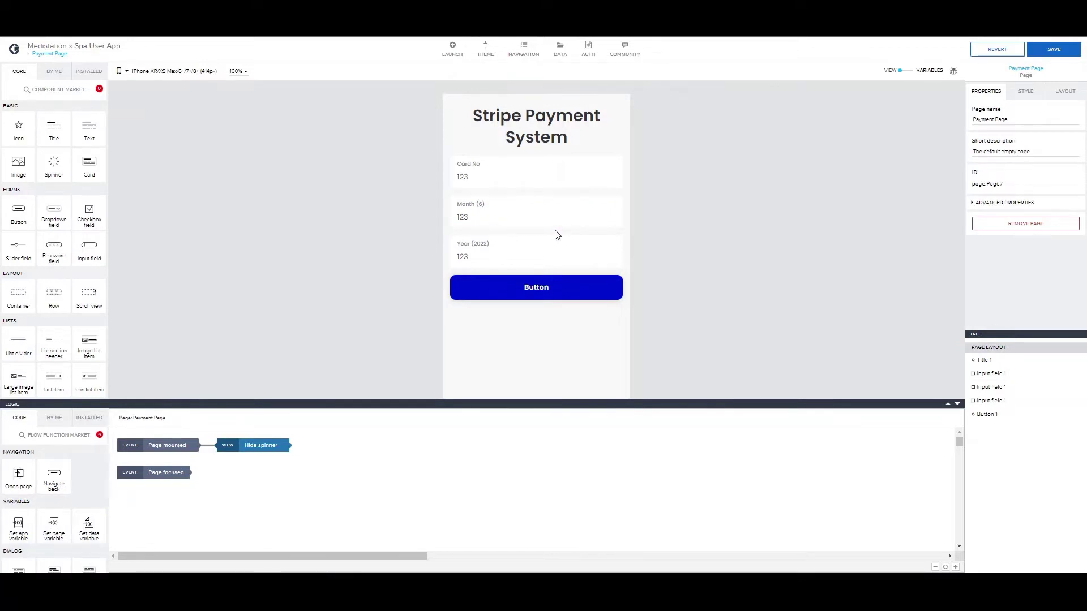
# Step: Enlarge the logic area and place an If condition node after the button's flow
pyautogui.moveTo(668, 404); pyautogui.dragTo(667, 389)
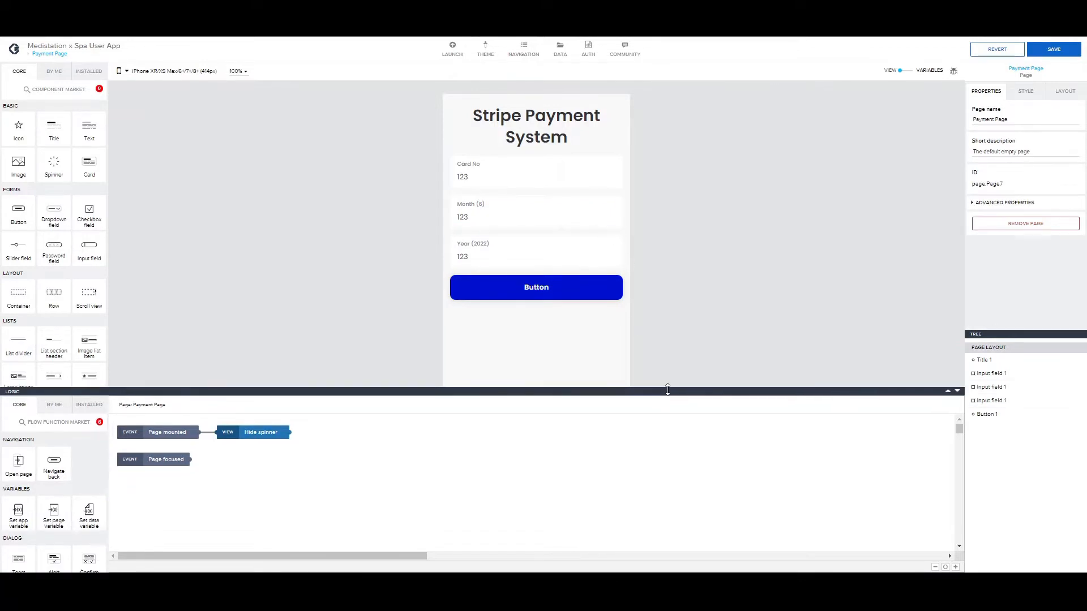
pyautogui.moveTo(667, 390); pyautogui.dragTo(686, 323)
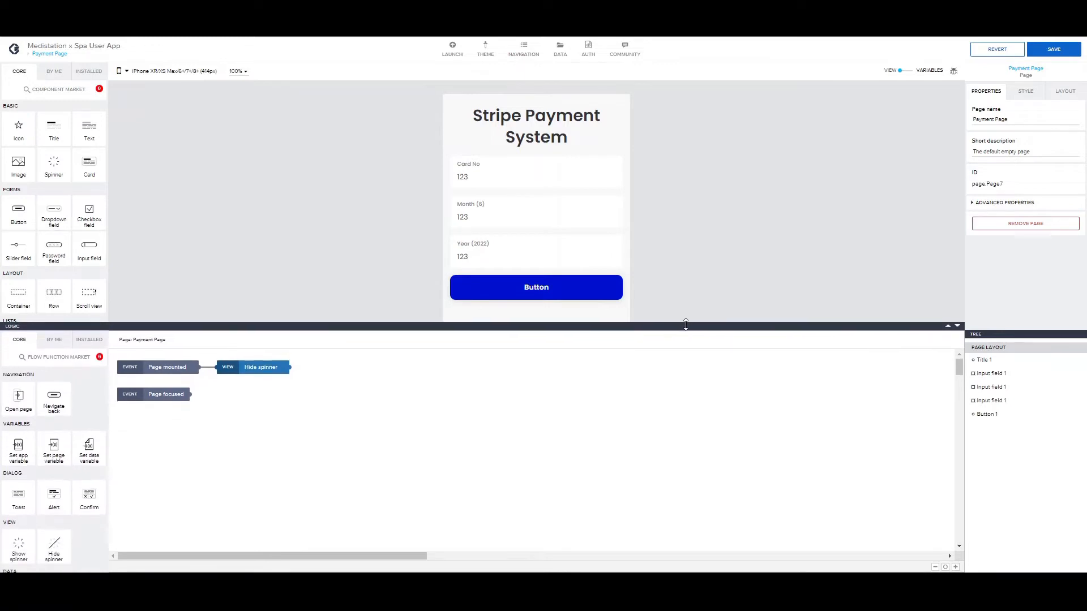
pyautogui.click(536, 288)
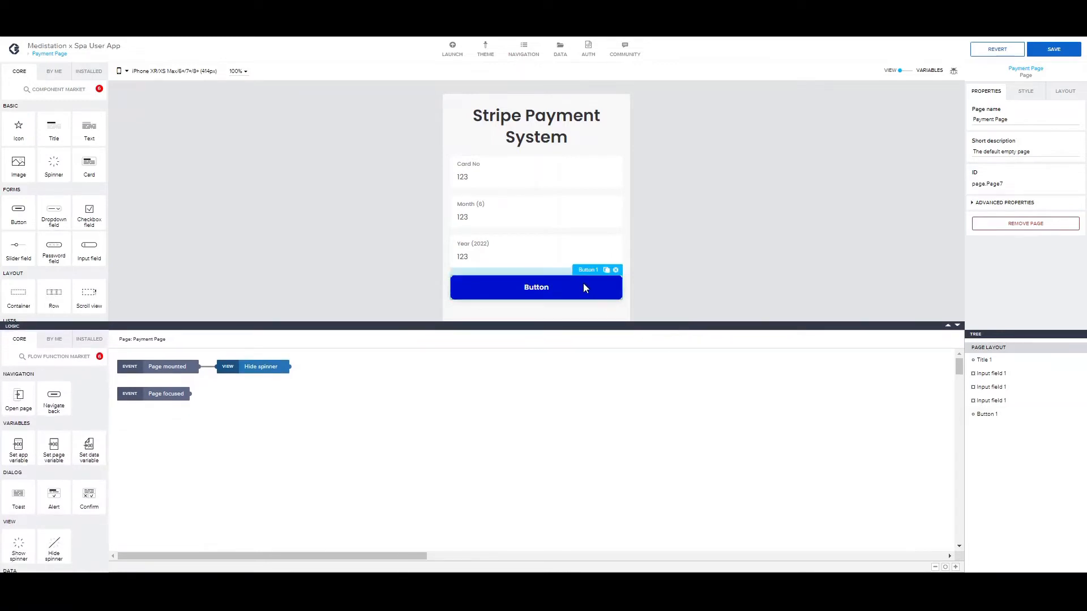
pyautogui.click(536, 288)
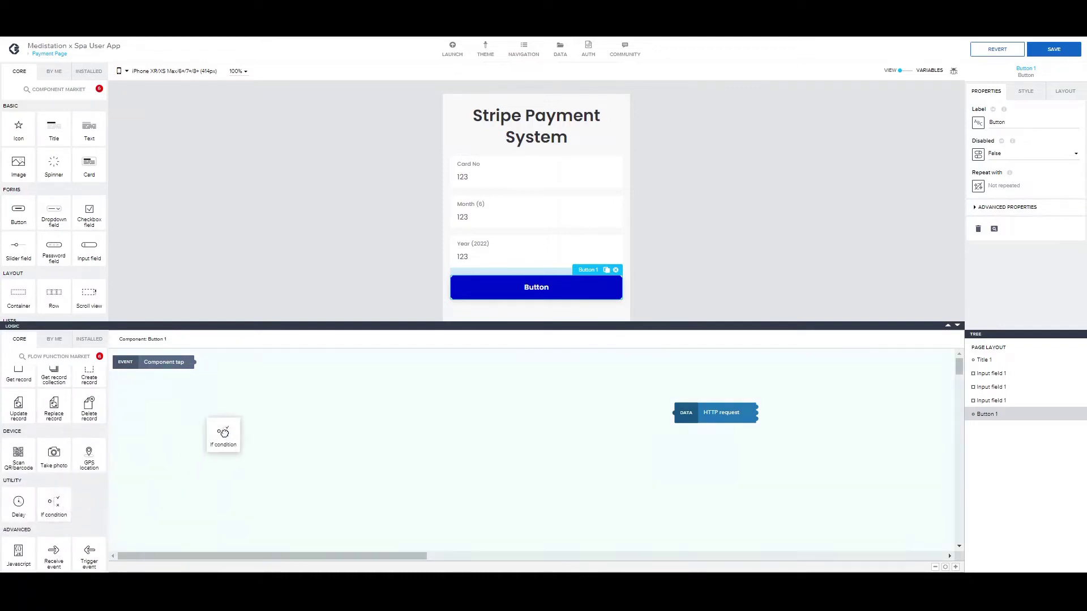
pyautogui.moveTo(223, 435); pyautogui.dragTo(270, 390)
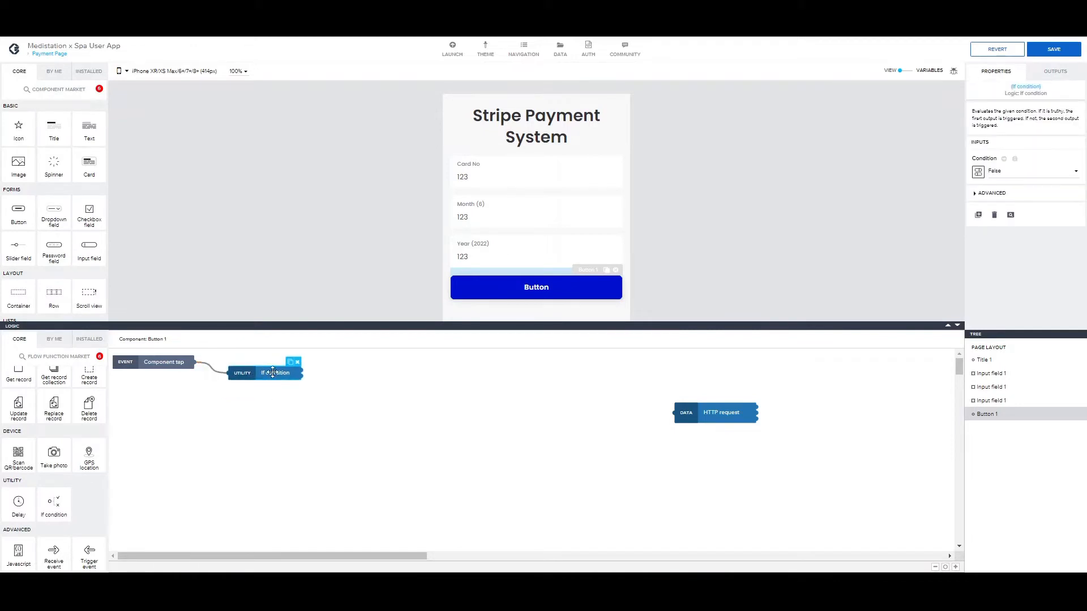
pyautogui.click(978, 171)
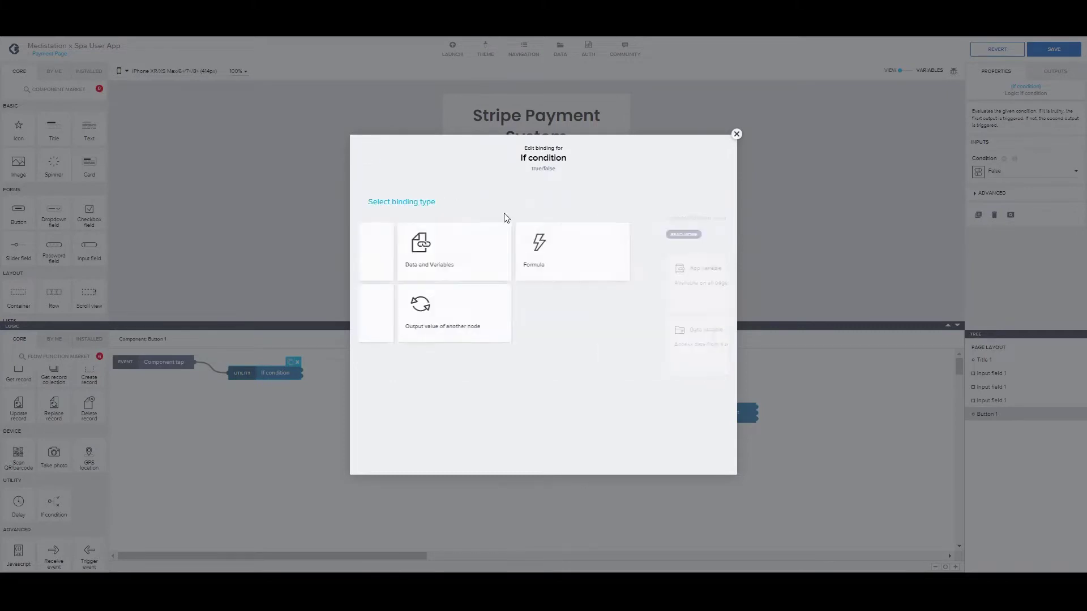
# Step: Bind the condition to the formula !IS_EMPTY(pageVars.month) and save it
pyautogui.click(539, 251)
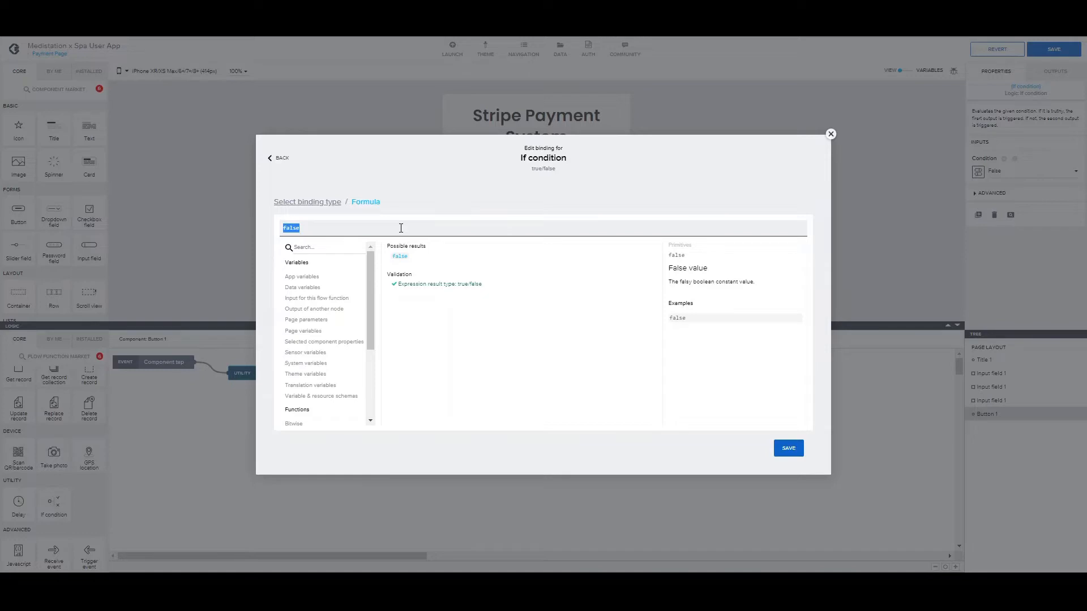
pyautogui.write('IS')
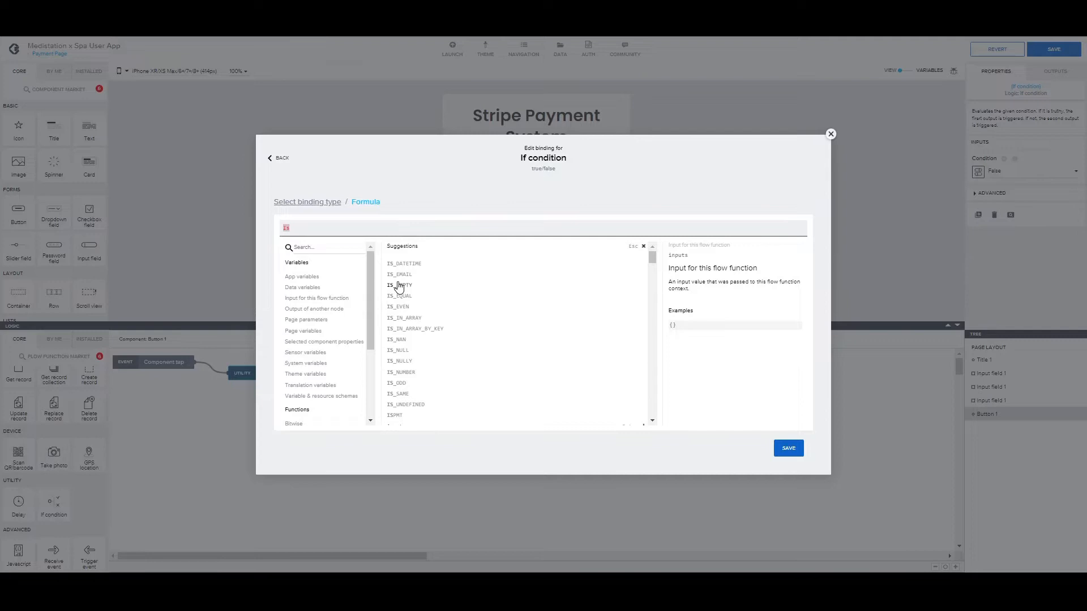
pyautogui.click(398, 286)
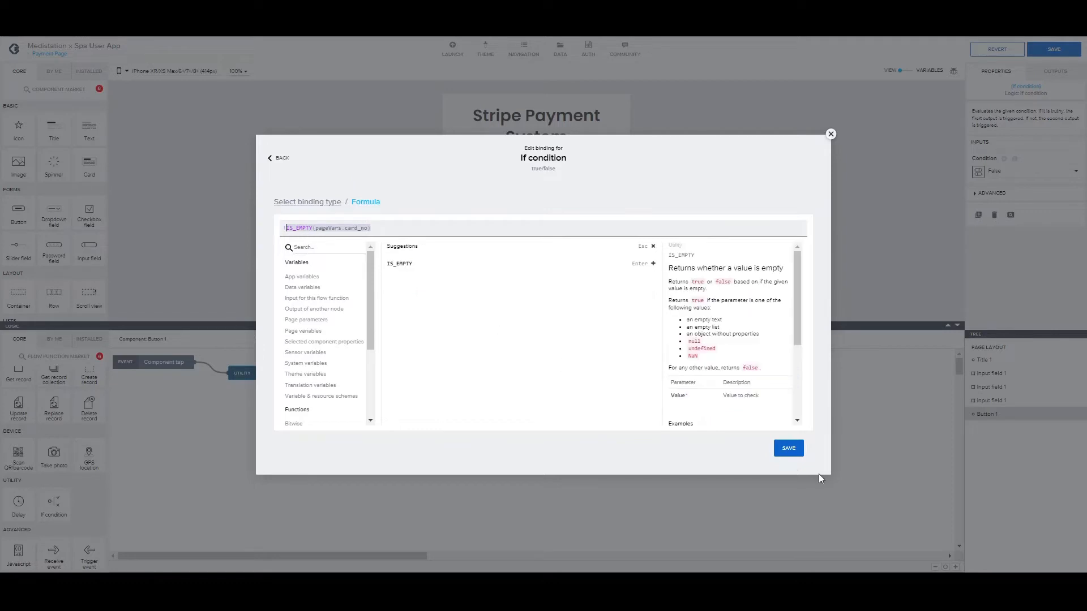
pyautogui.click(788, 448)
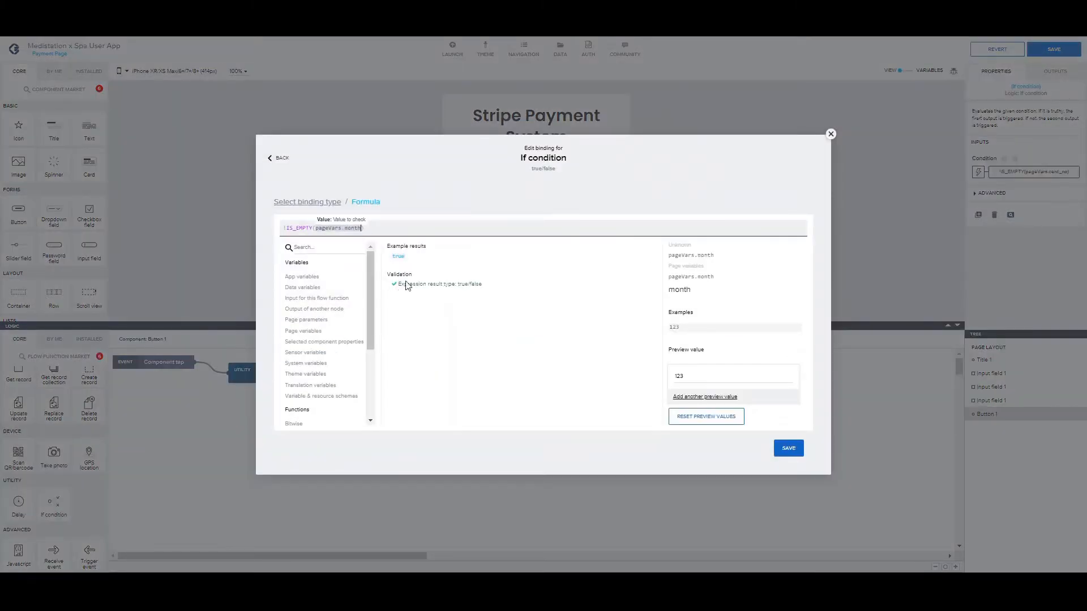
pyautogui.click(788, 448)
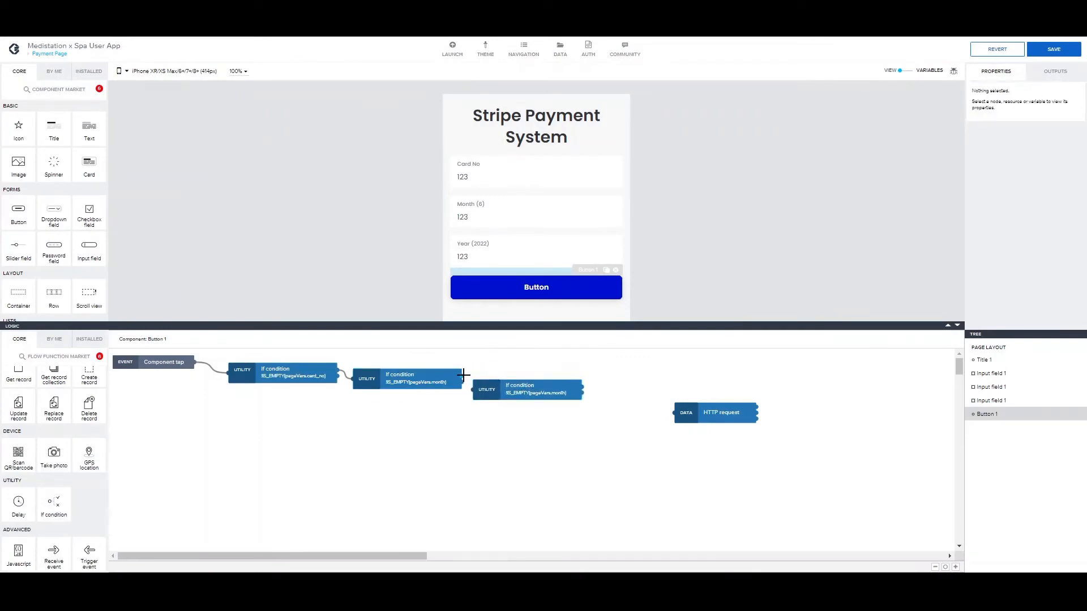
# Step: Set the third condition to !IS_EMPTY(pageVars.year) and save it
pyautogui.click(526, 389)
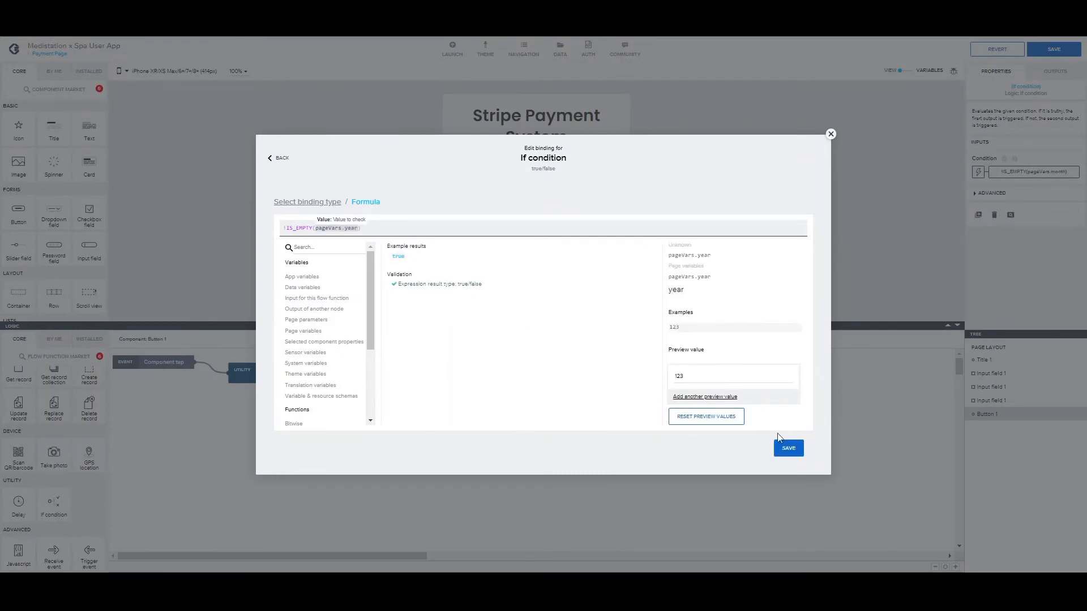
pyautogui.click(788, 448)
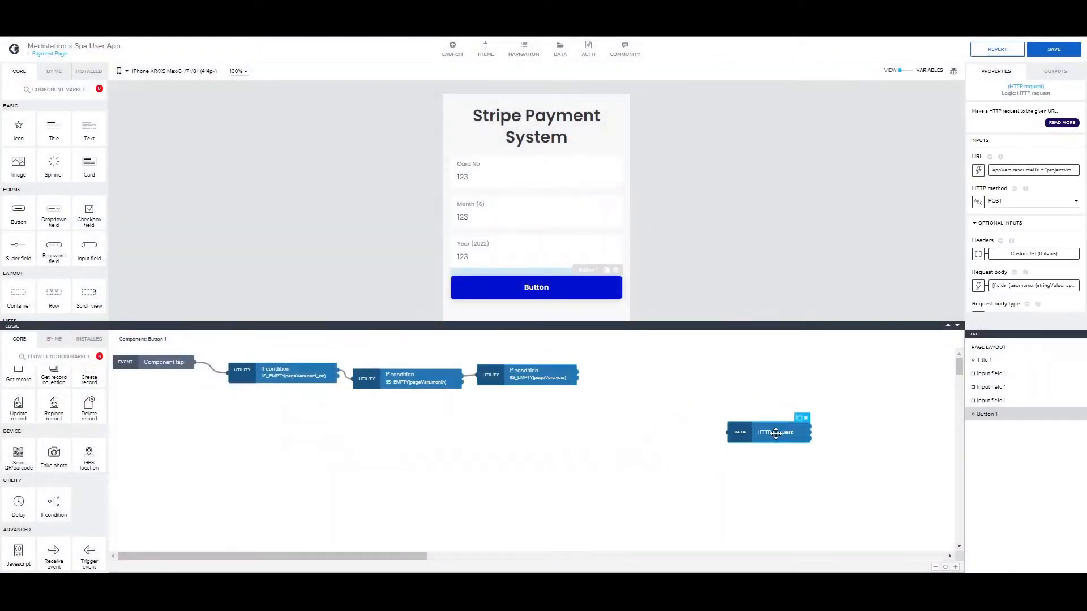
# Step: Add an HTTP request node named create payment method with method POST after the conditions
pyautogui.click(88, 340)
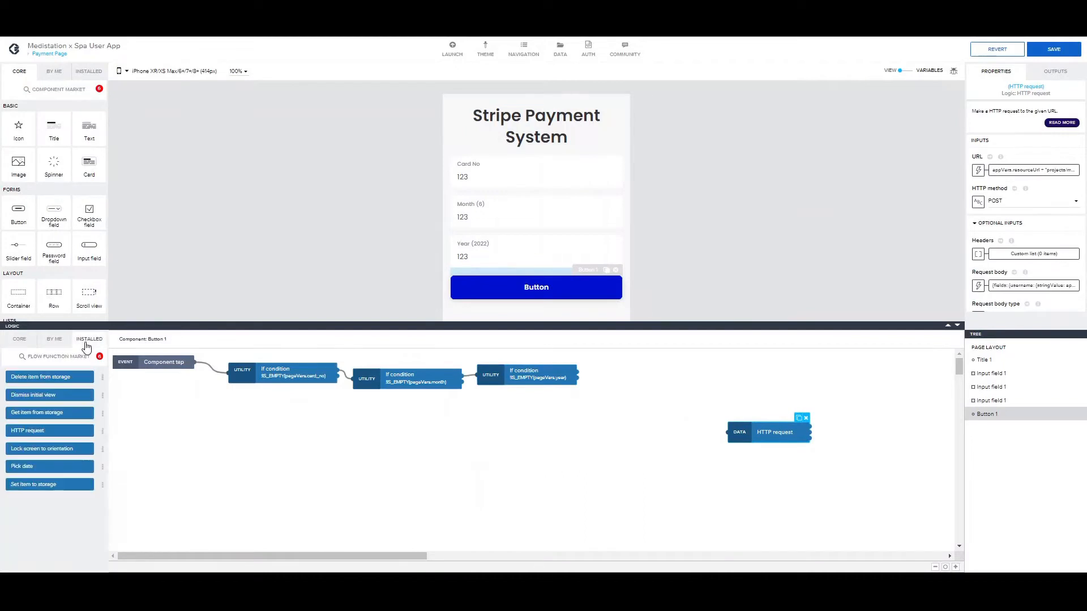
pyautogui.moveTo(27, 430); pyautogui.dragTo(215, 449)
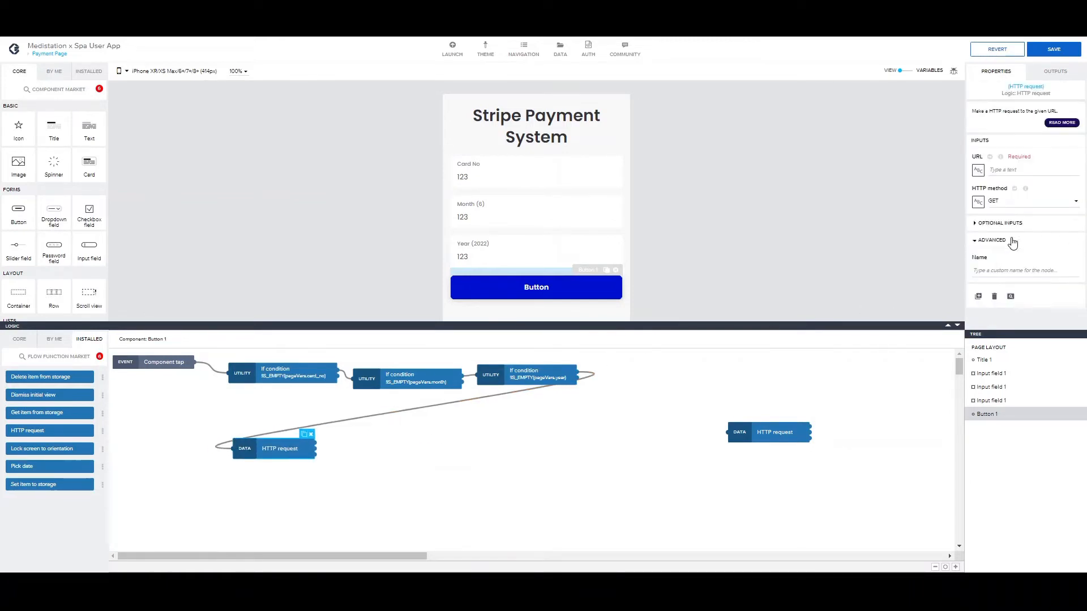
pyautogui.write('create payment method')
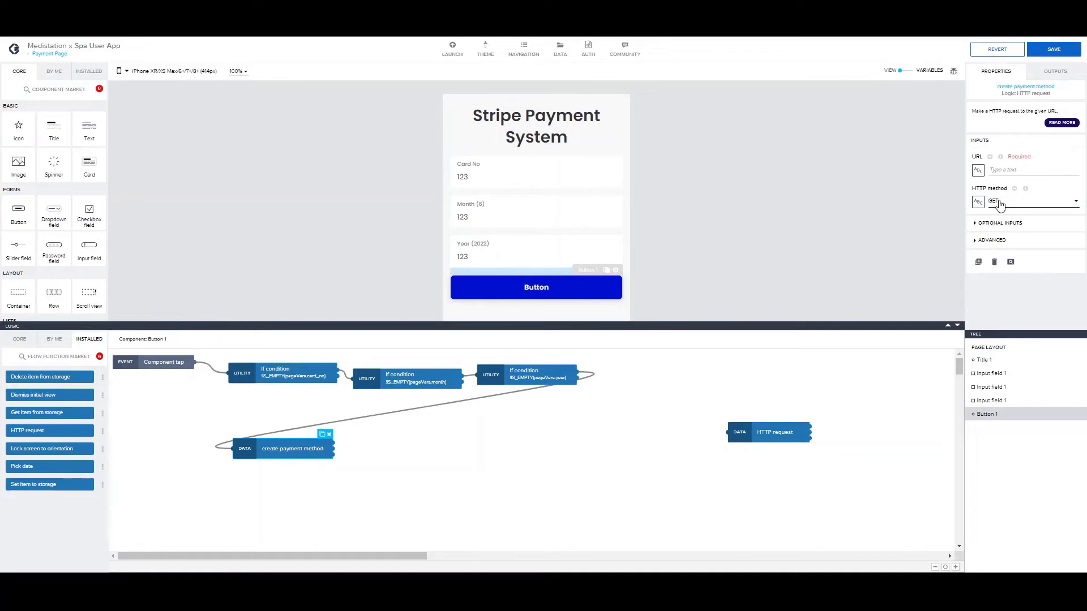
pyautogui.click(1029, 201)
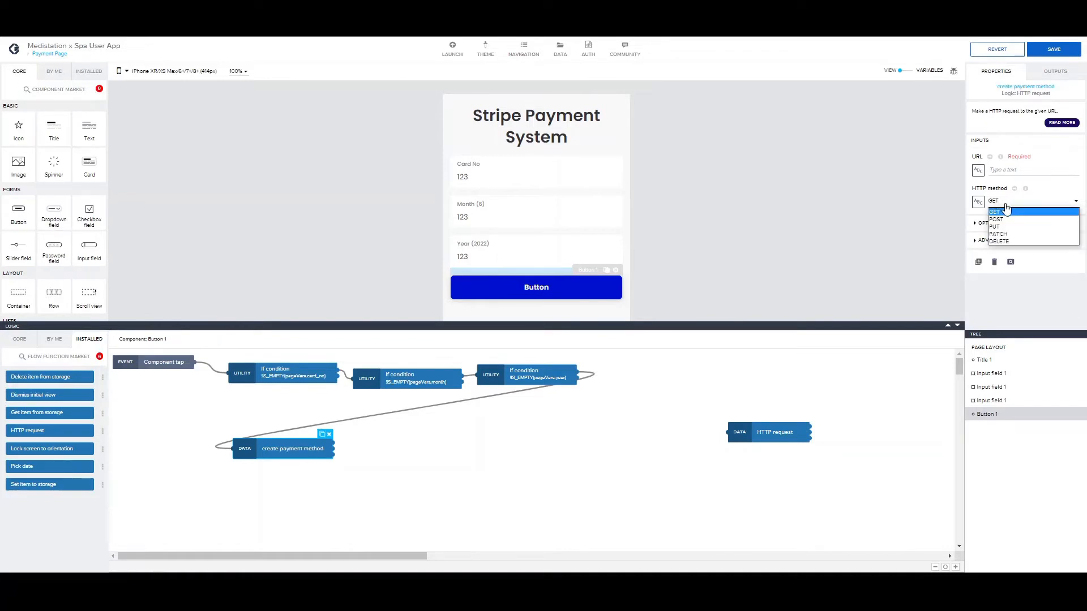
pyautogui.click(994, 219)
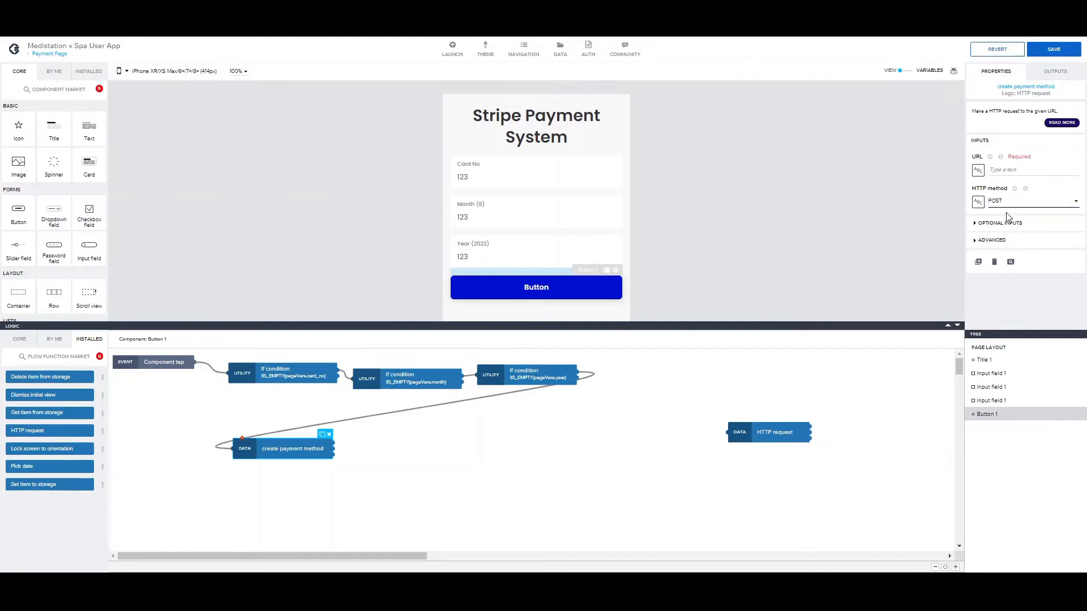
pyautogui.moveTo(978, 170)
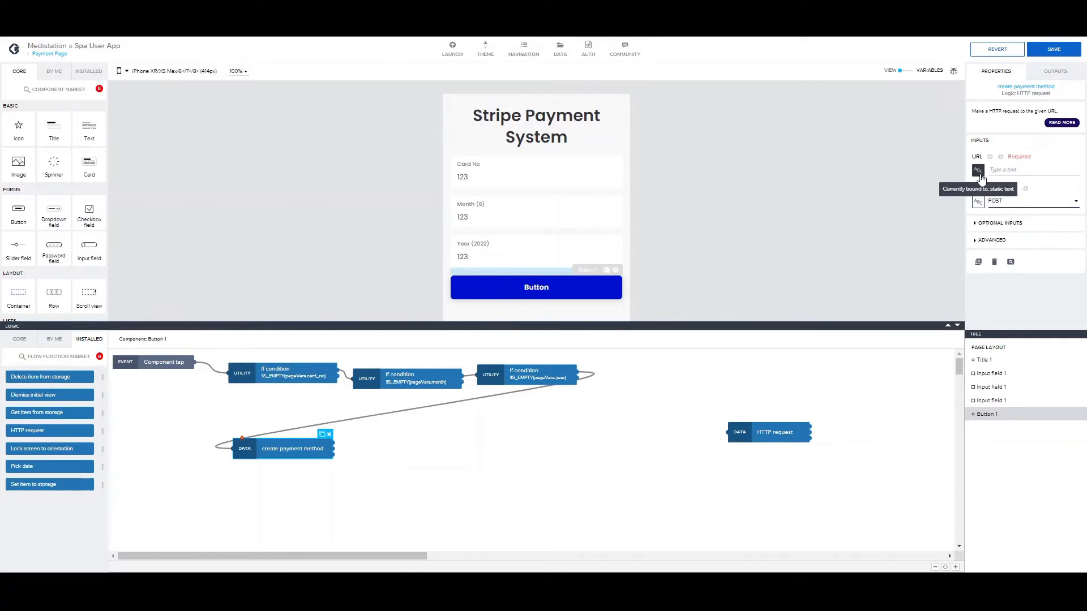
pyautogui.click(978, 169)
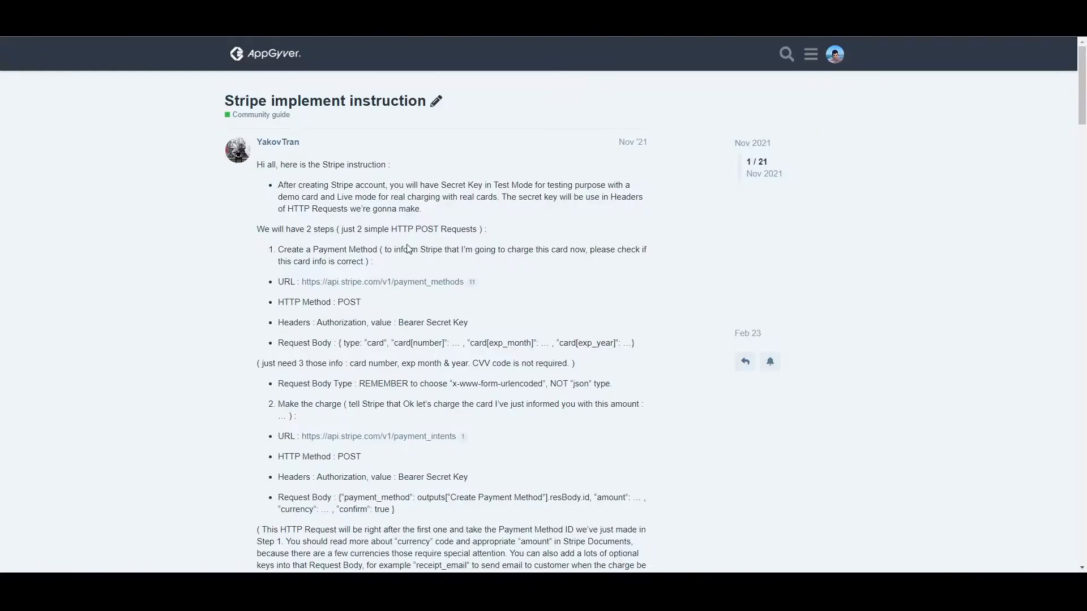
pyautogui.moveTo(301, 282); pyautogui.dragTo(464, 282)
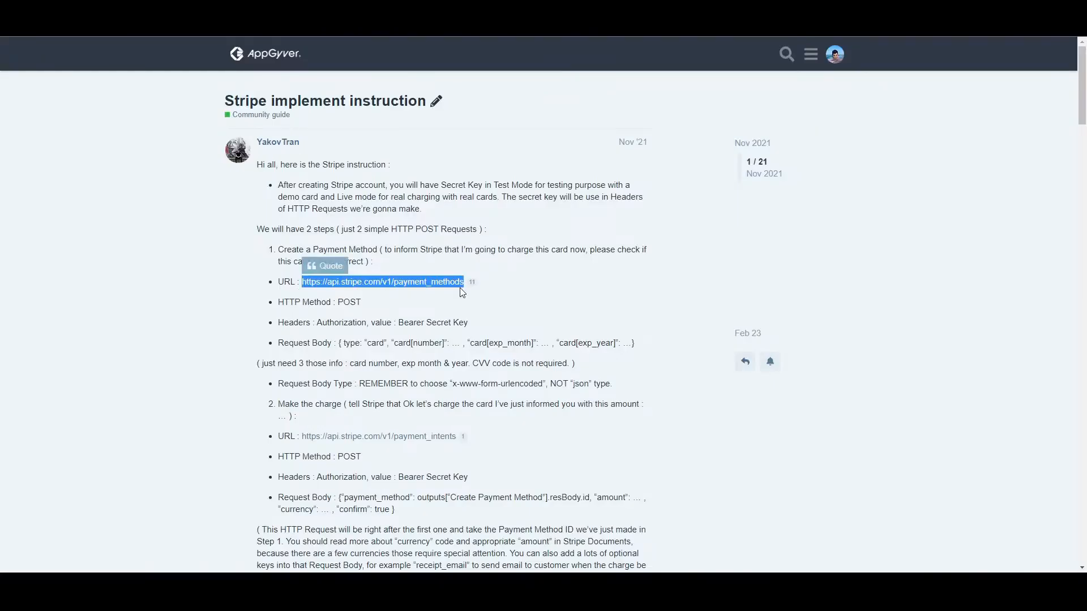
pyautogui.moveTo(309, 347)
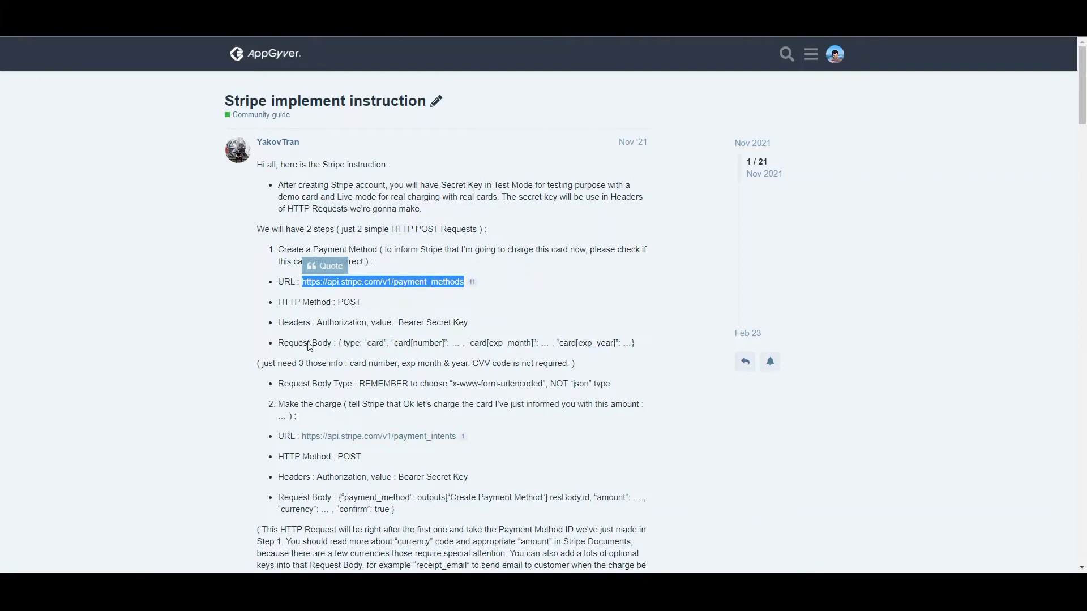
pyautogui.moveTo(485, 308)
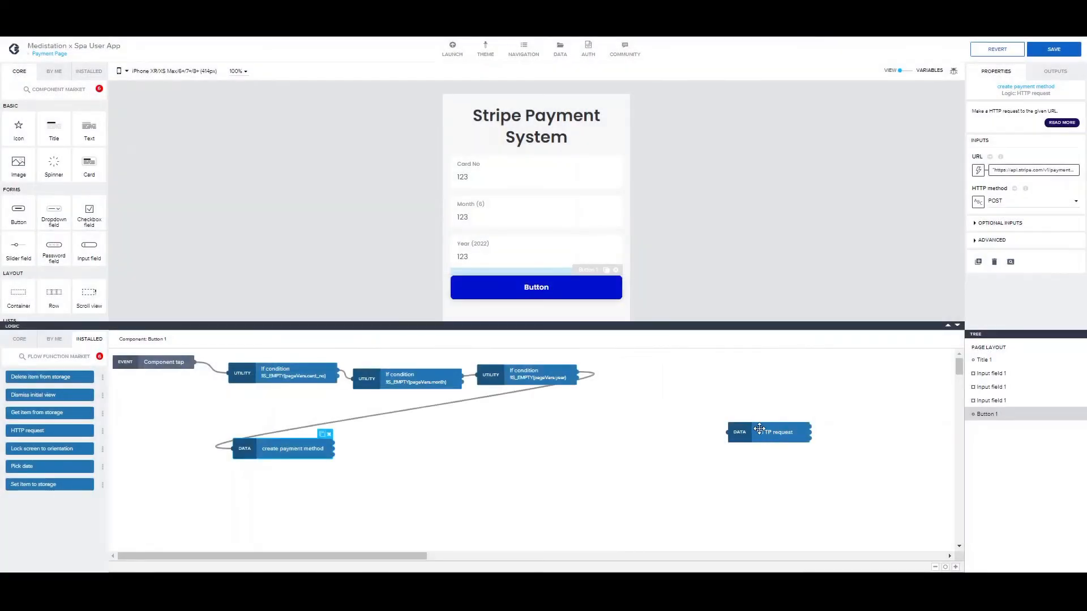
pyautogui.click(974, 223)
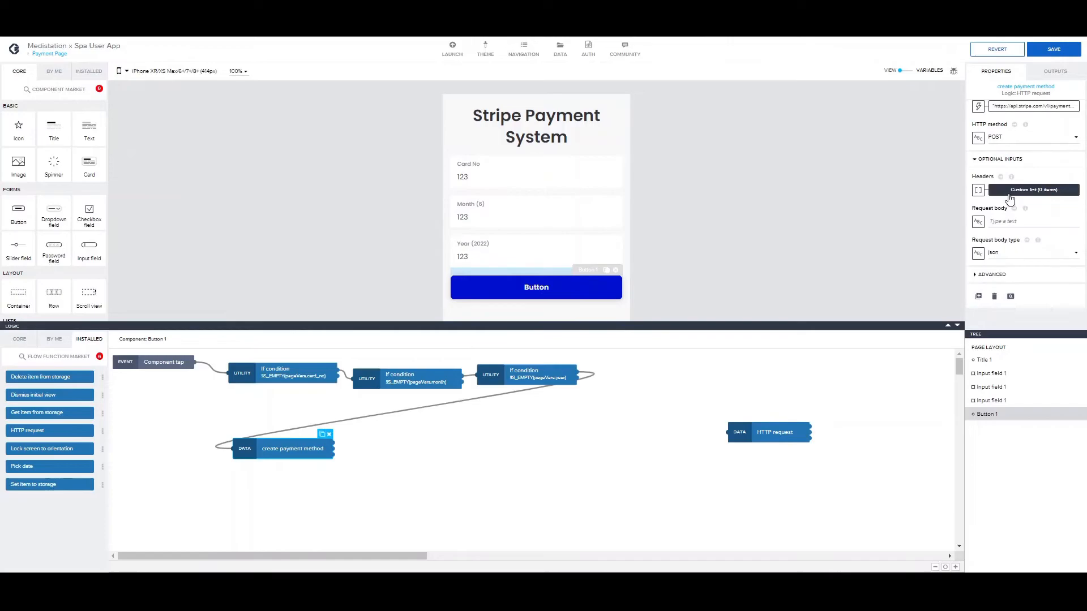
pyautogui.click(1033, 190)
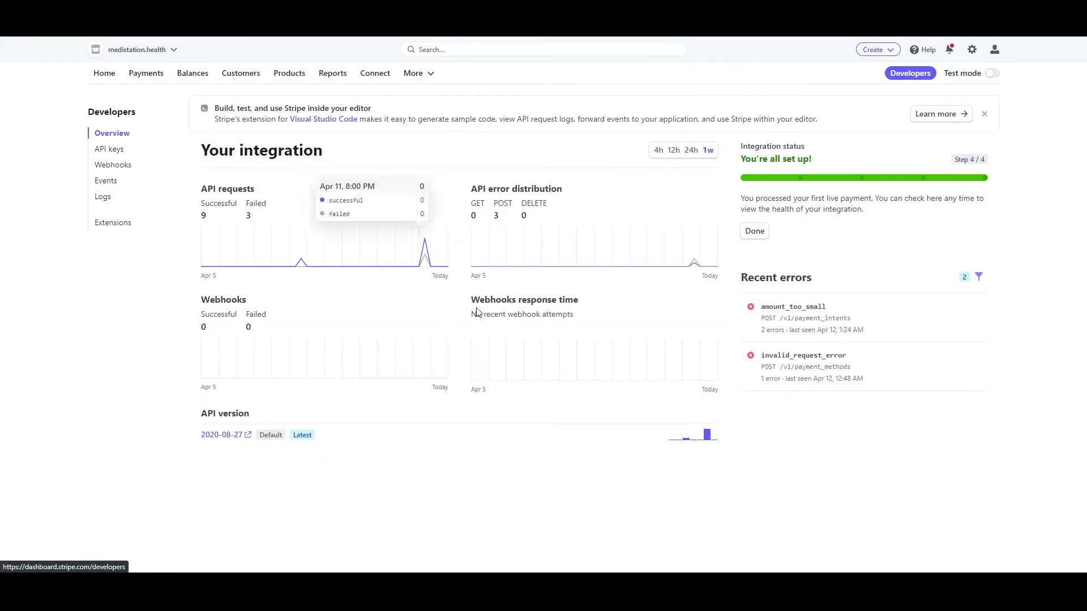
pyautogui.moveTo(914, 80)
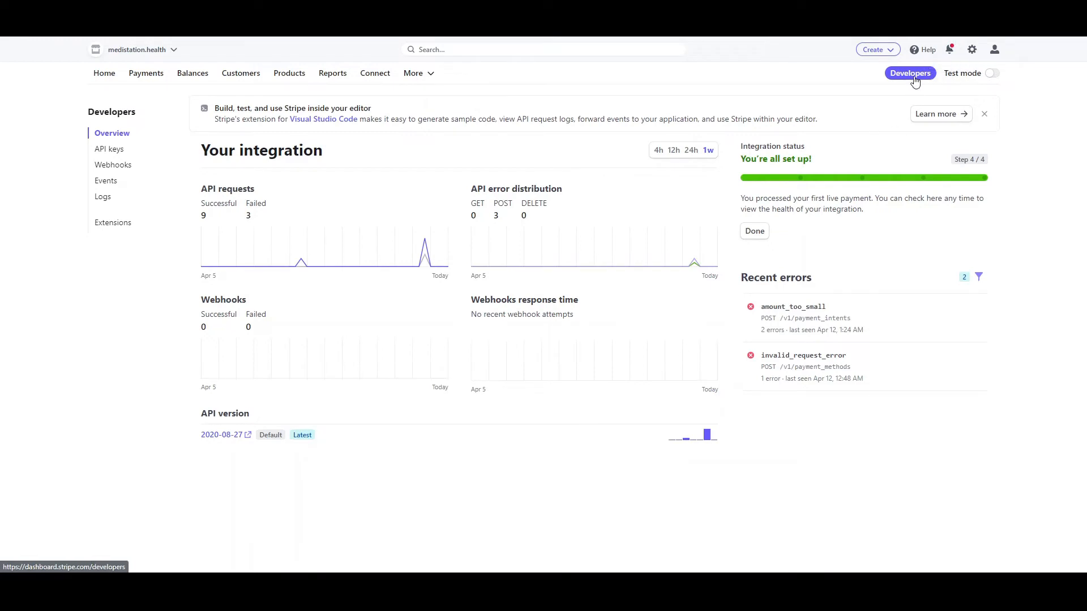
pyautogui.moveTo(874, 103)
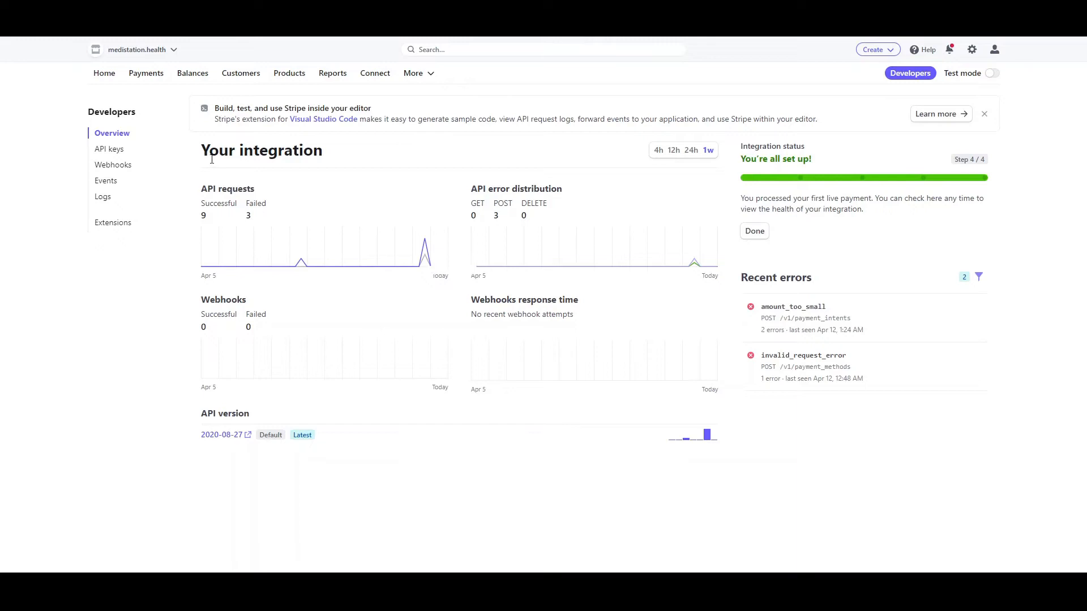
# Step: In Stripe Developers > API keys, copy the live secret key for the Authorization header
pyautogui.click(109, 150)
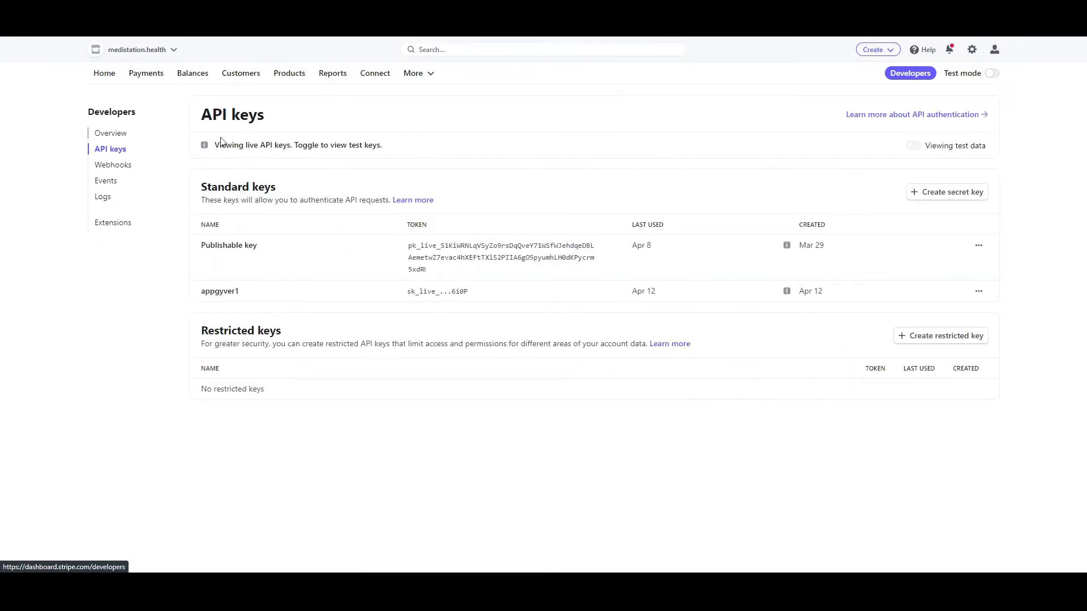
pyautogui.moveTo(938, 197)
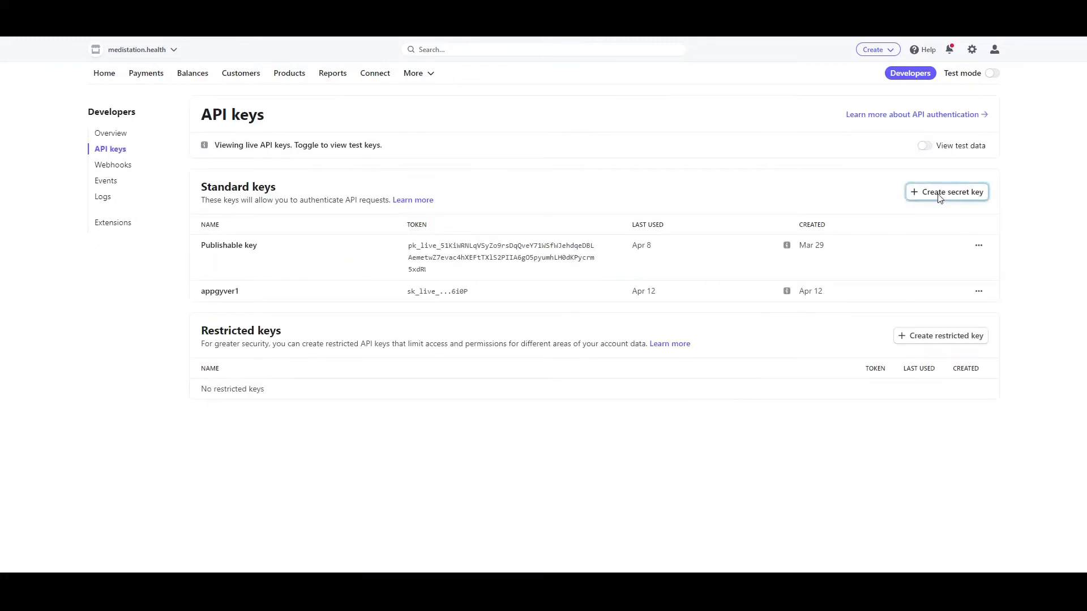
pyautogui.click(946, 192)
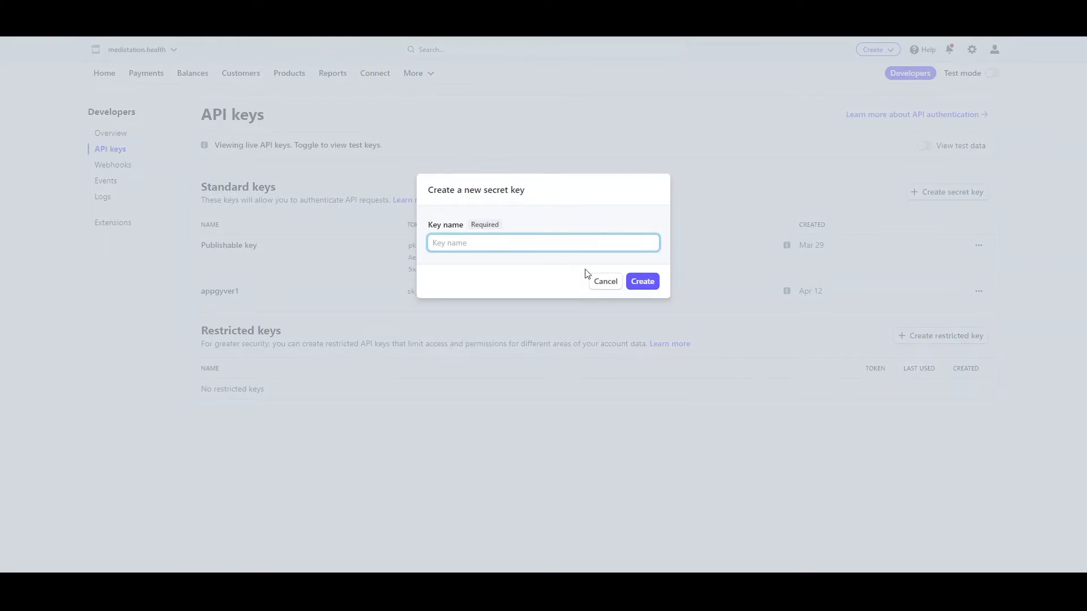
pyautogui.click(605, 281)
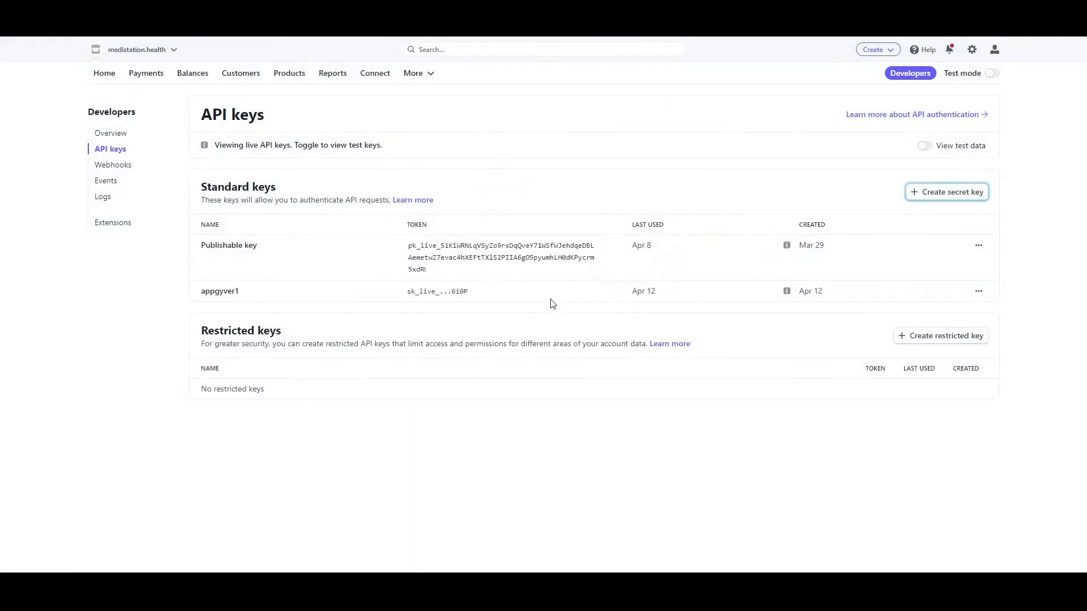
pyautogui.doubleClick(437, 291)
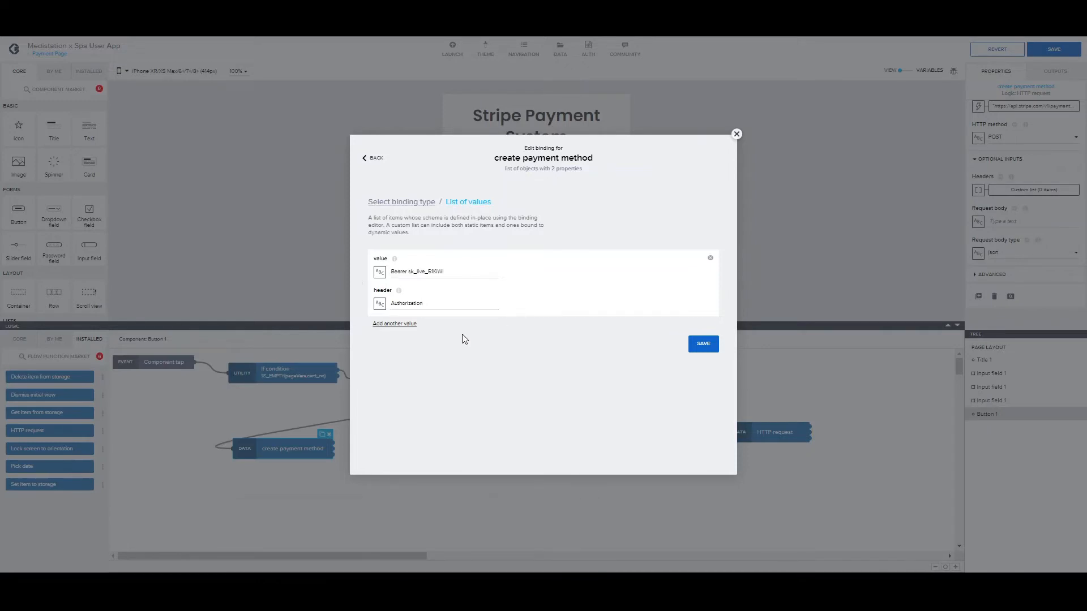
# Step: Complete the Authorization header value as Bearer sk_live_... and save the header list
pyautogui.click(443, 272)
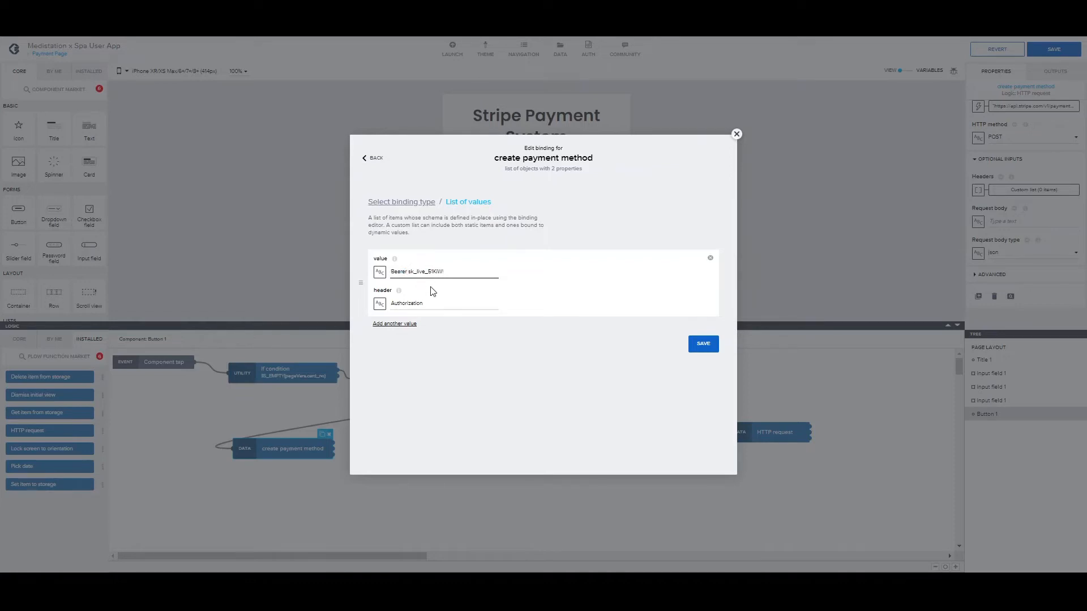
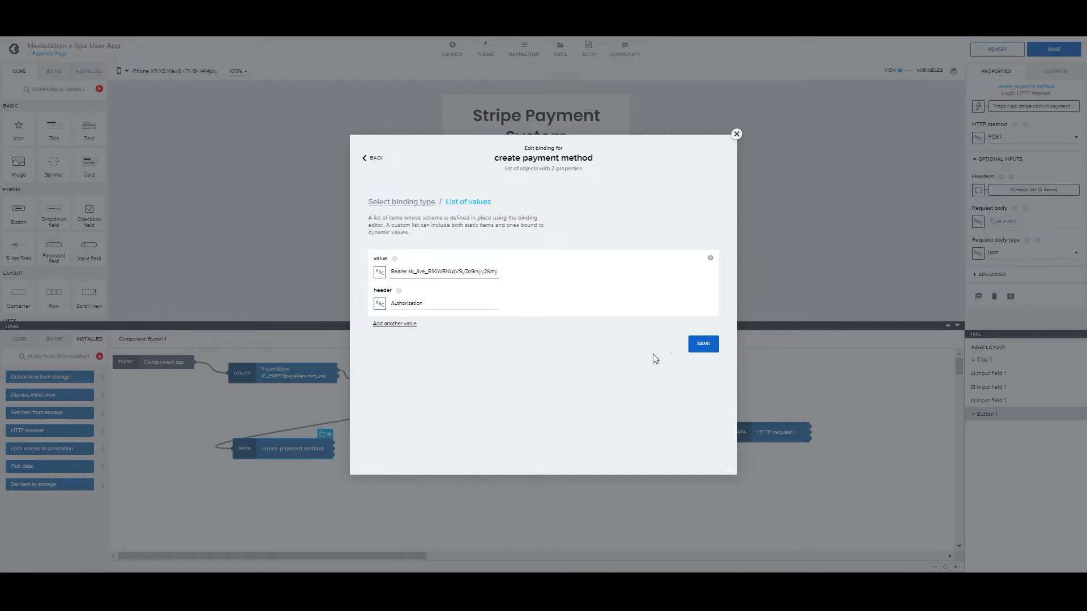
pyautogui.click(703, 344)
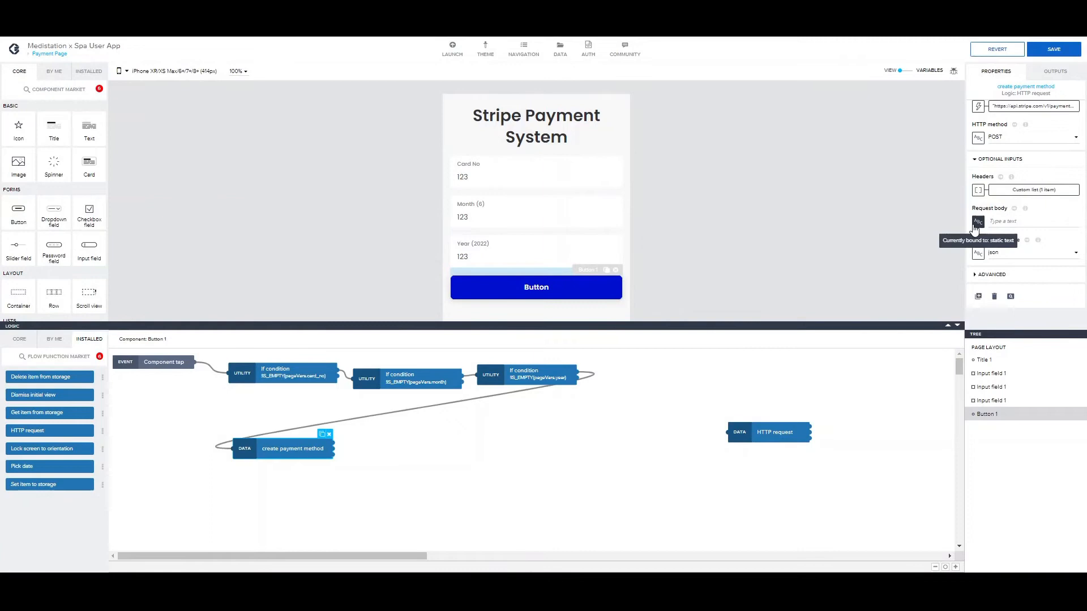
# Step: Bind the request body to a formula with type card, card[number] pageVars.card_no, card[exp_month] pageVars.month, card[exp_year] pageVars.year, and save
pyautogui.click(978, 222)
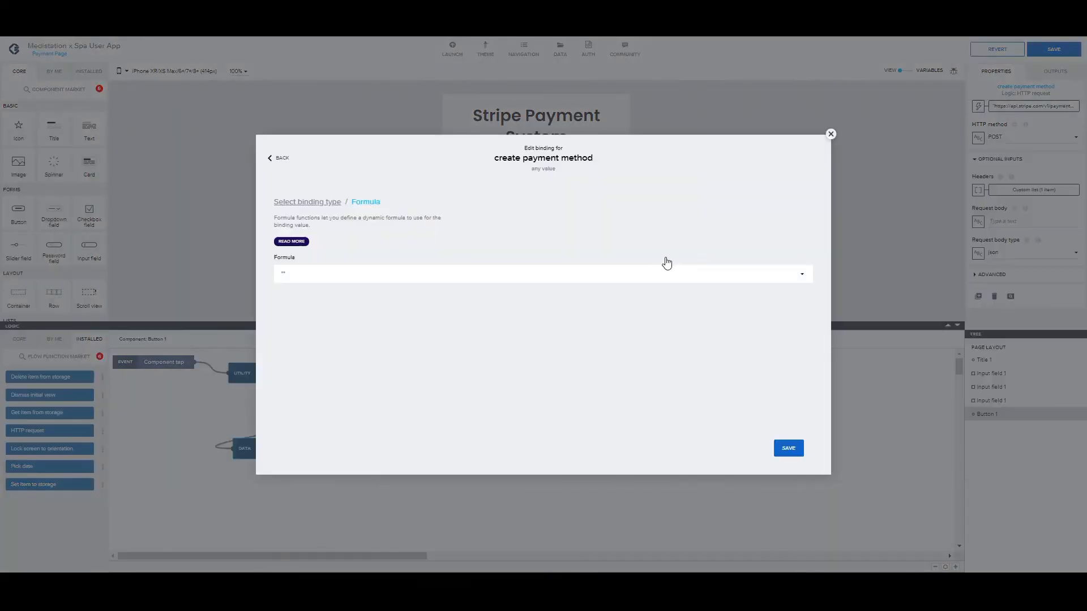
pyautogui.click(542, 276)
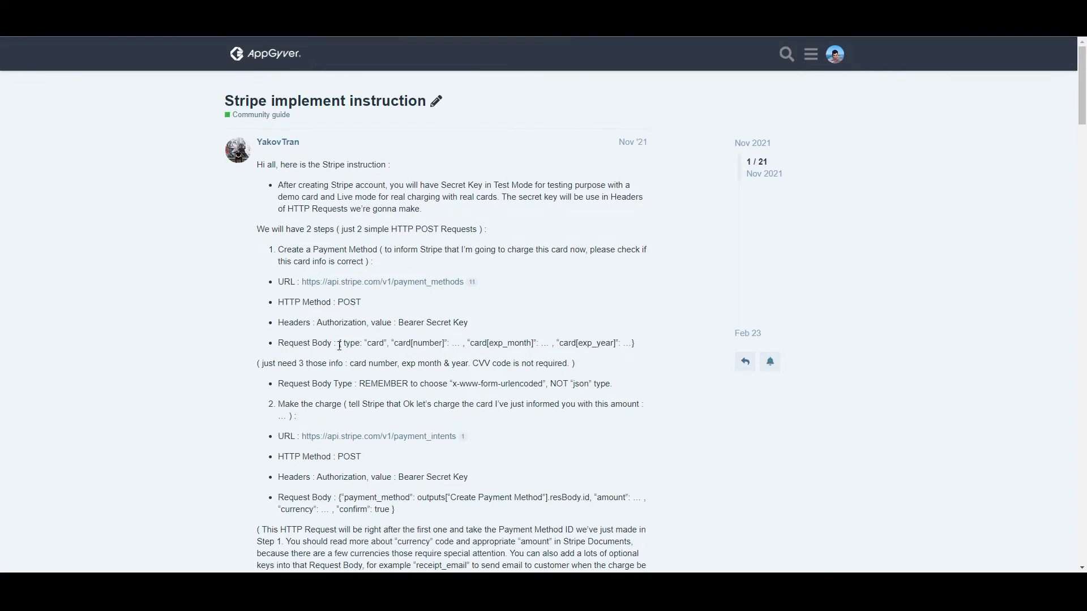
pyautogui.moveTo(338, 341); pyautogui.dragTo(632, 342)
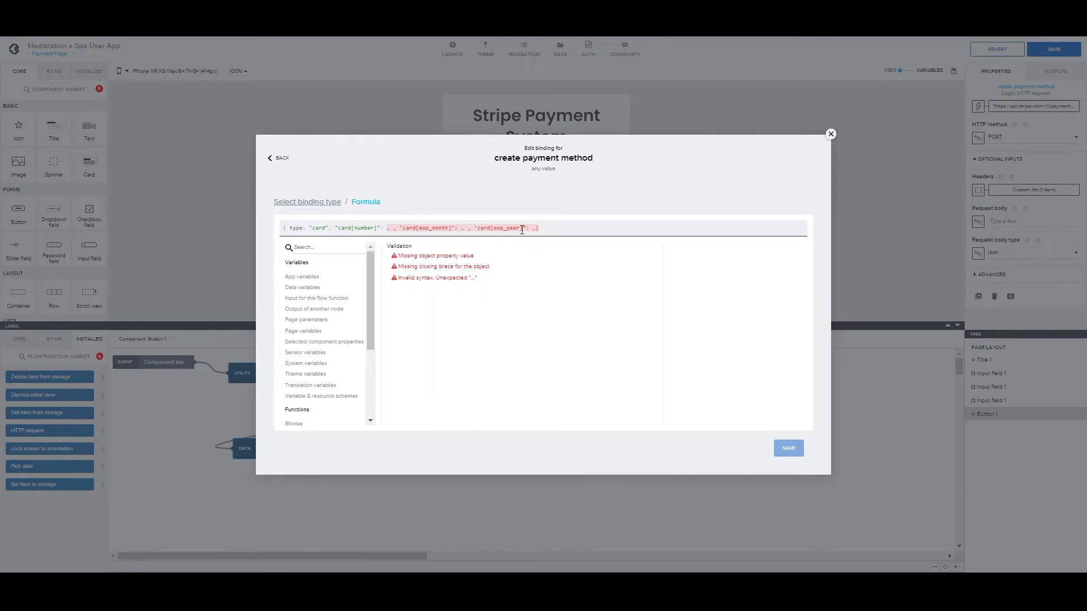
pyautogui.moveTo(414, 249)
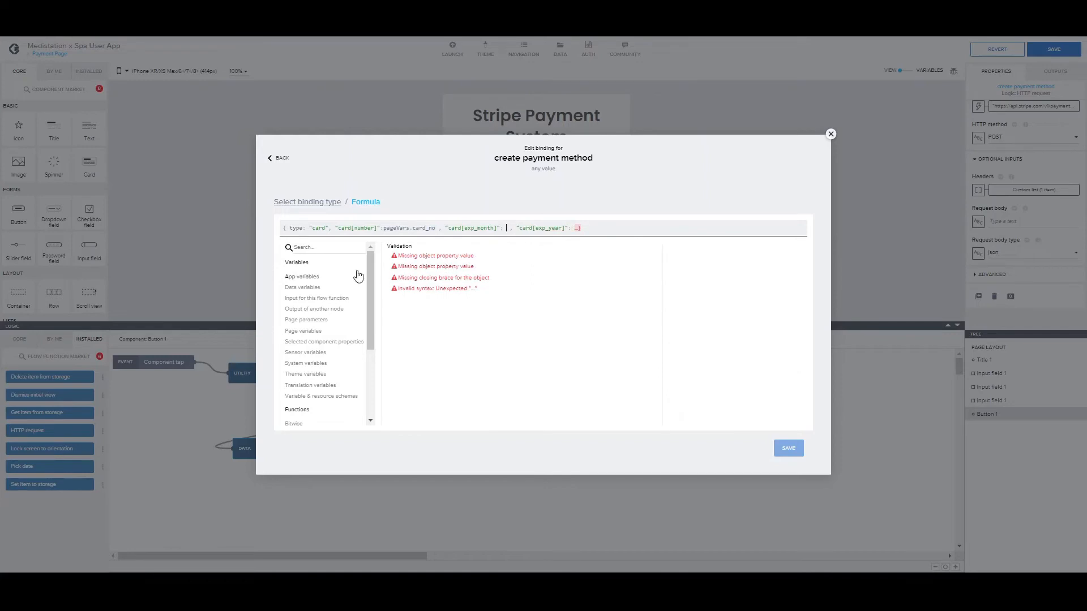
pyautogui.write('pageVars.month')
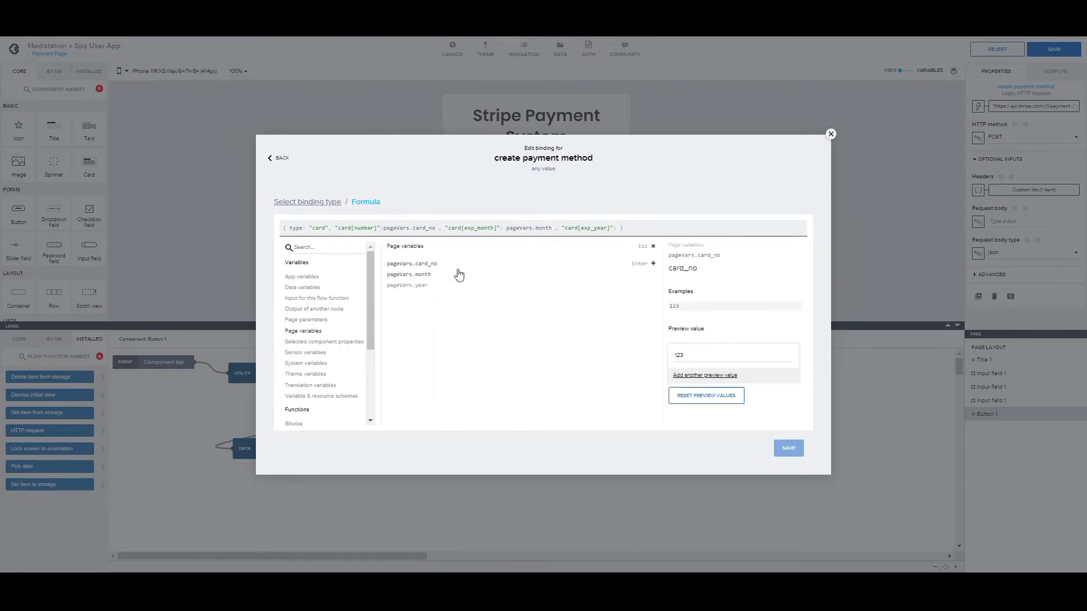
pyautogui.click(408, 285)
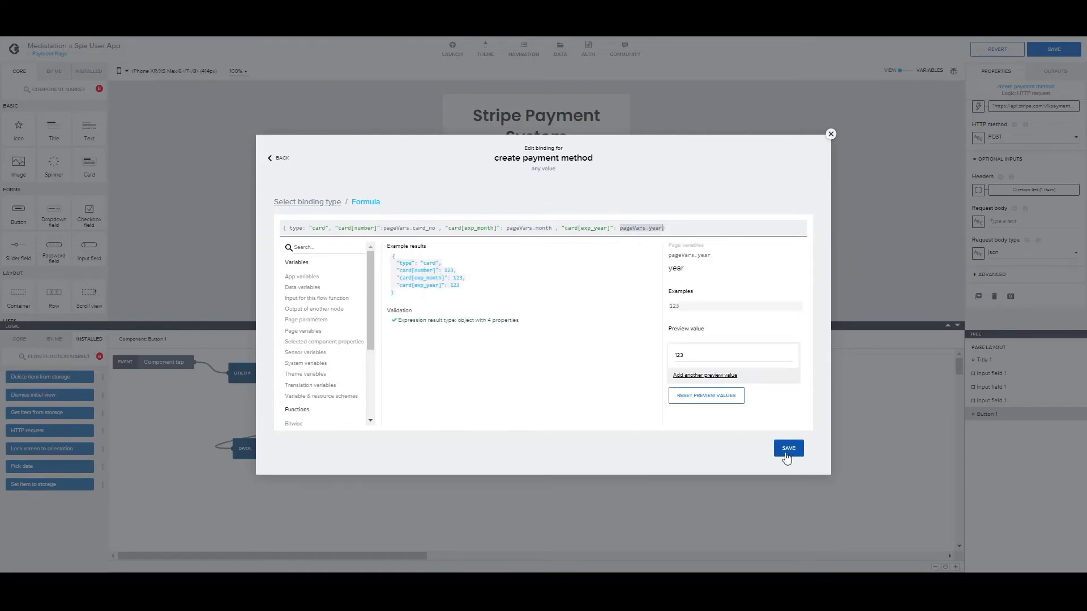
pyautogui.click(788, 448)
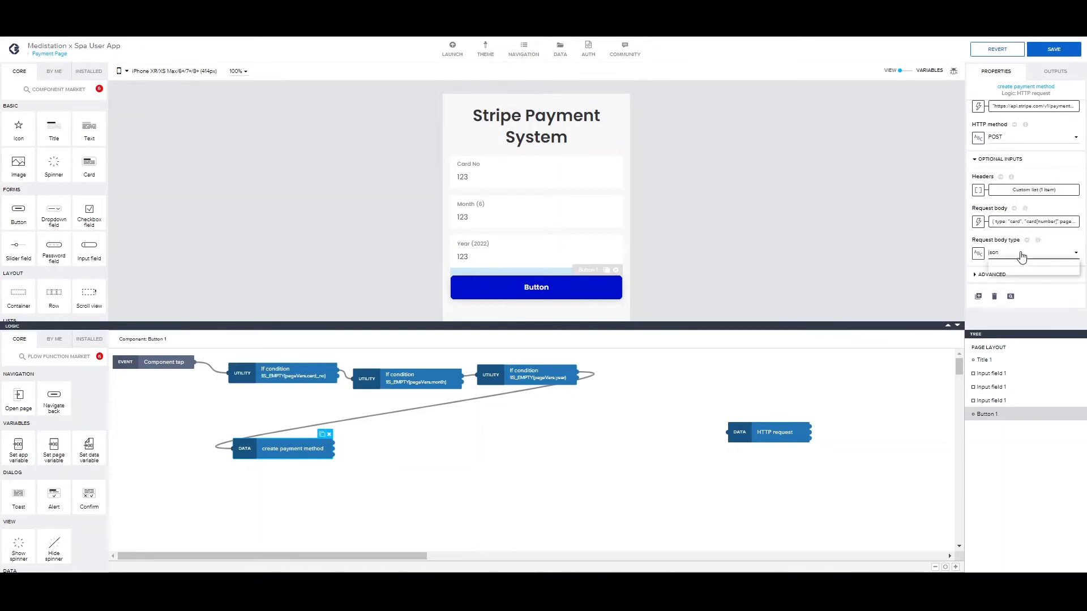
# Step: Set the body type to x-www-form-urlencoded and bind the new toast's message to create payment method / Raw response body
pyautogui.click(1033, 252)
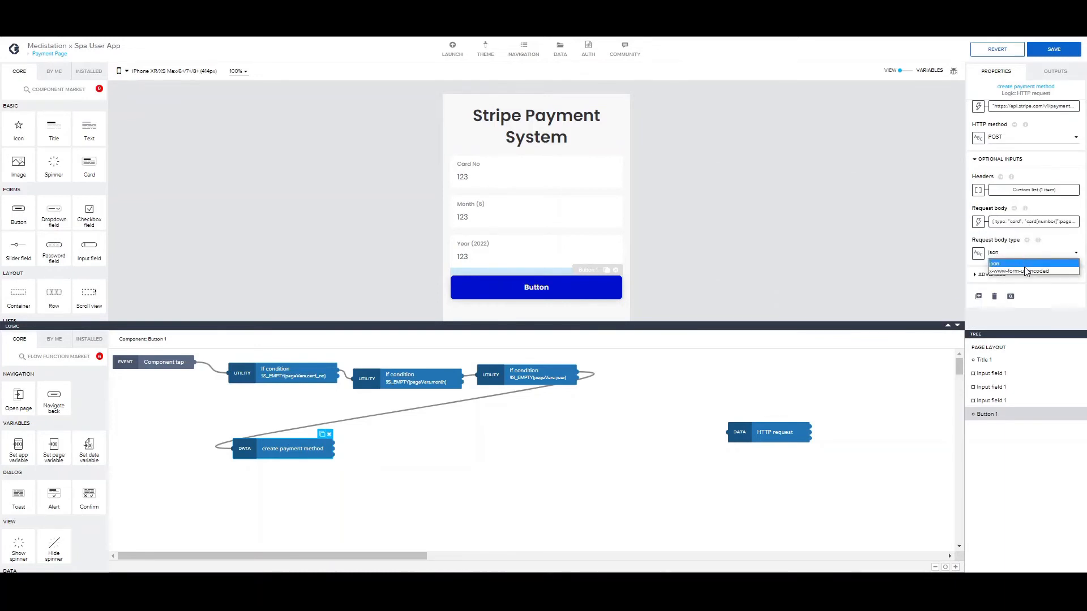
pyautogui.click(1026, 271)
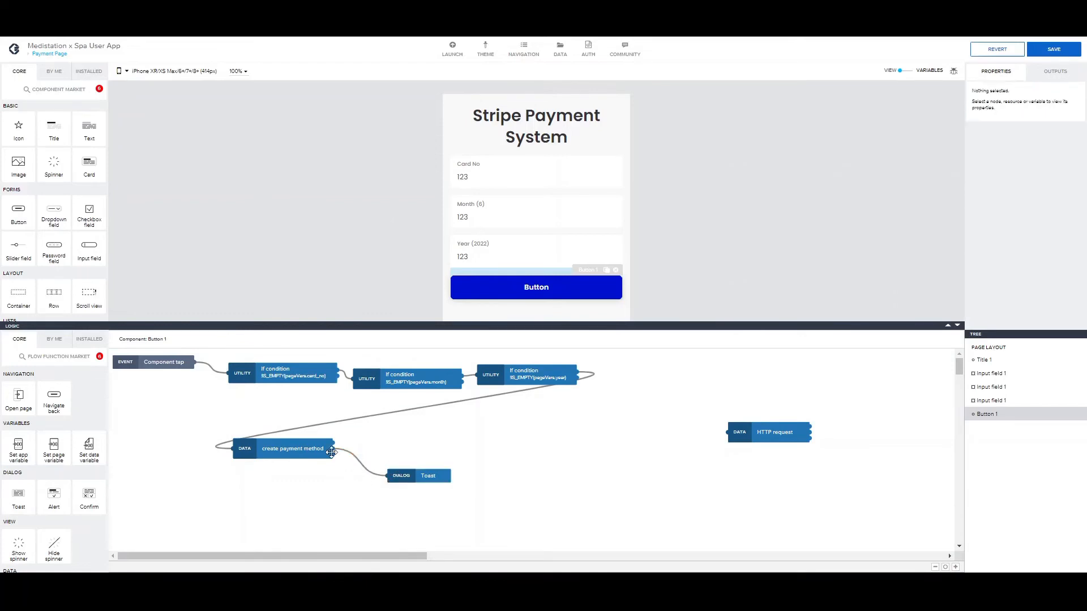
pyautogui.click(428, 475)
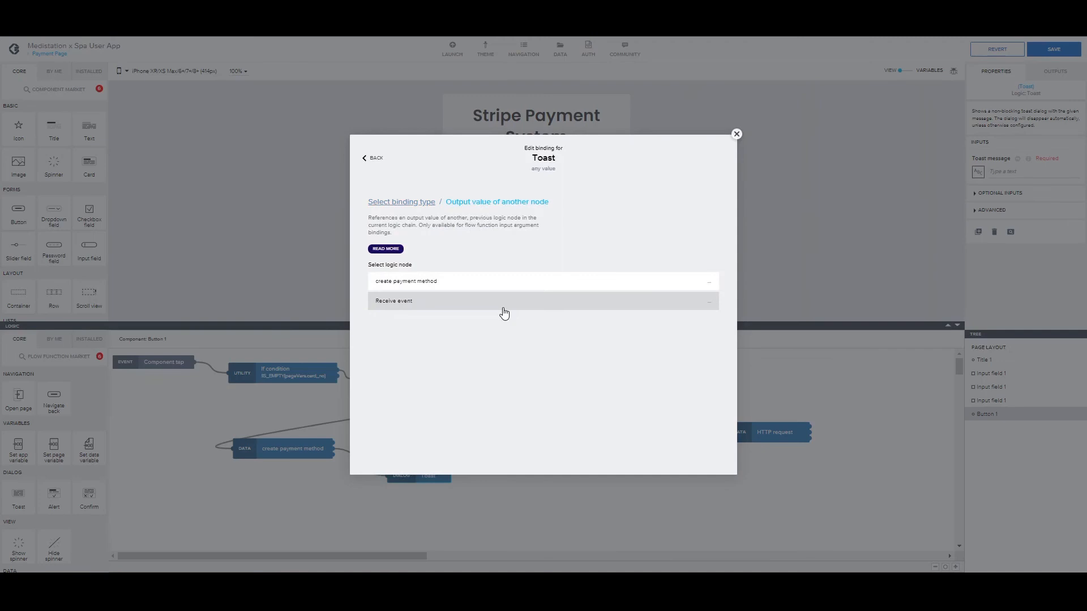
pyautogui.click(428, 281)
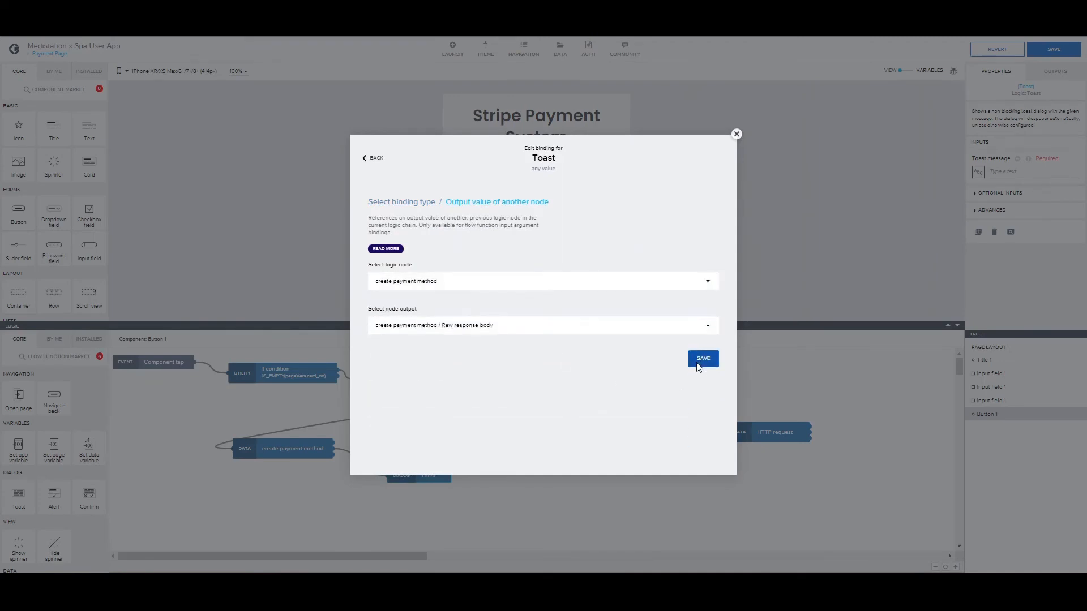
pyautogui.click(703, 358)
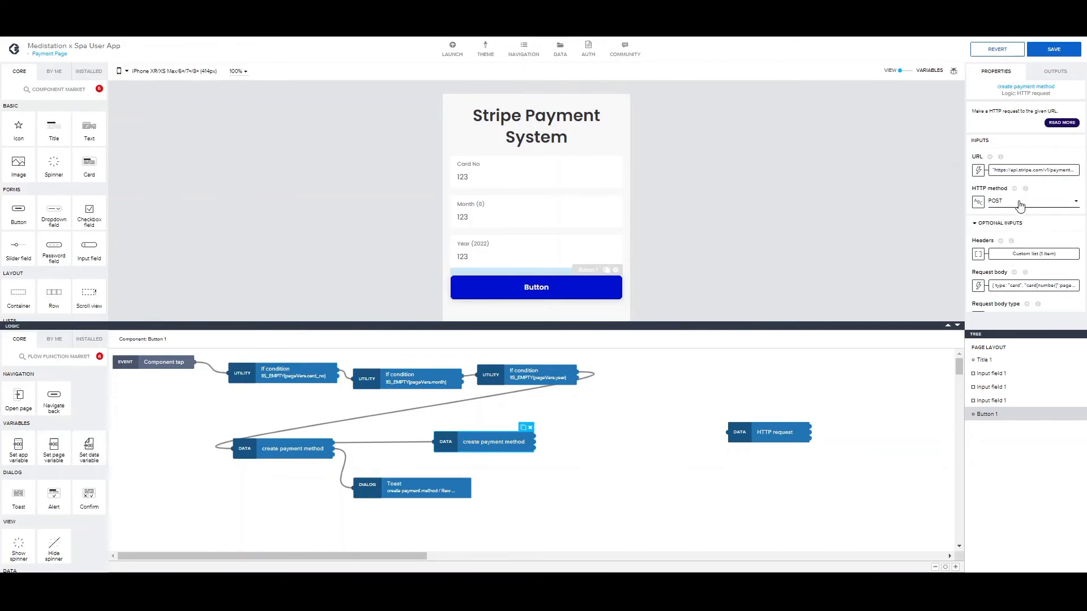
# Step: Chain a duplicated create payment method node and bring up its request body formula alongside the Stripe guide
pyautogui.scroll(-3)
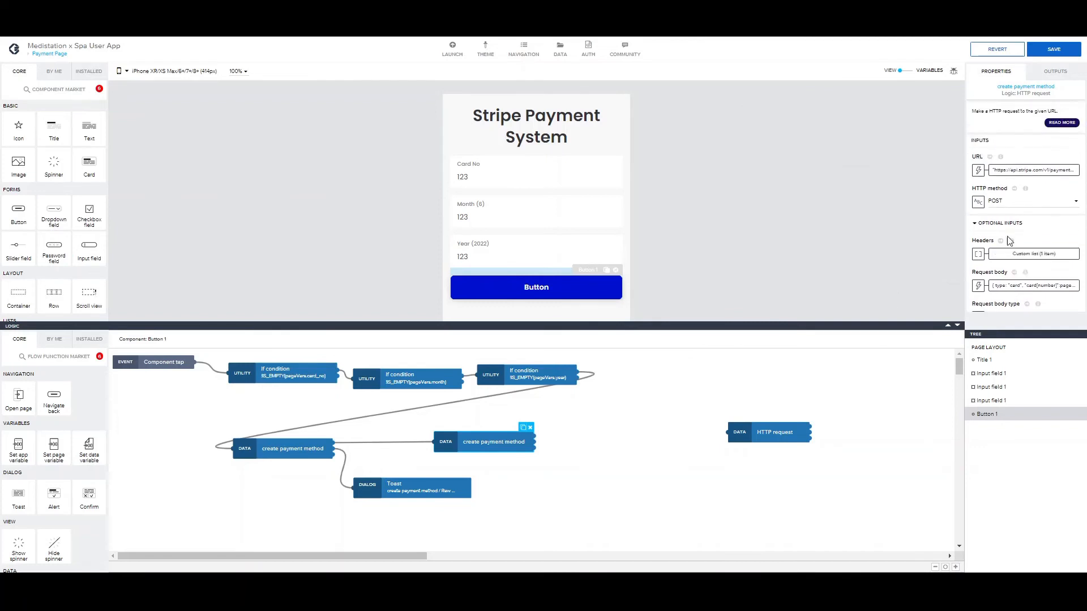
pyautogui.moveTo(1033, 222)
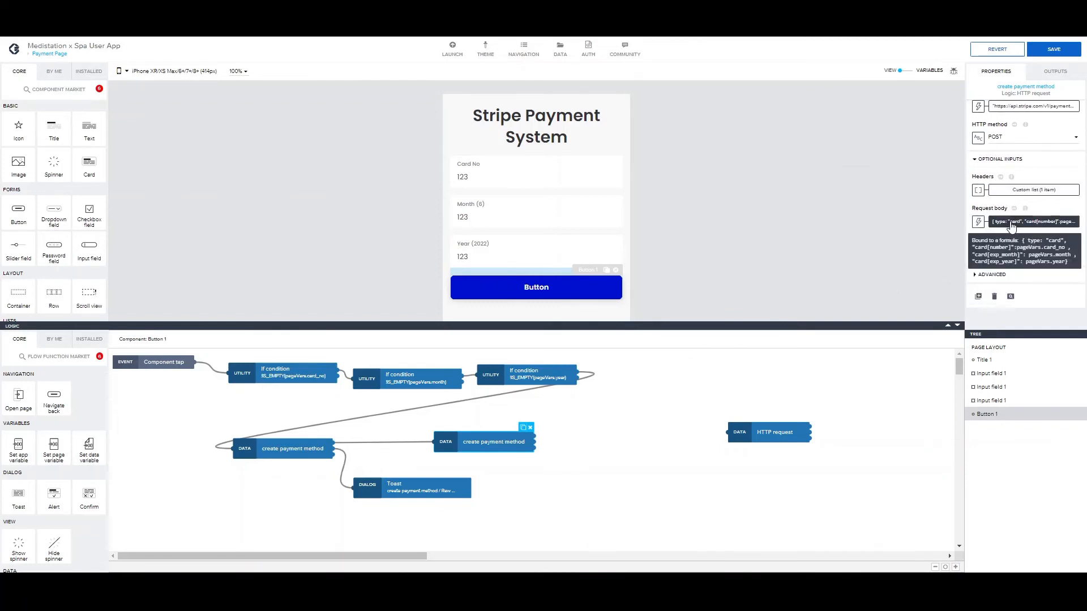
pyautogui.click(1032, 221)
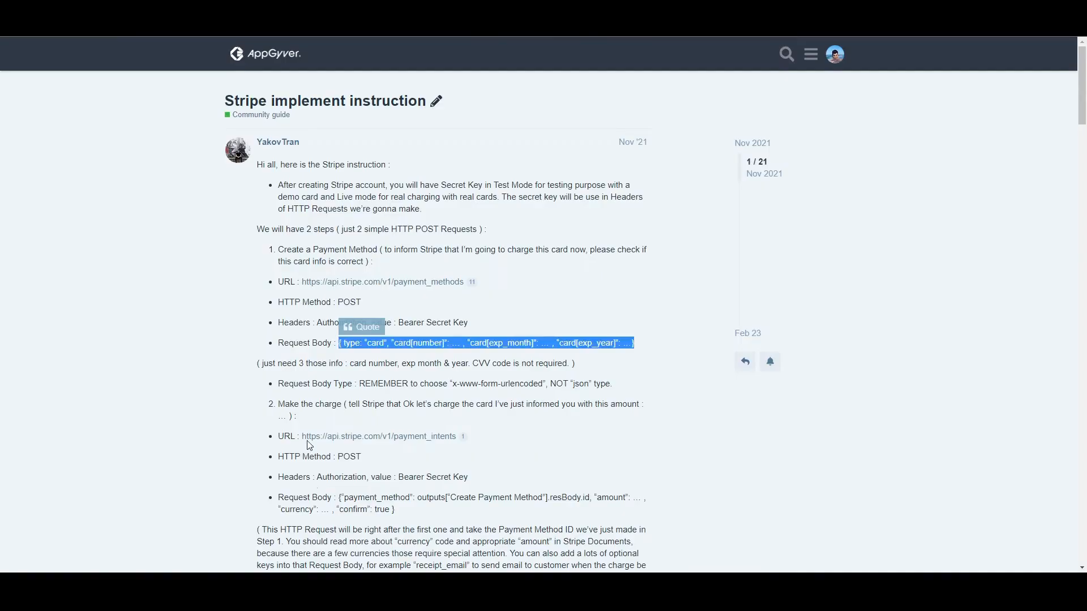
# Step: Paste the payment intent body using the first response's payment method id, currency sgd and confirm true, and save
pyautogui.scroll(-3)
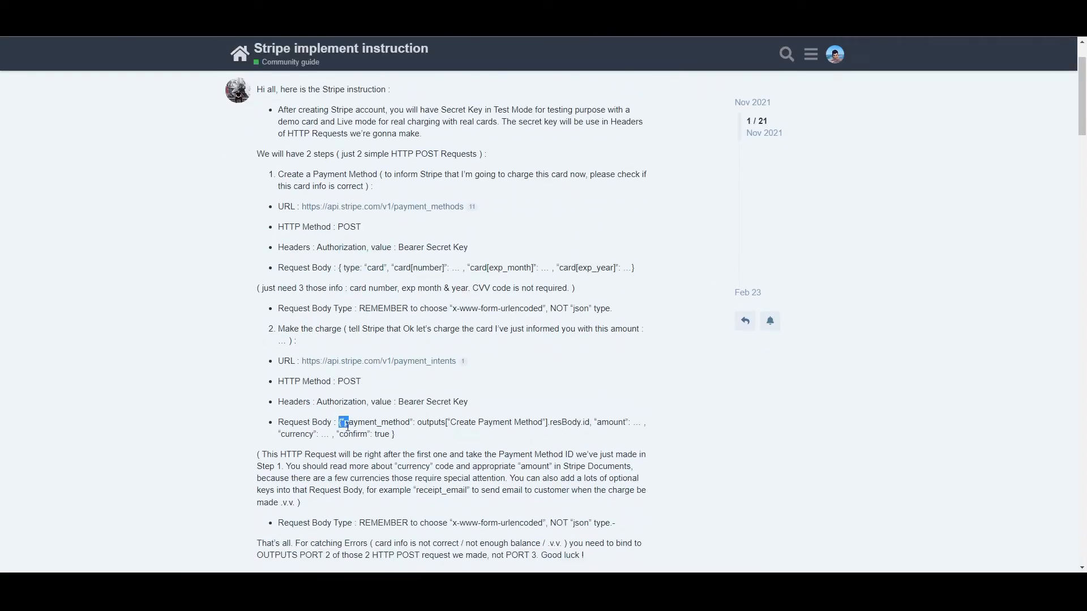
pyautogui.moveTo(338, 422); pyautogui.dragTo(395, 434)
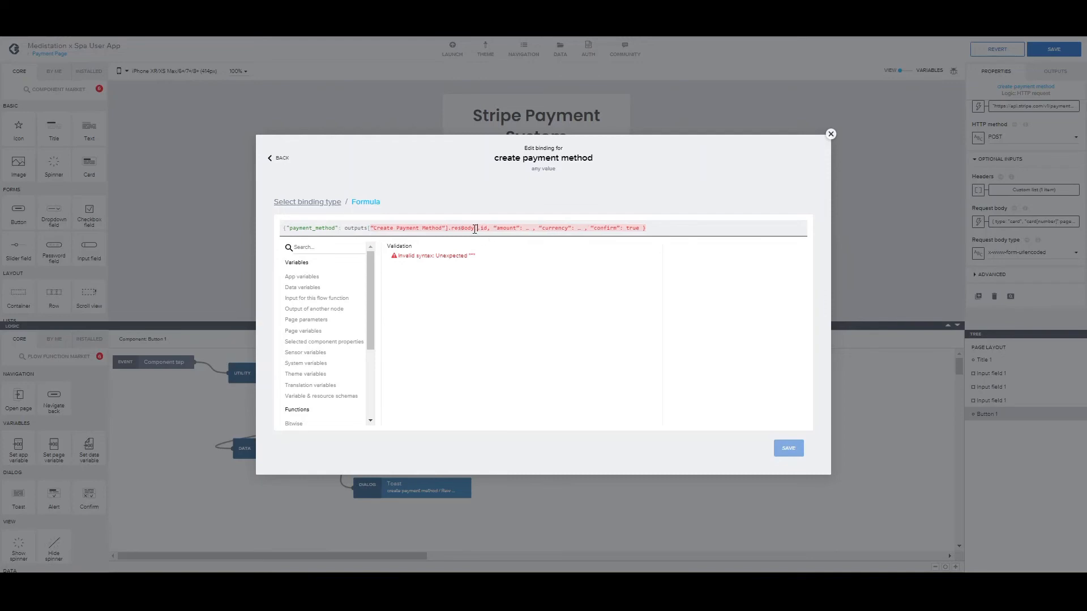
pyautogui.moveTo(345, 228); pyautogui.dragTo(474, 227)
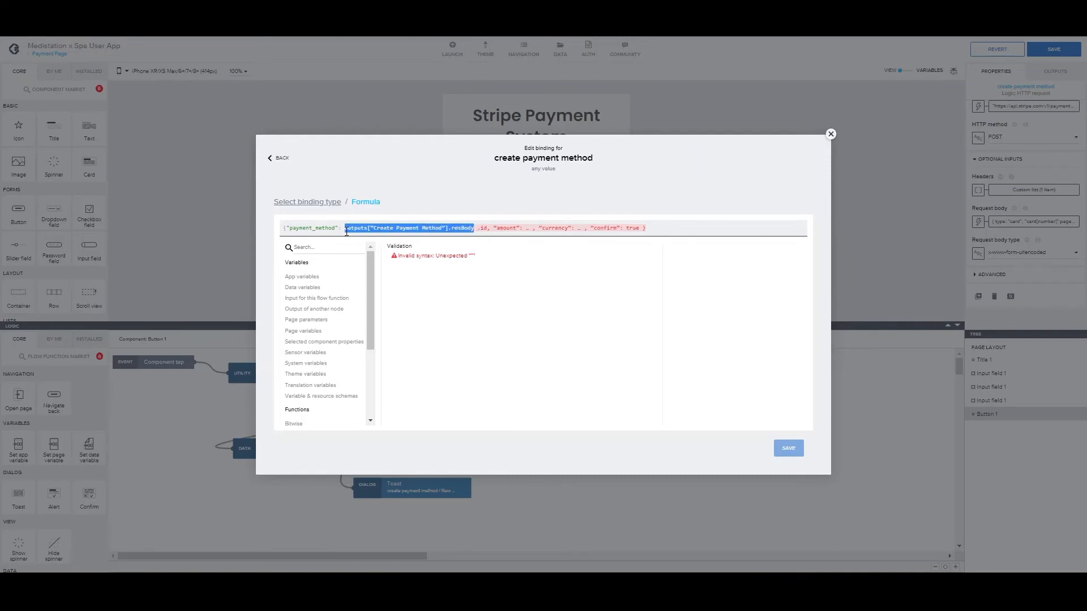
pyautogui.click(313, 308)
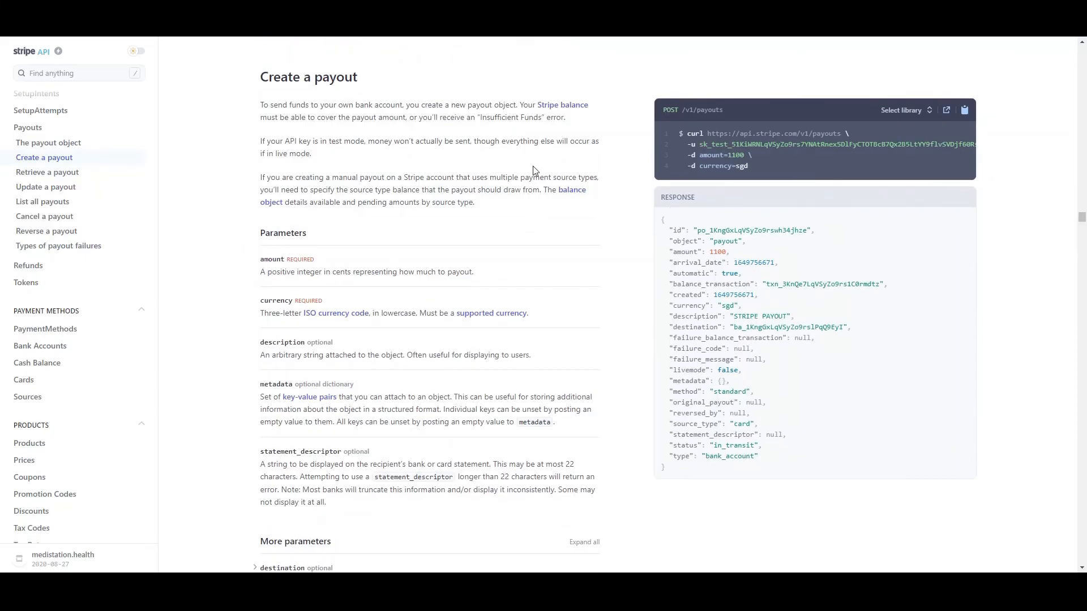
pyautogui.moveTo(427, 129)
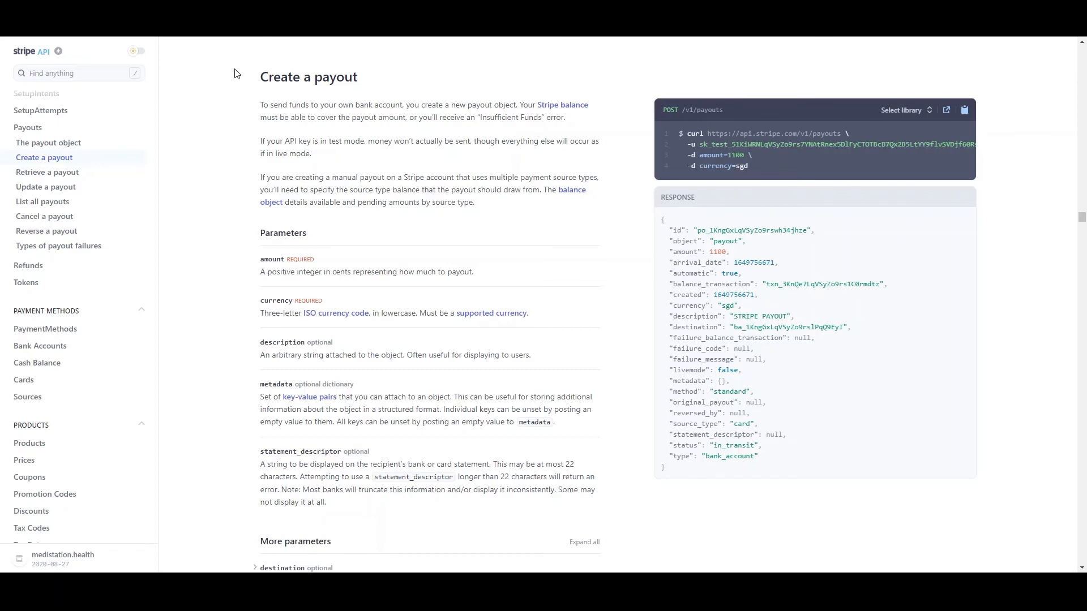
pyautogui.moveTo(399, 78)
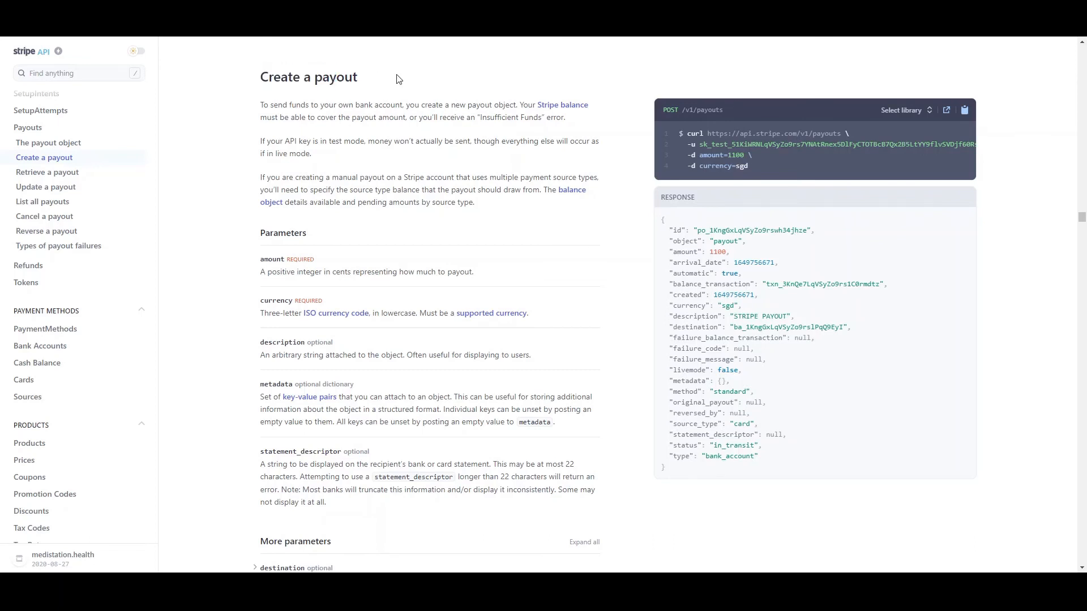
pyautogui.moveTo(618, 353)
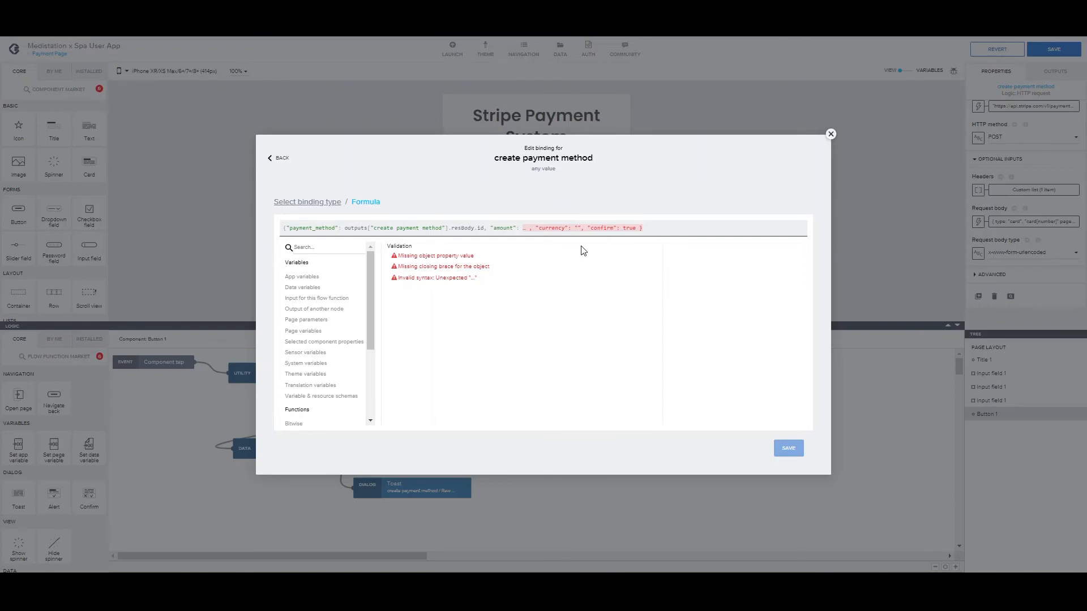
pyautogui.write('sgd')
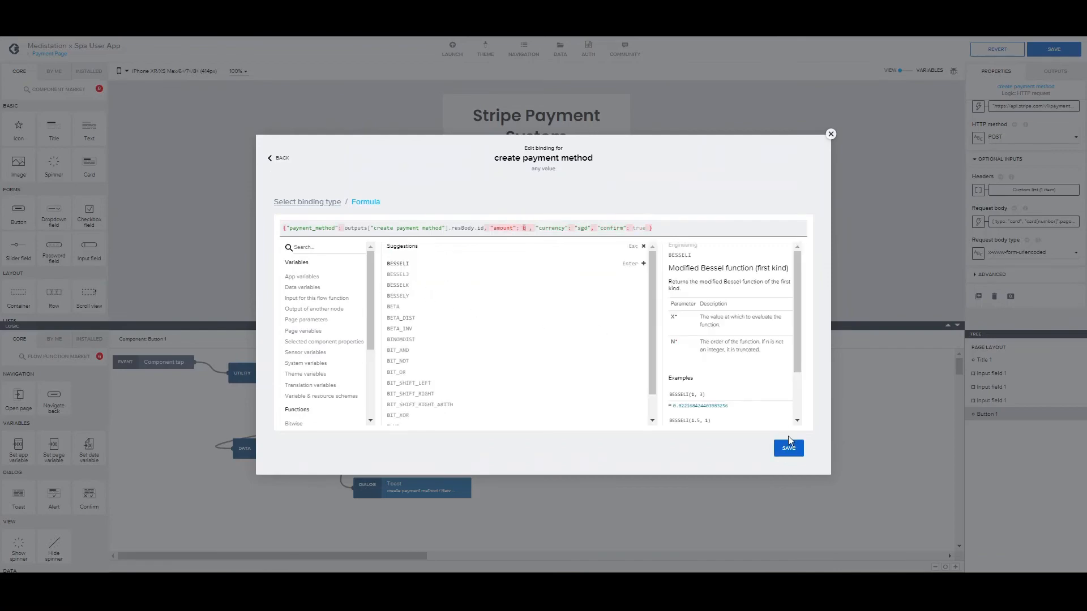
pyautogui.click(788, 448)
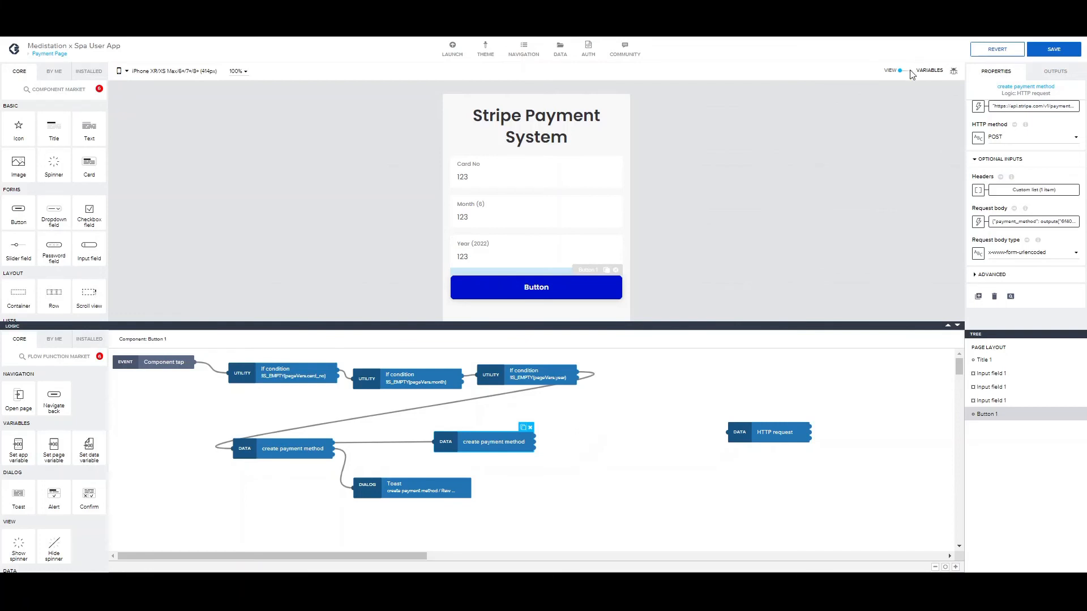
# Step: Add a page parameter named amount under Variables > Page parameters
pyautogui.click(908, 70)
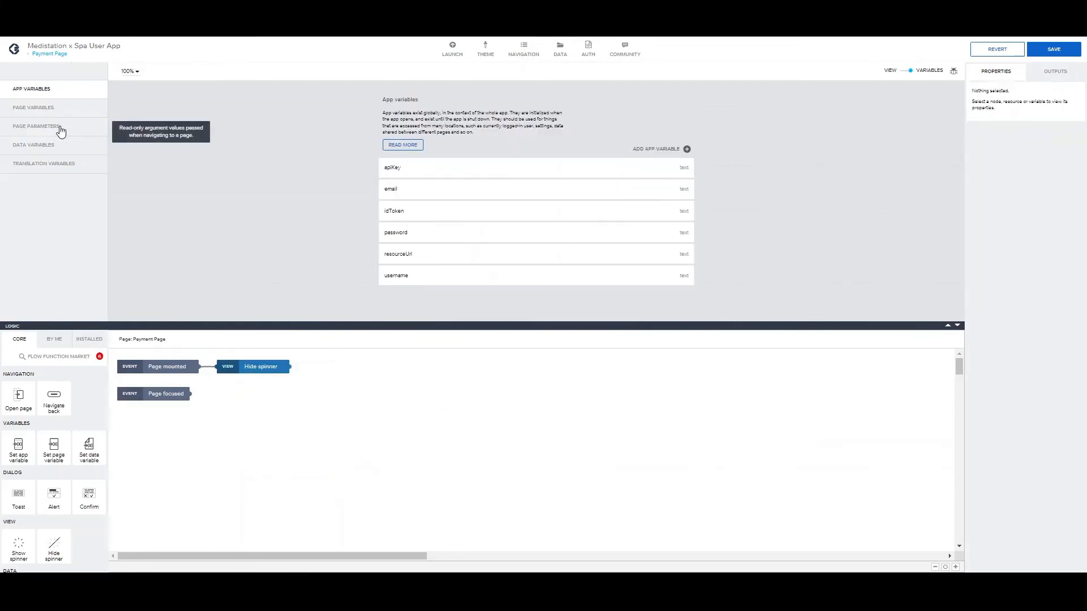
pyautogui.click(35, 127)
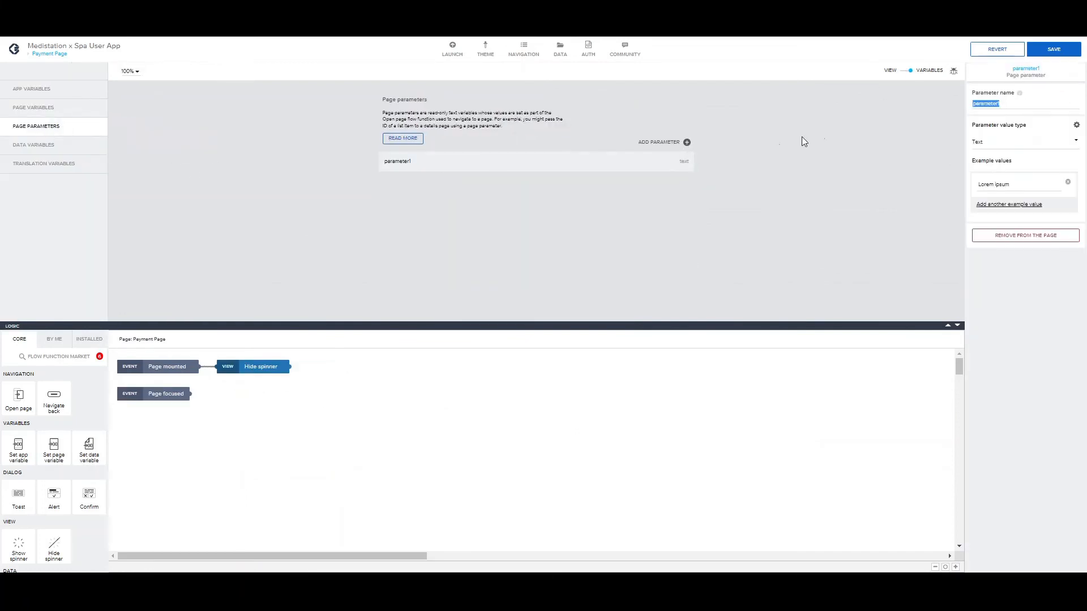
pyautogui.moveTo(874, 125)
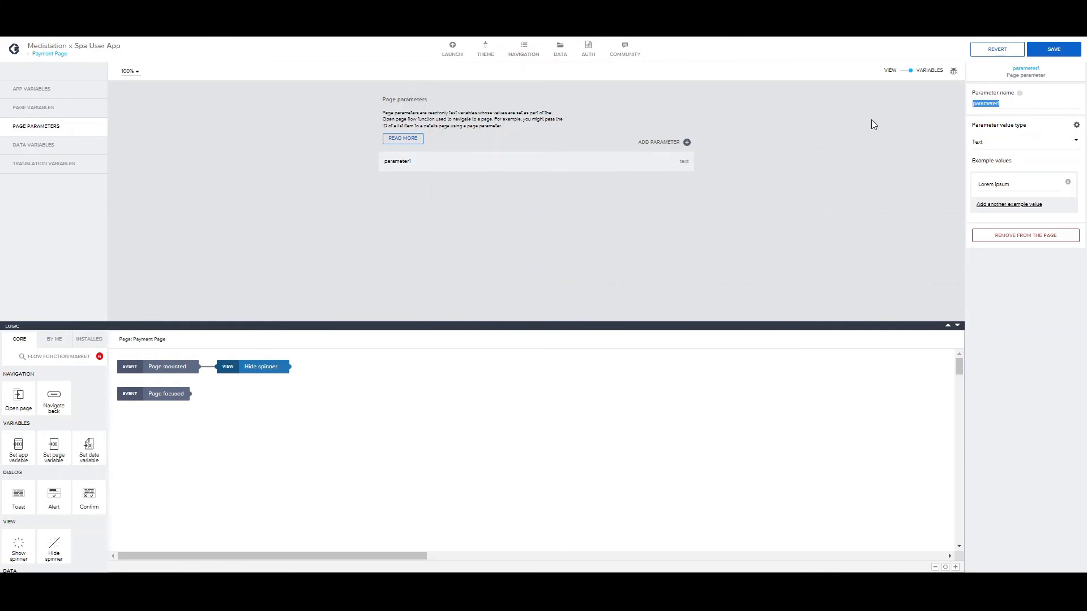
pyautogui.write('amount": , "currency": "sgd", "confirm": true }')
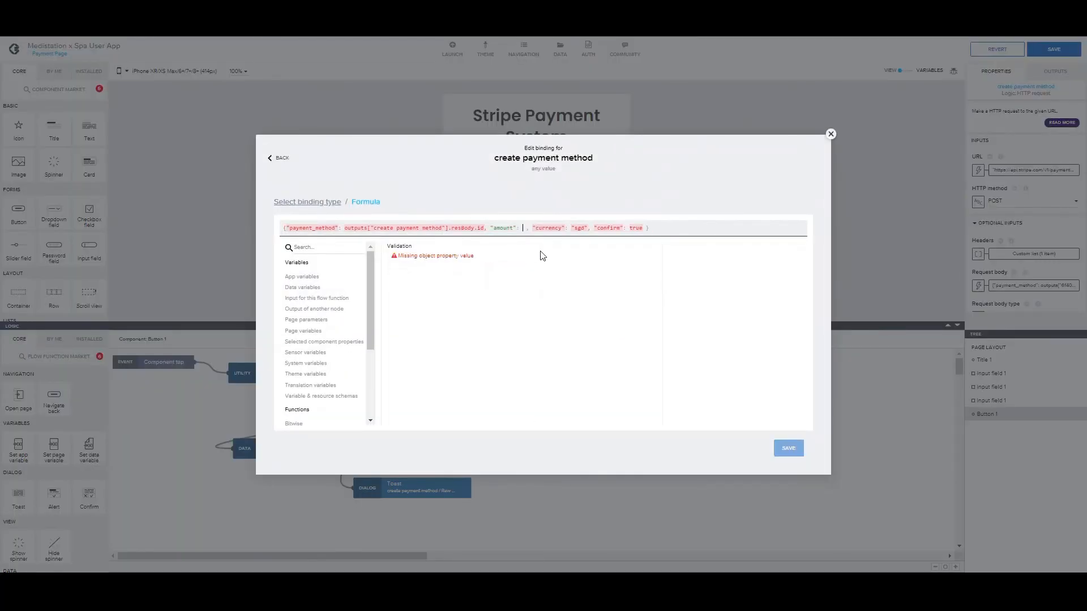
# Step: Set the body's amount to NUMBER(params.amount) from the page parameters and save the formula
pyautogui.click(521, 227)
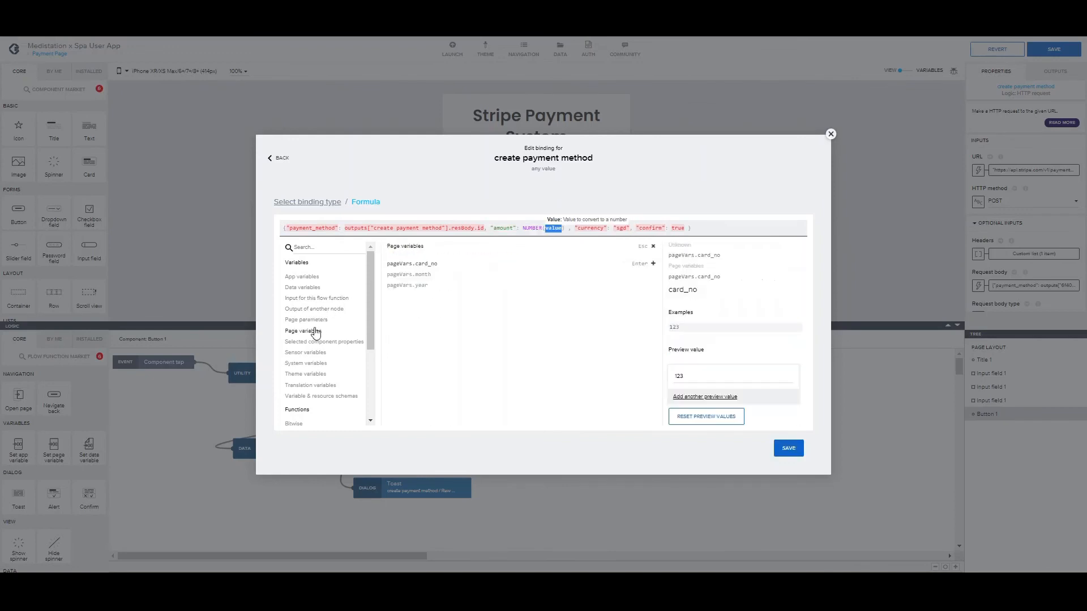
pyautogui.click(306, 319)
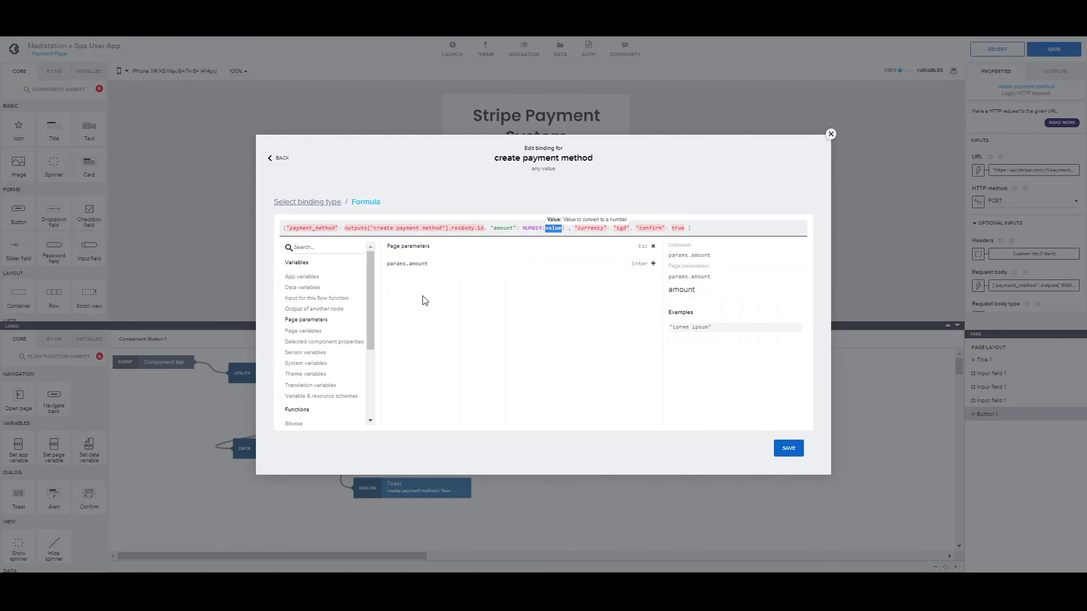
pyautogui.click(406, 263)
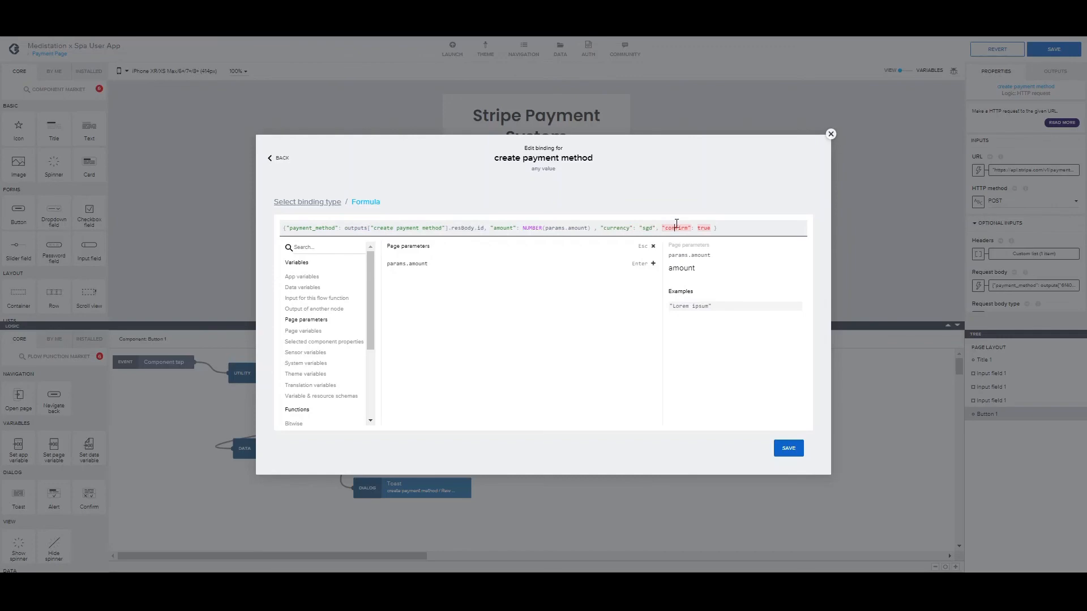
pyautogui.click(830, 133)
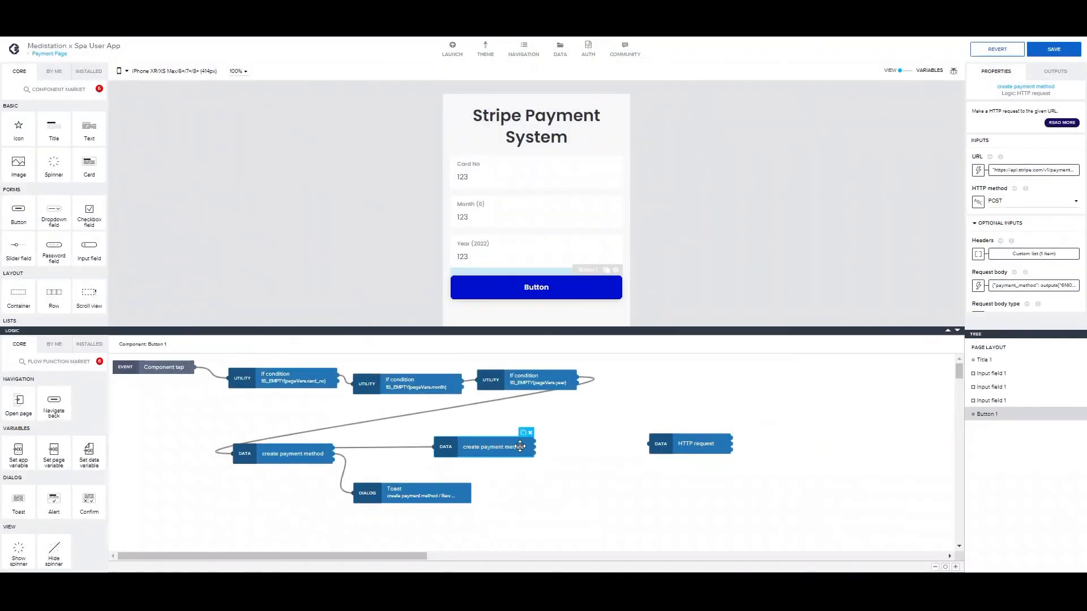
pyautogui.moveTo(1013, 170)
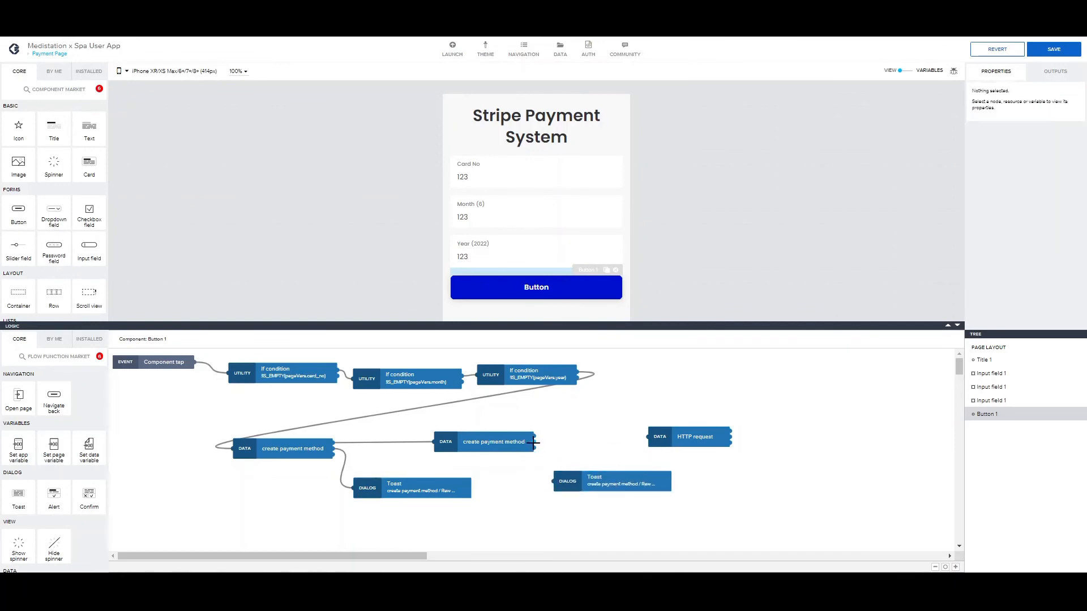
# Step: Add a toast after the second request and connect its output to the final HTTP request node
pyautogui.click(611, 481)
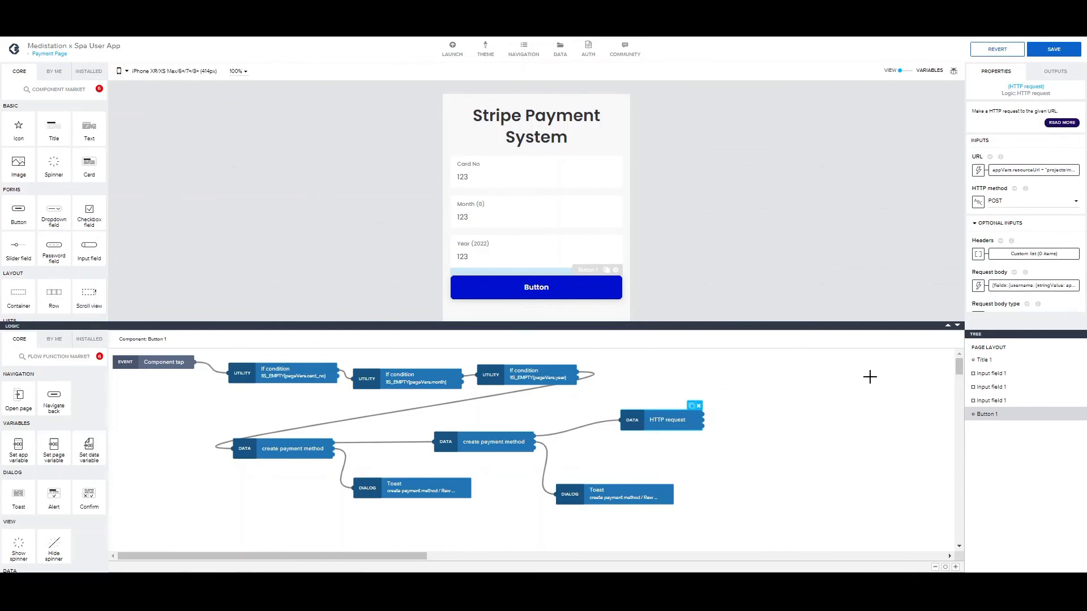
pyautogui.moveTo(889, 376)
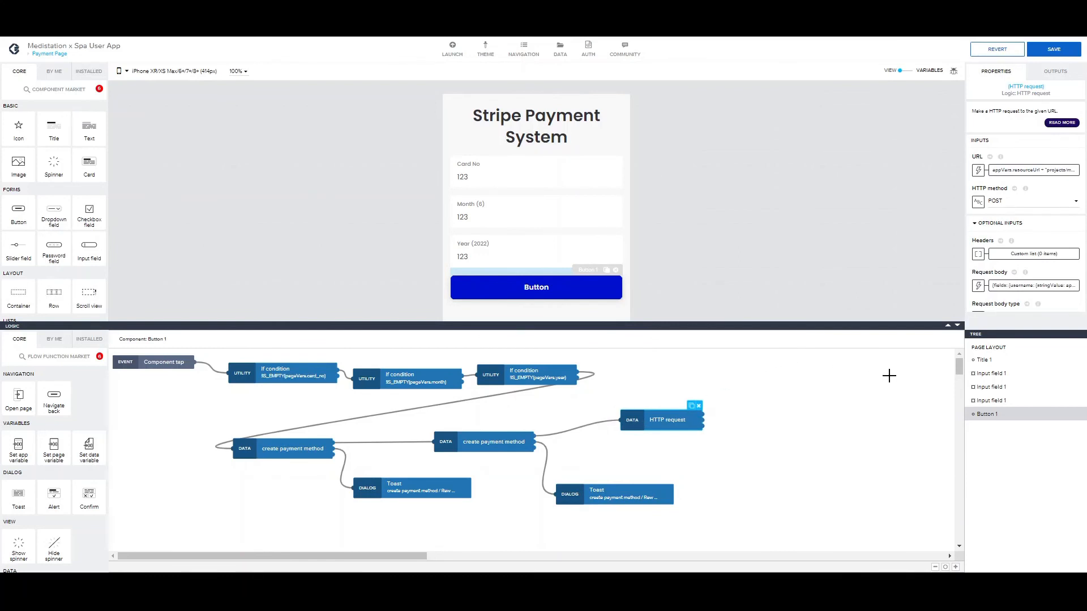
pyautogui.moveTo(802, 402)
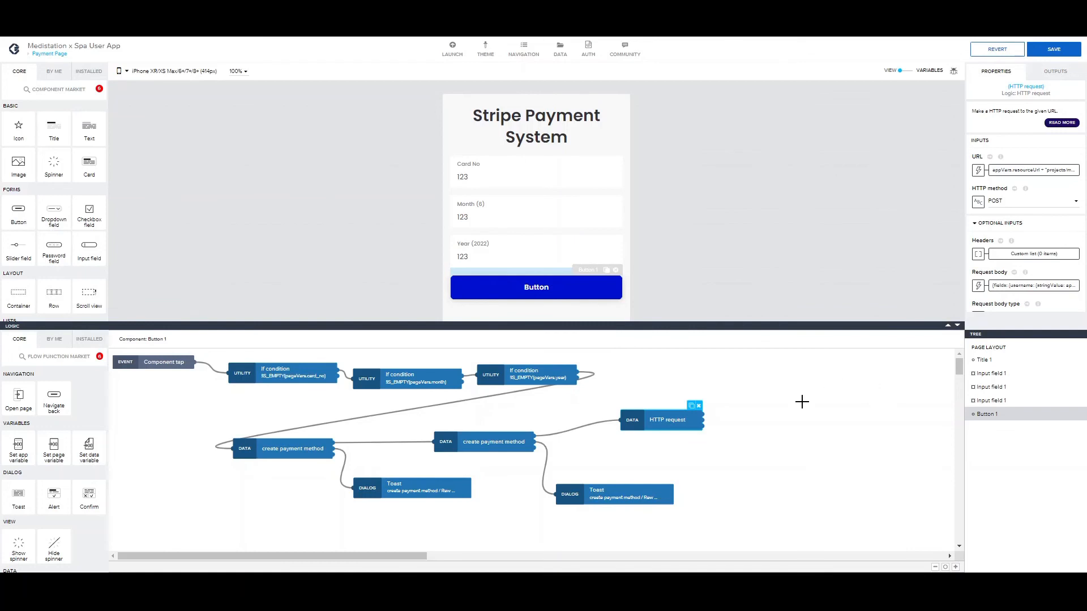